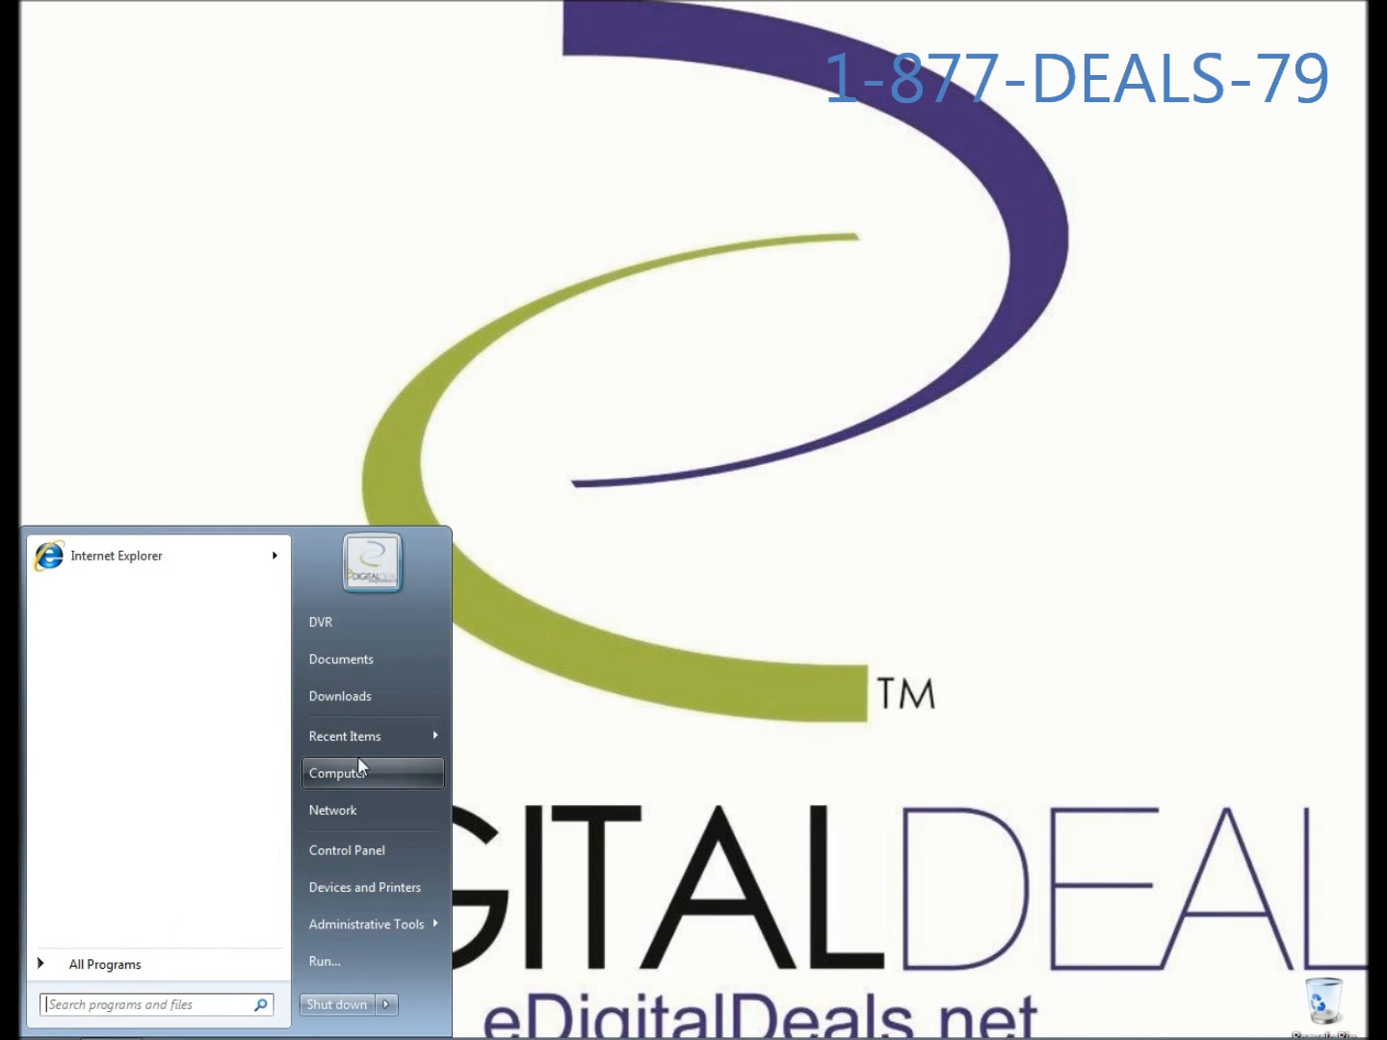
Step: Review the computer's basic system information and the free space on Local Disk (C:)
right_click(347, 773)
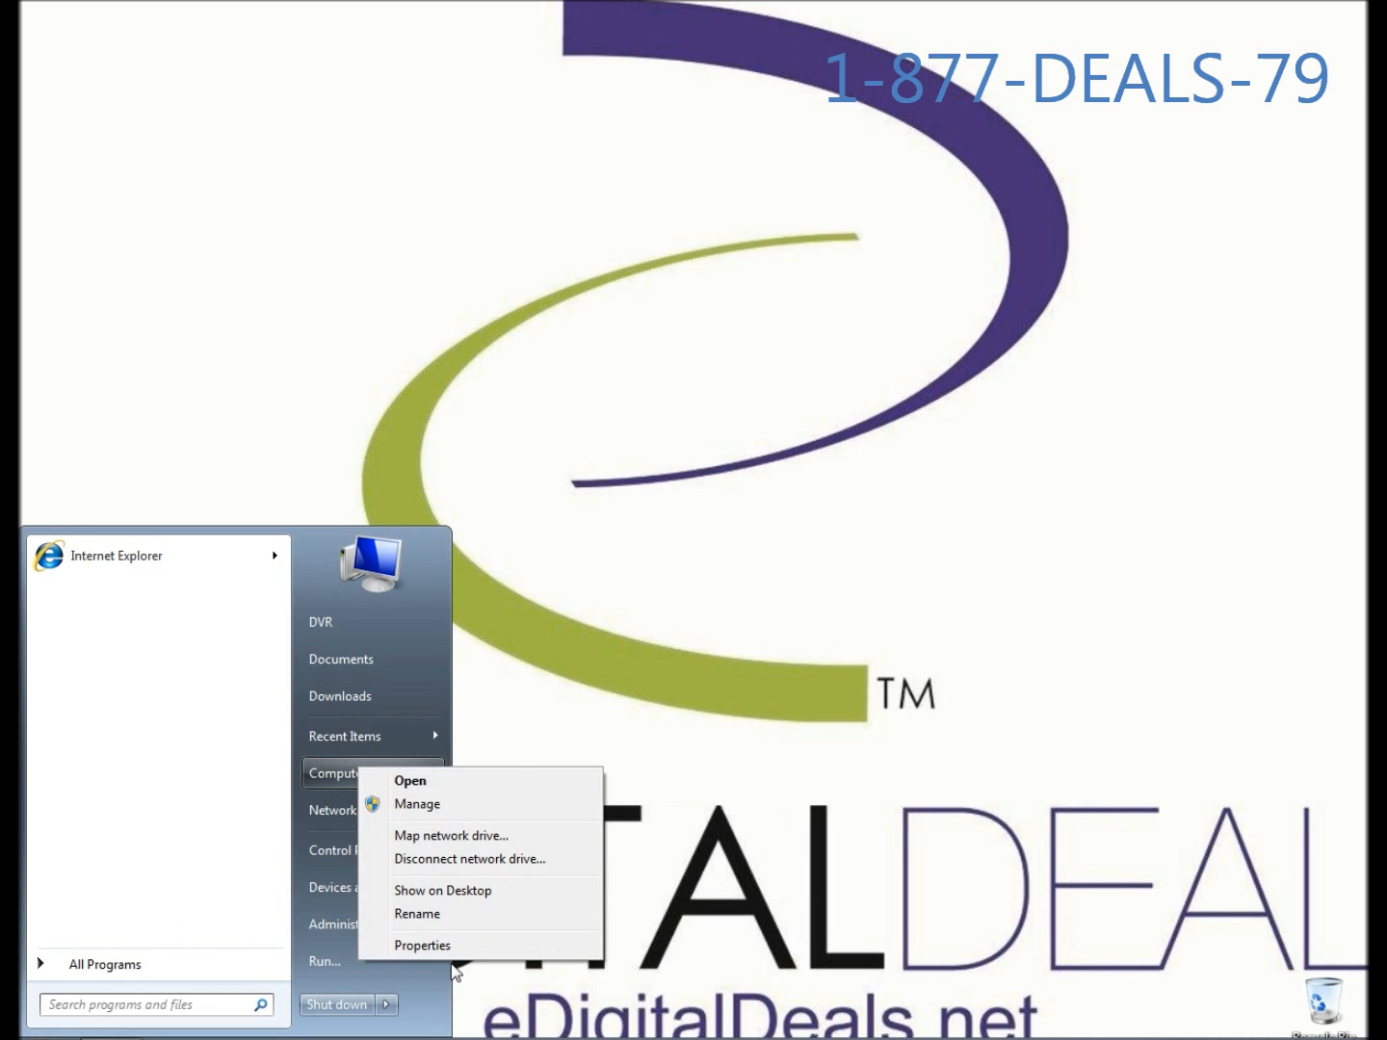
click(423, 945)
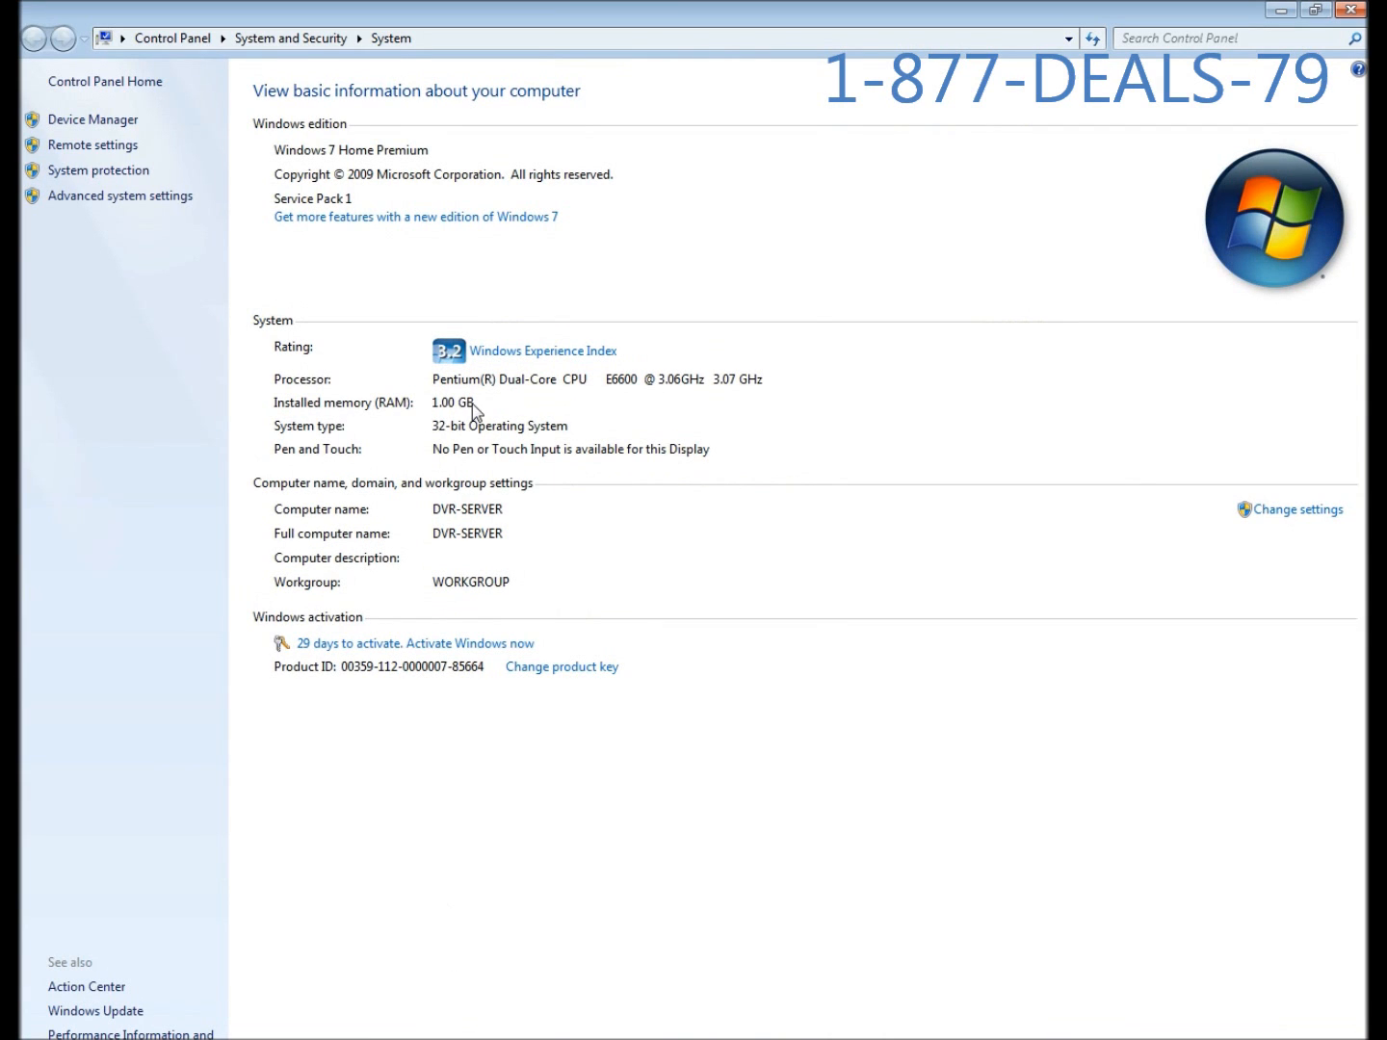
mouse_move(443, 422)
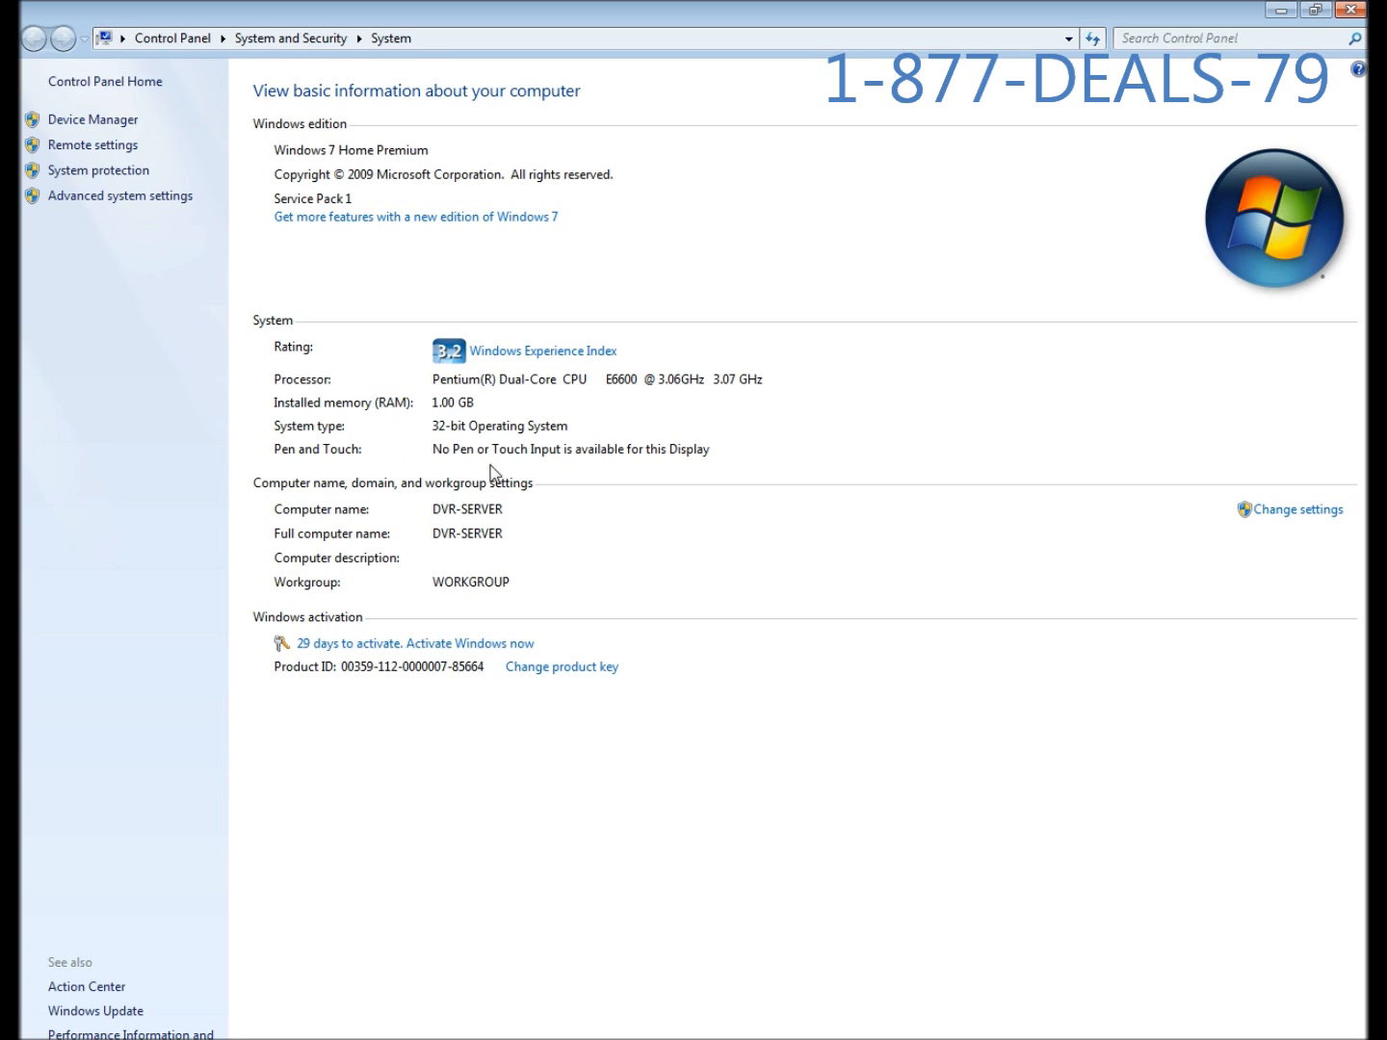
mouse_move(486, 435)
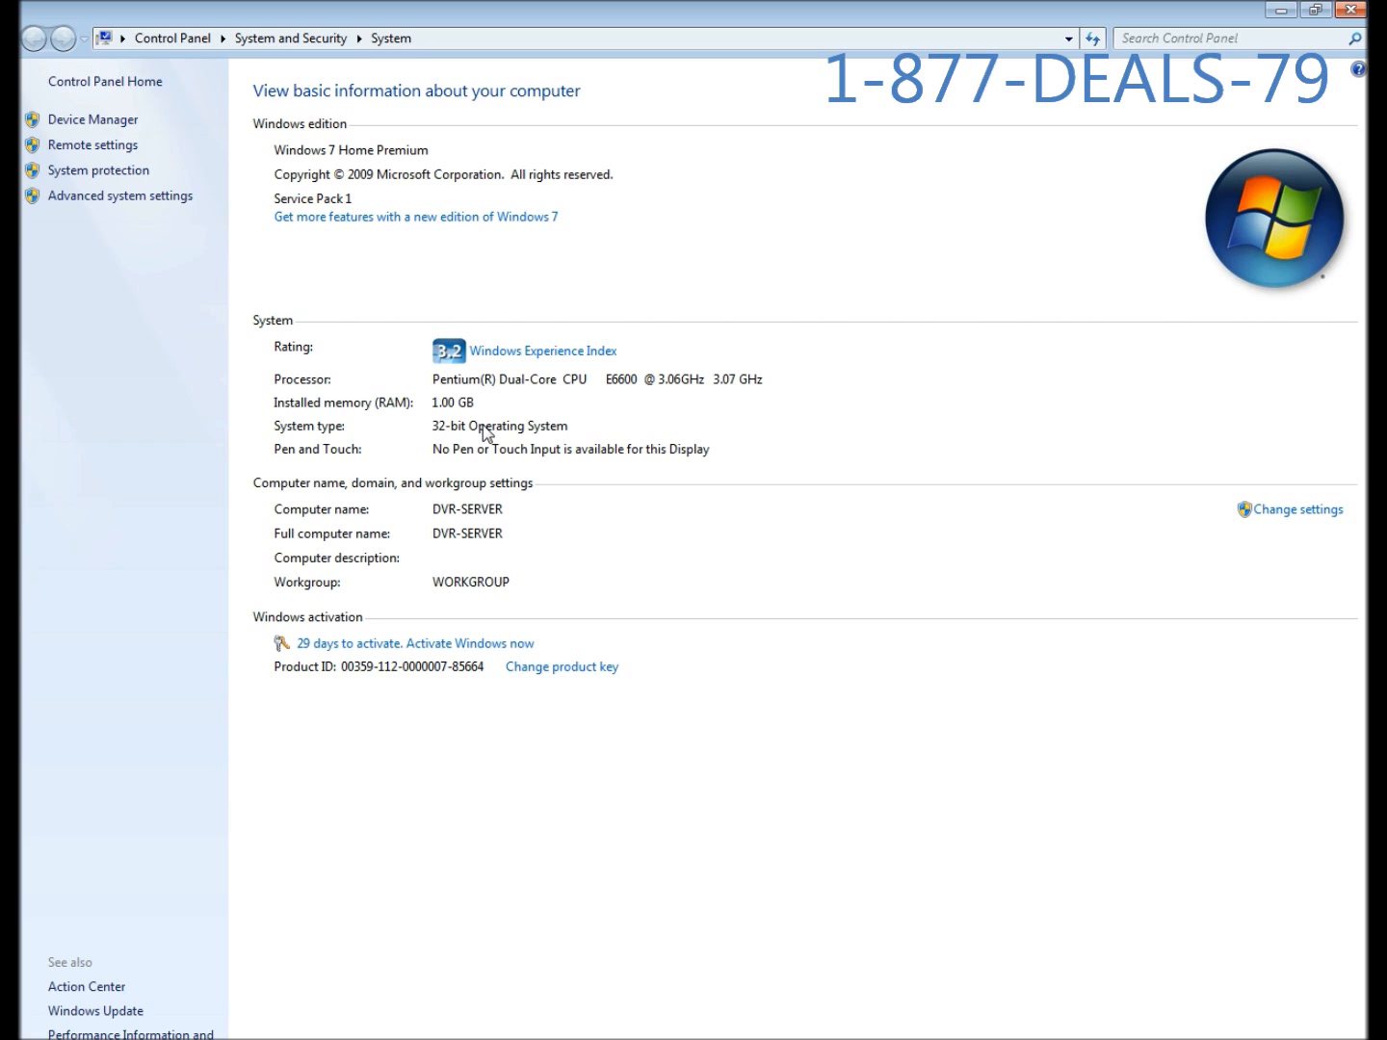
mouse_move(530, 360)
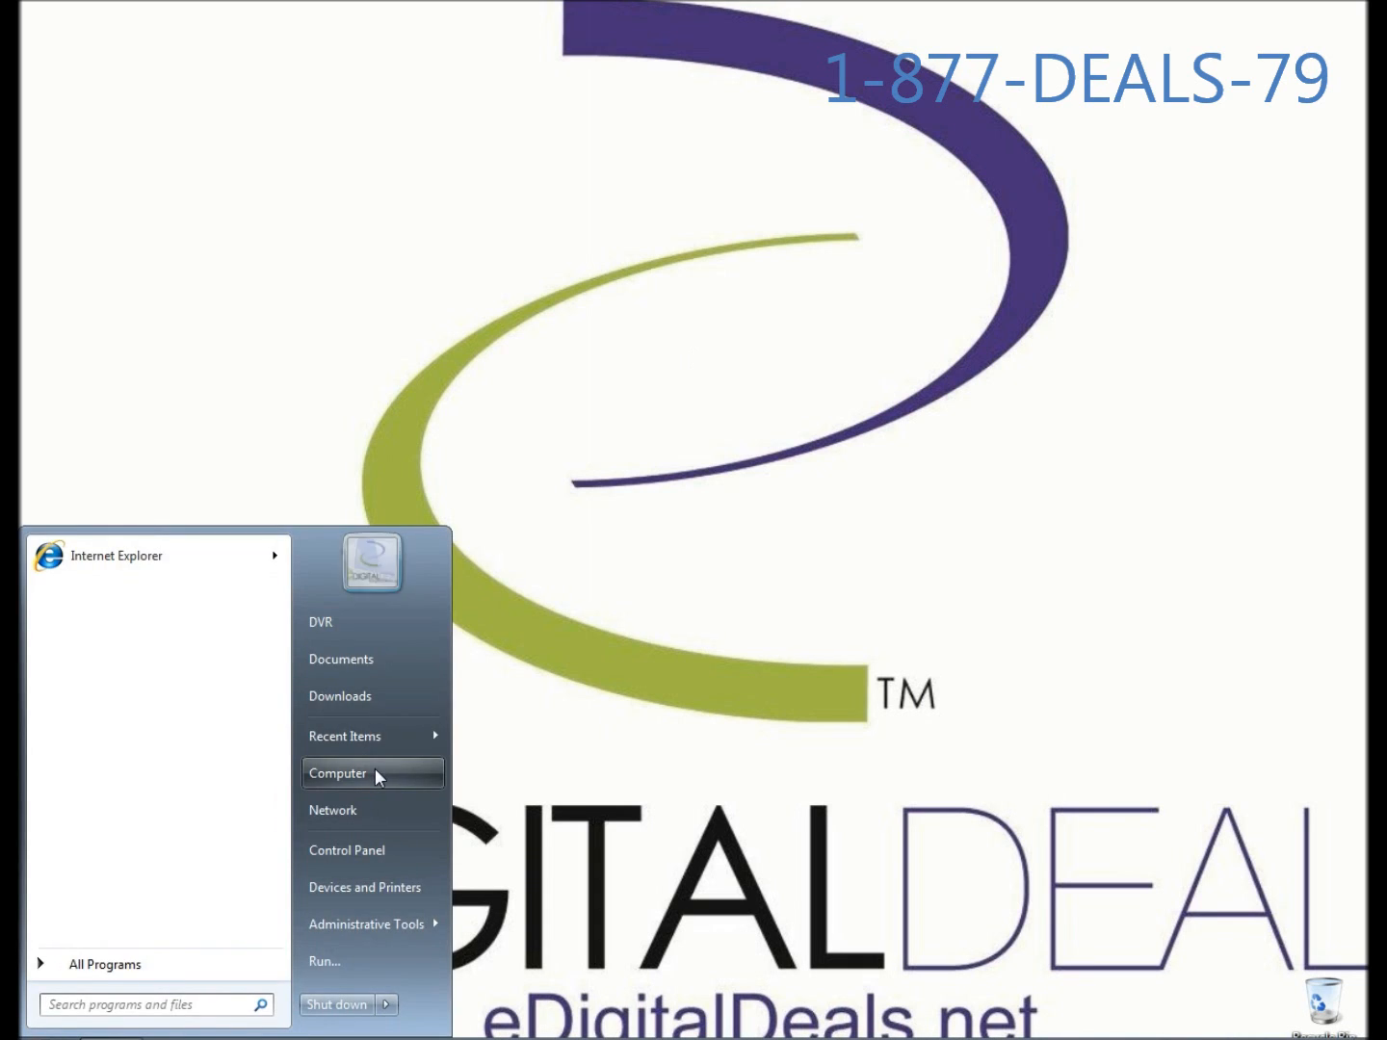
click(338, 773)
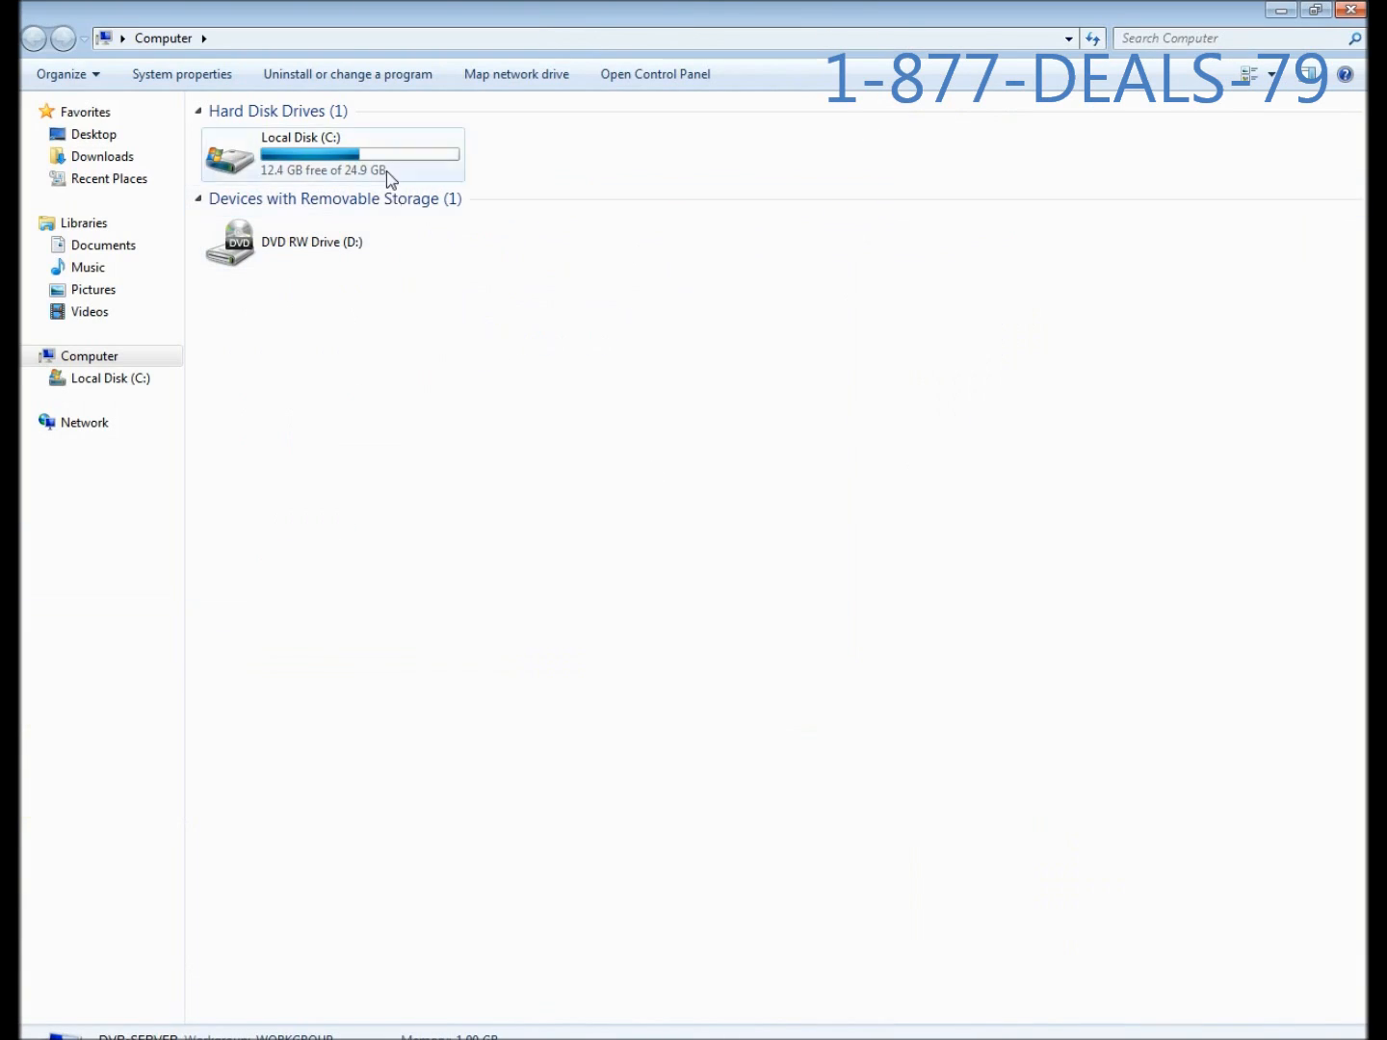
click(330, 154)
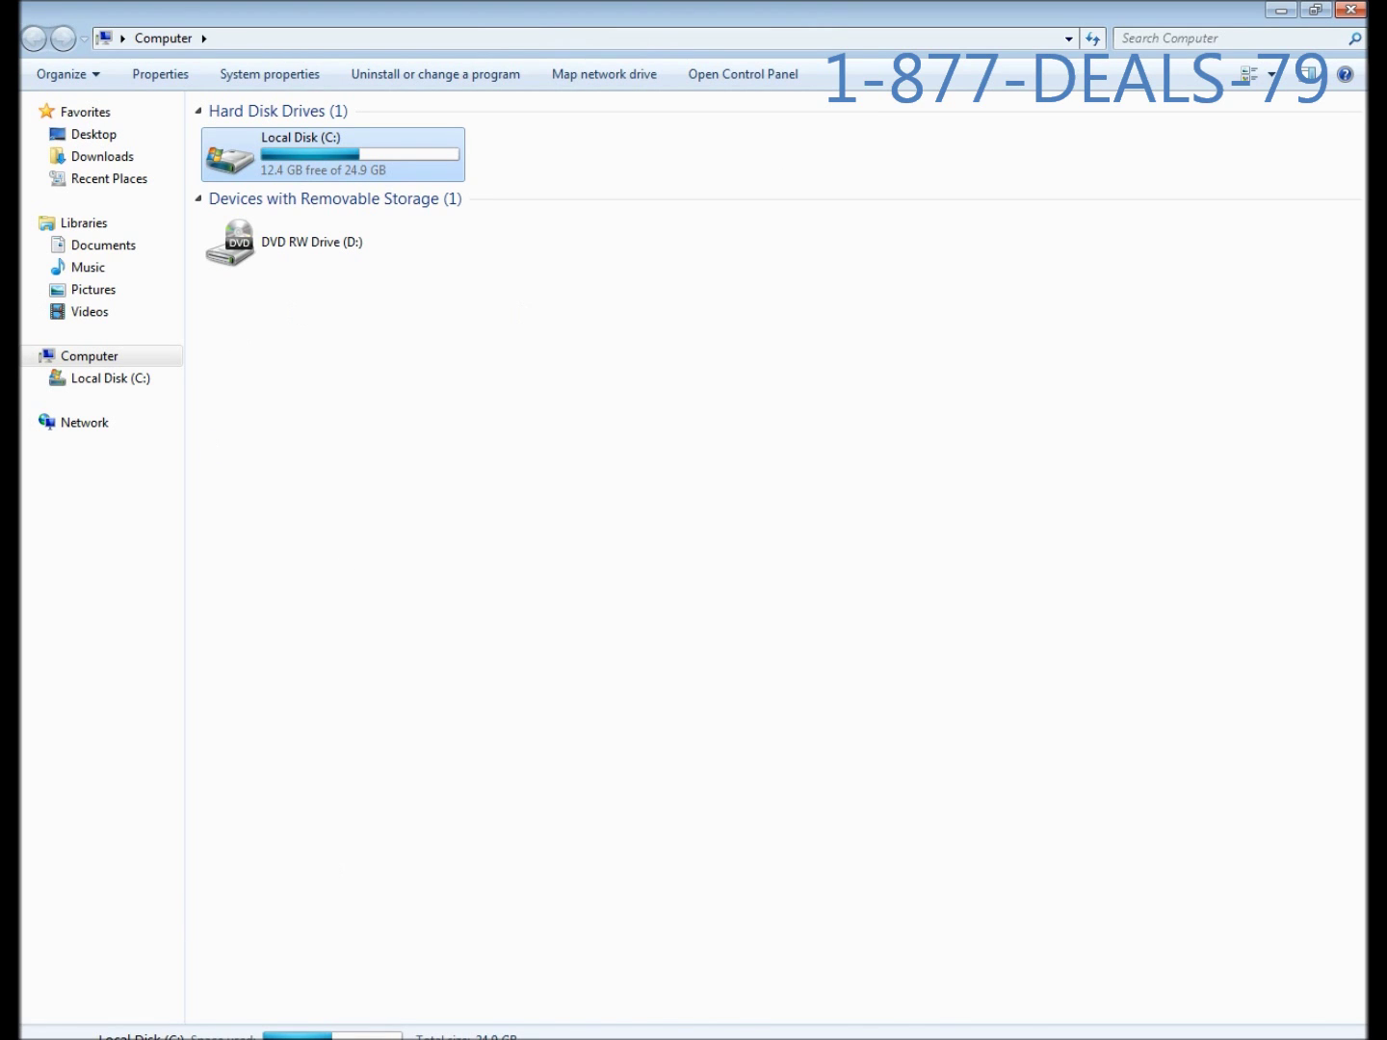
mouse_move(1348, 11)
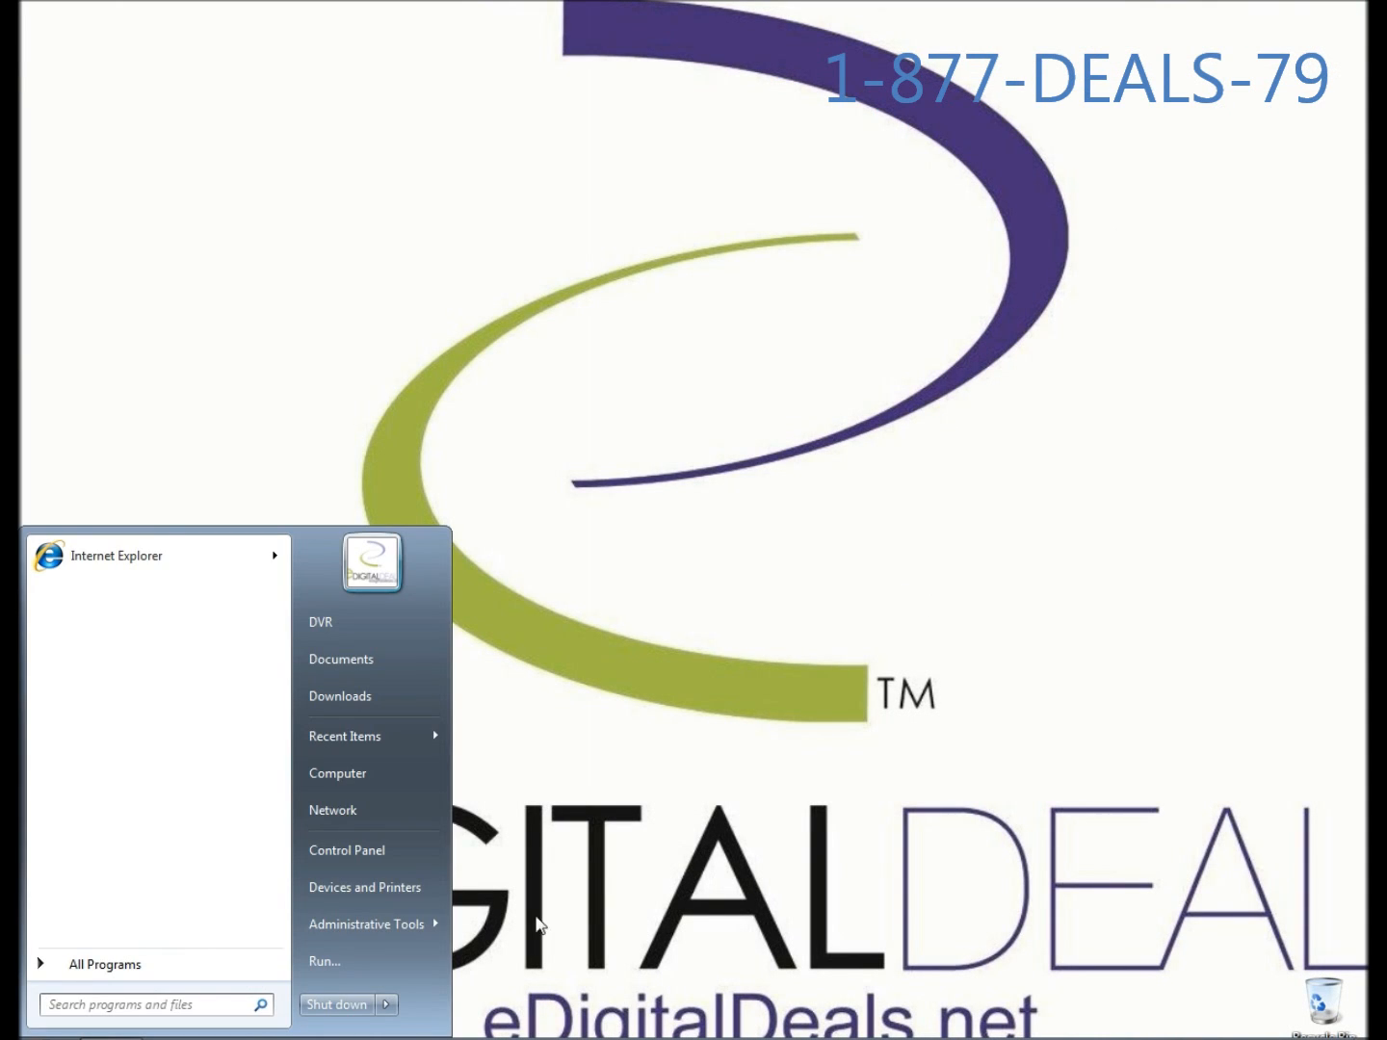
mouse_move(371, 774)
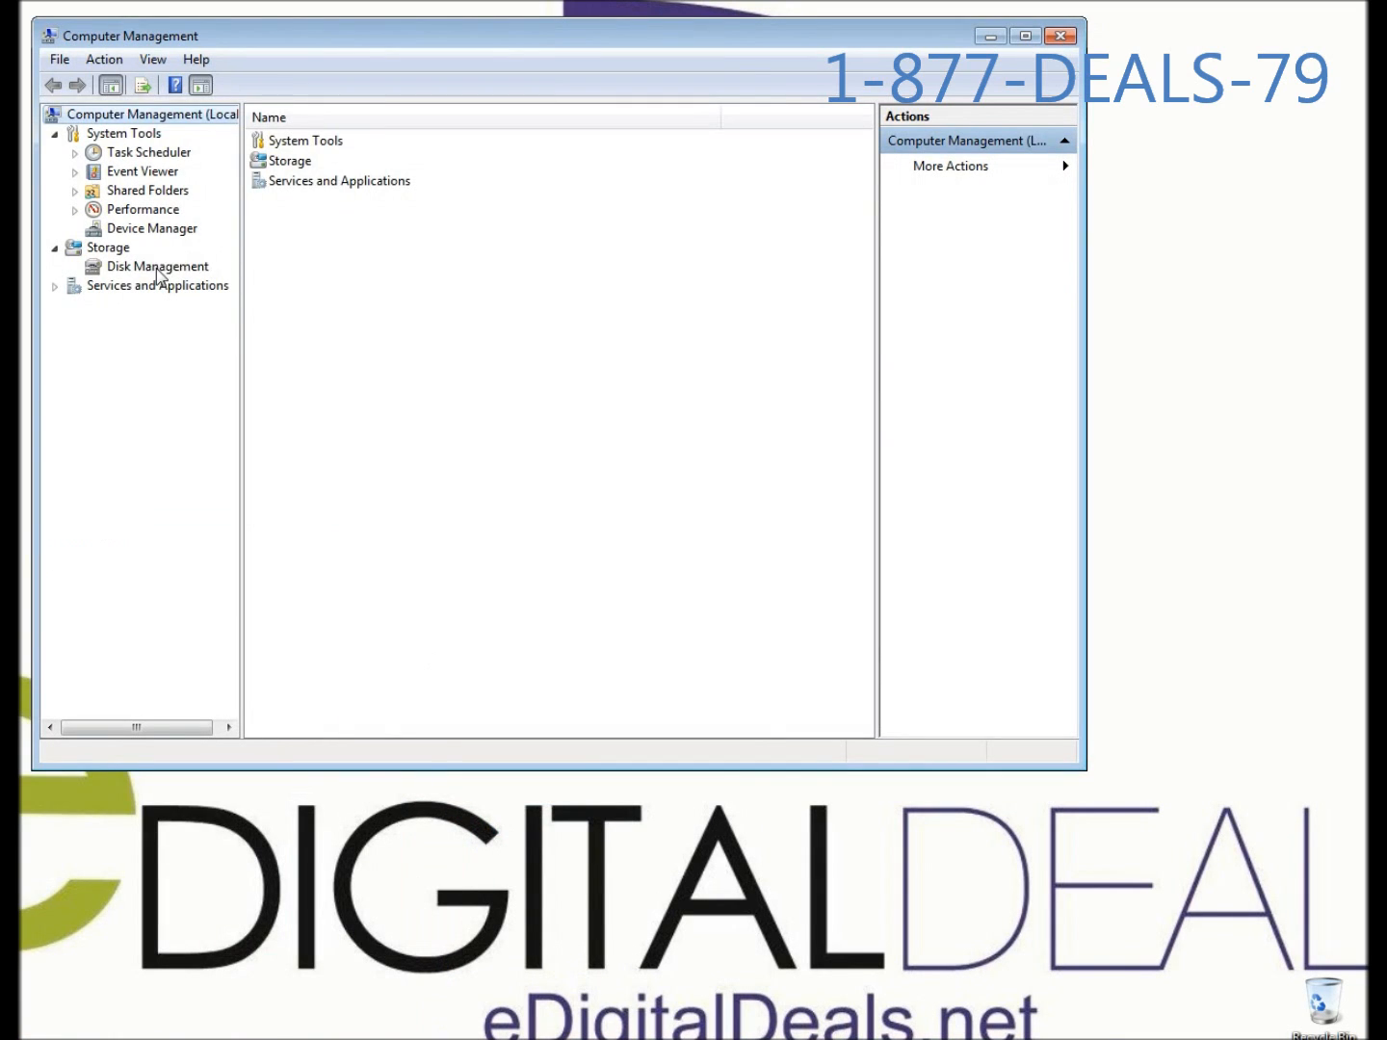
Step: In Disk Management, bring up the actions for Disk 0's 906.41 GB unallocated space
click(157, 266)
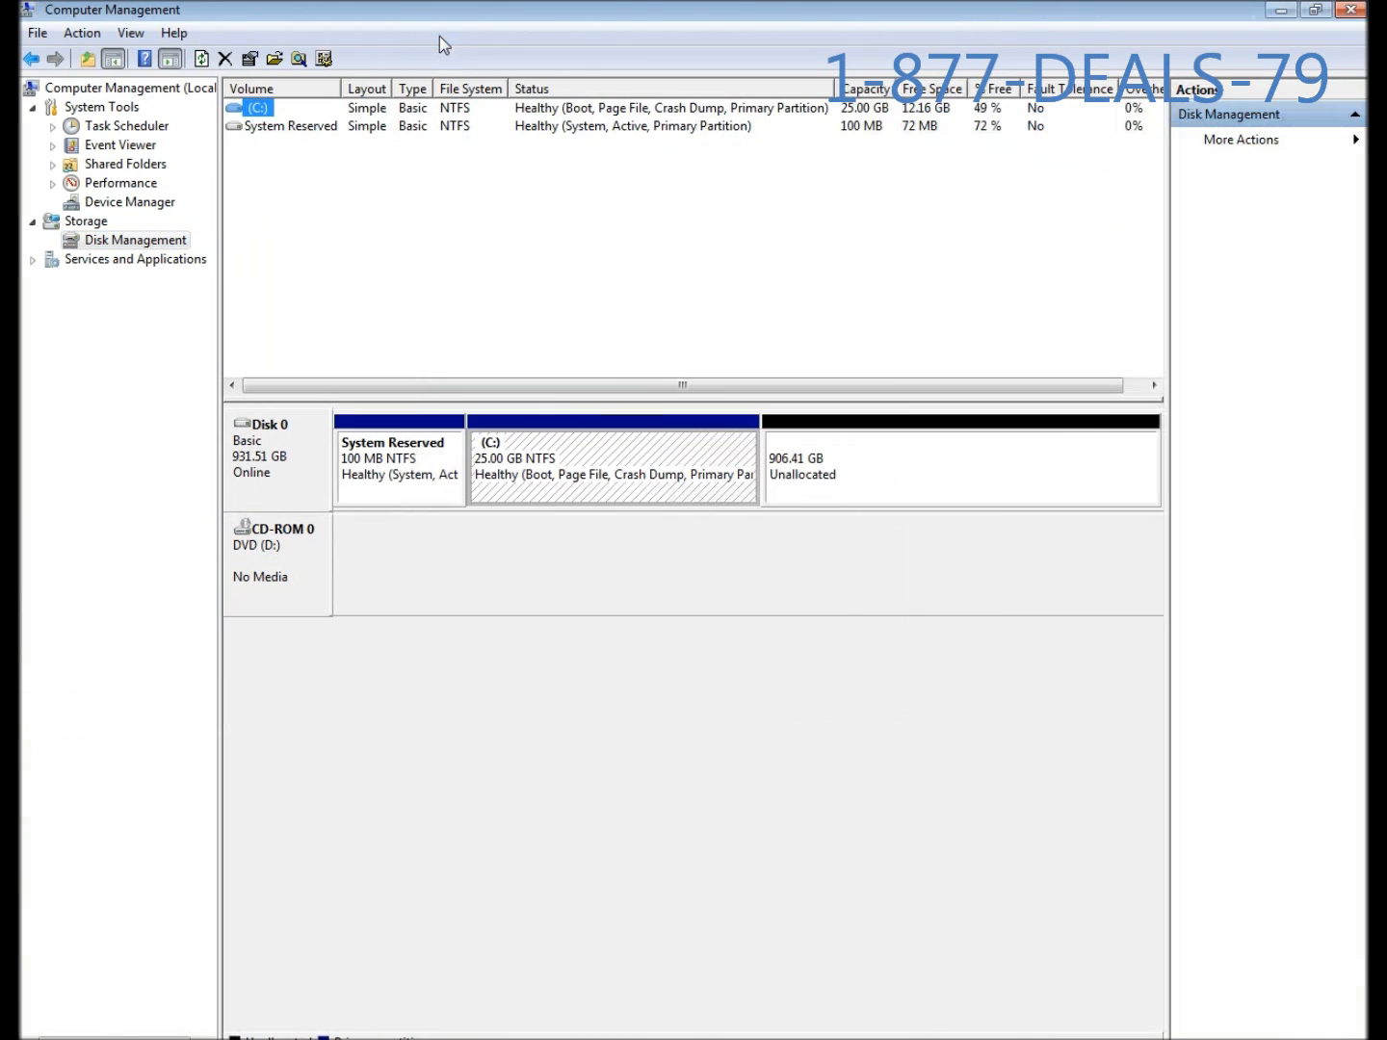
mouse_move(854, 544)
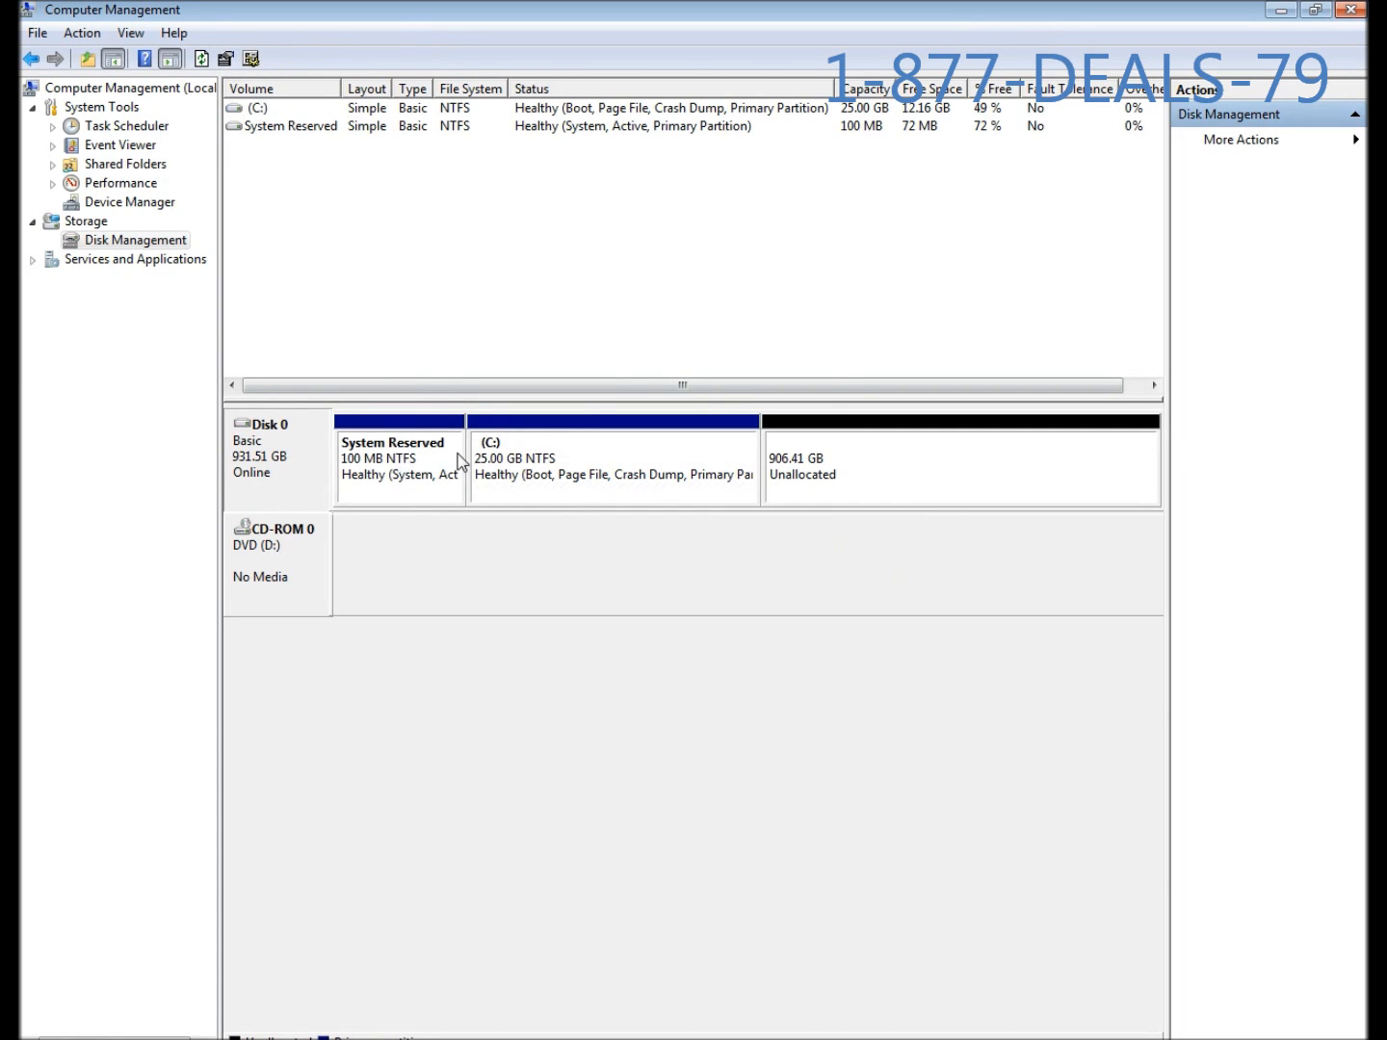
click(613, 462)
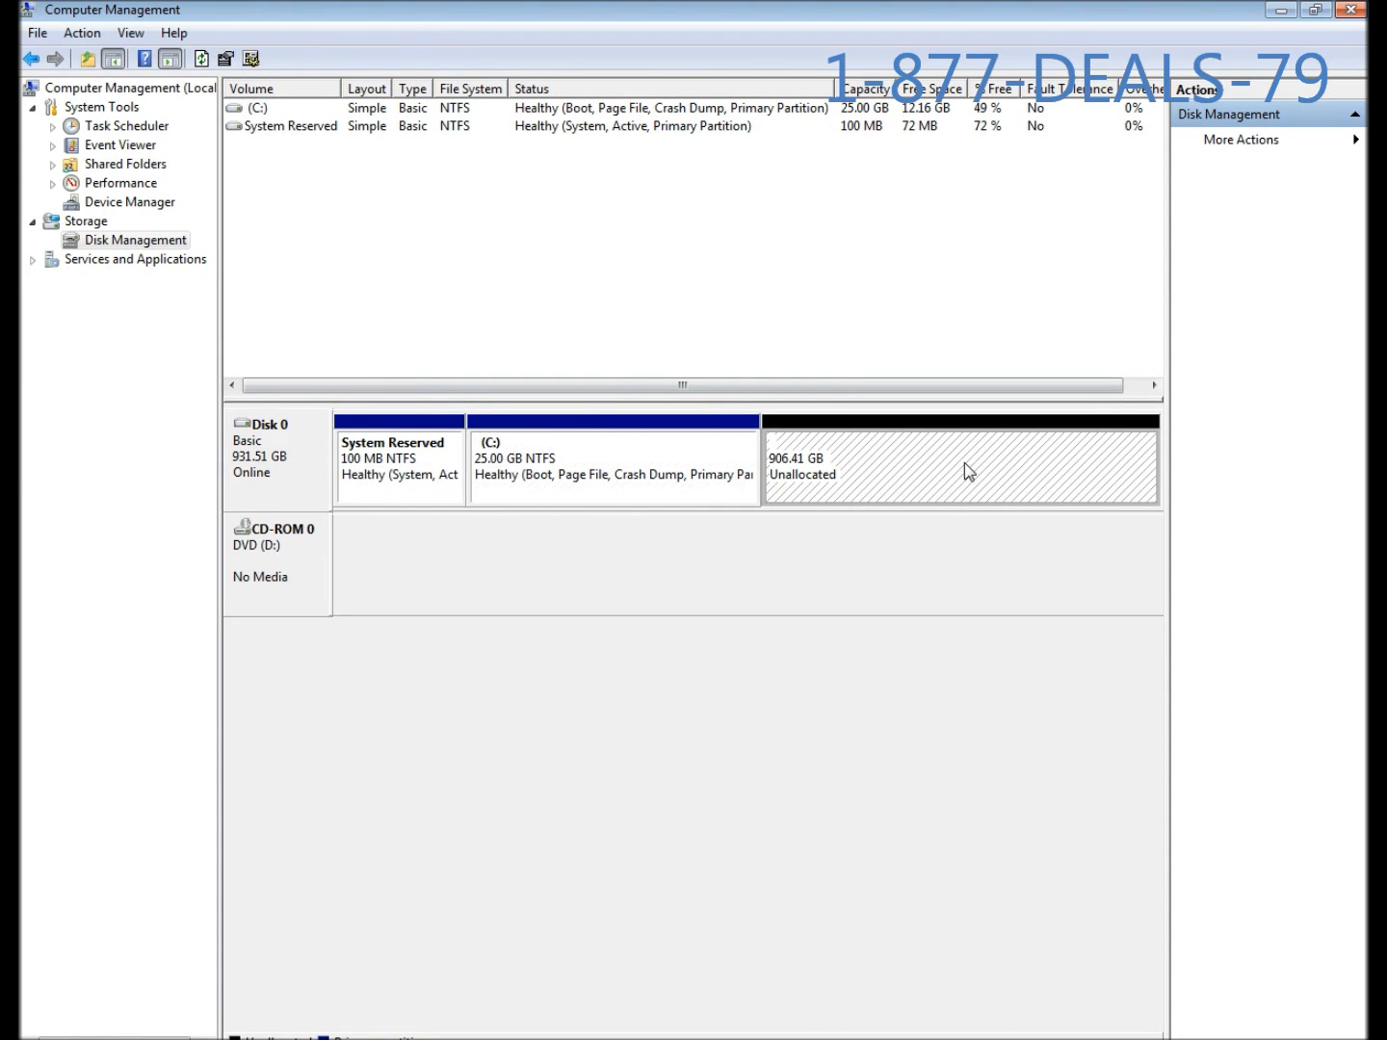
right_click(968, 472)
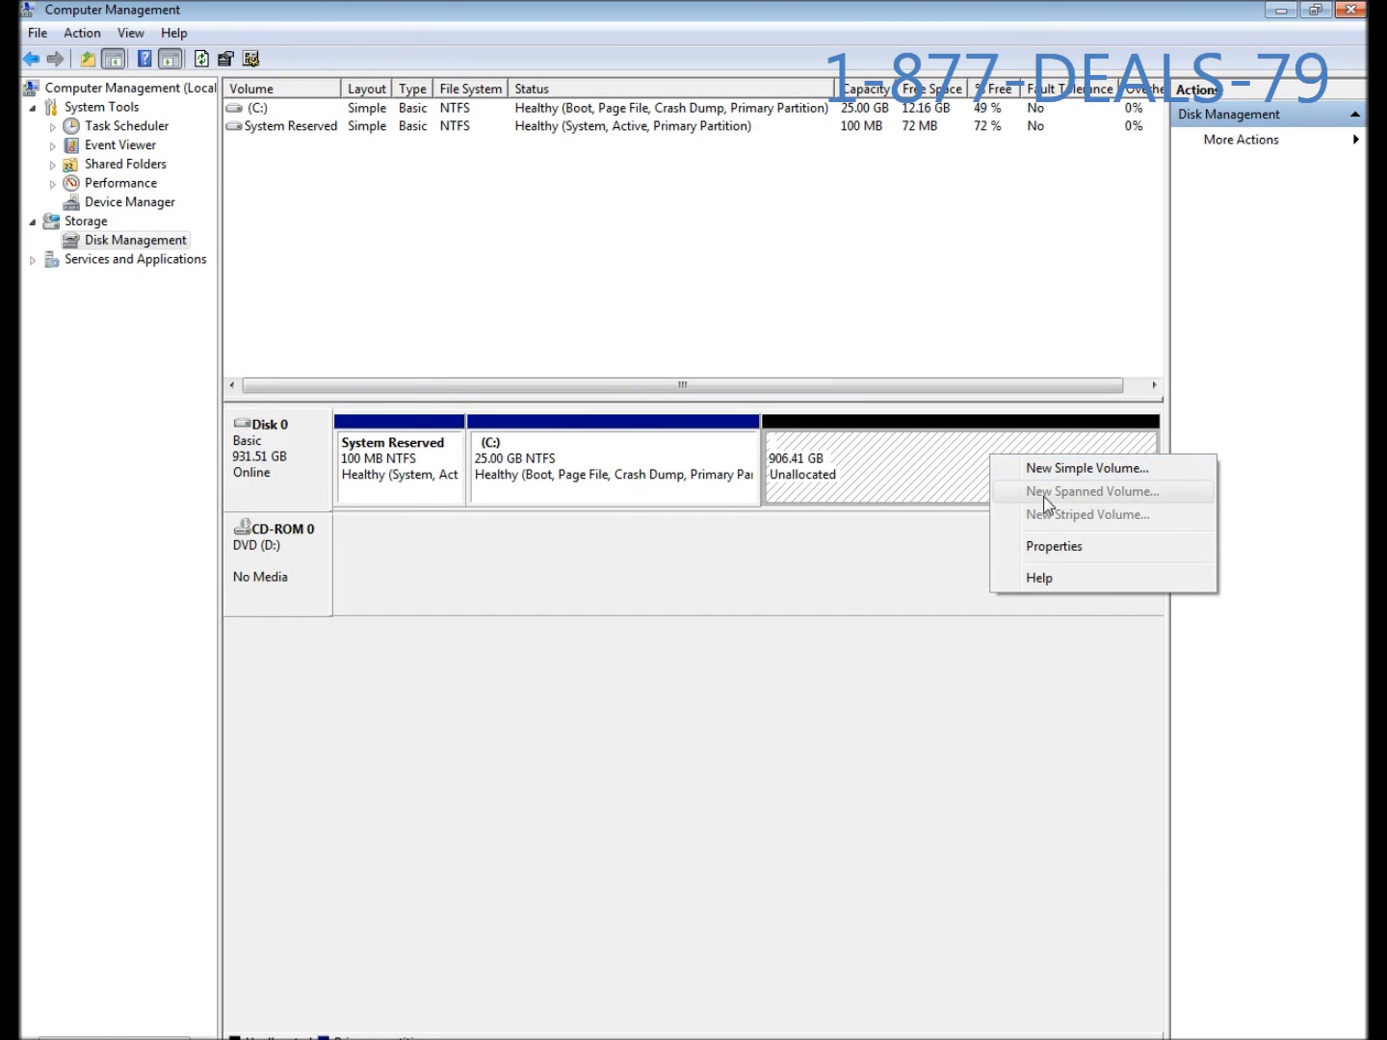
Step: Start a New Simple Volume using the full 928166 MB with drive letter E
click(1082, 468)
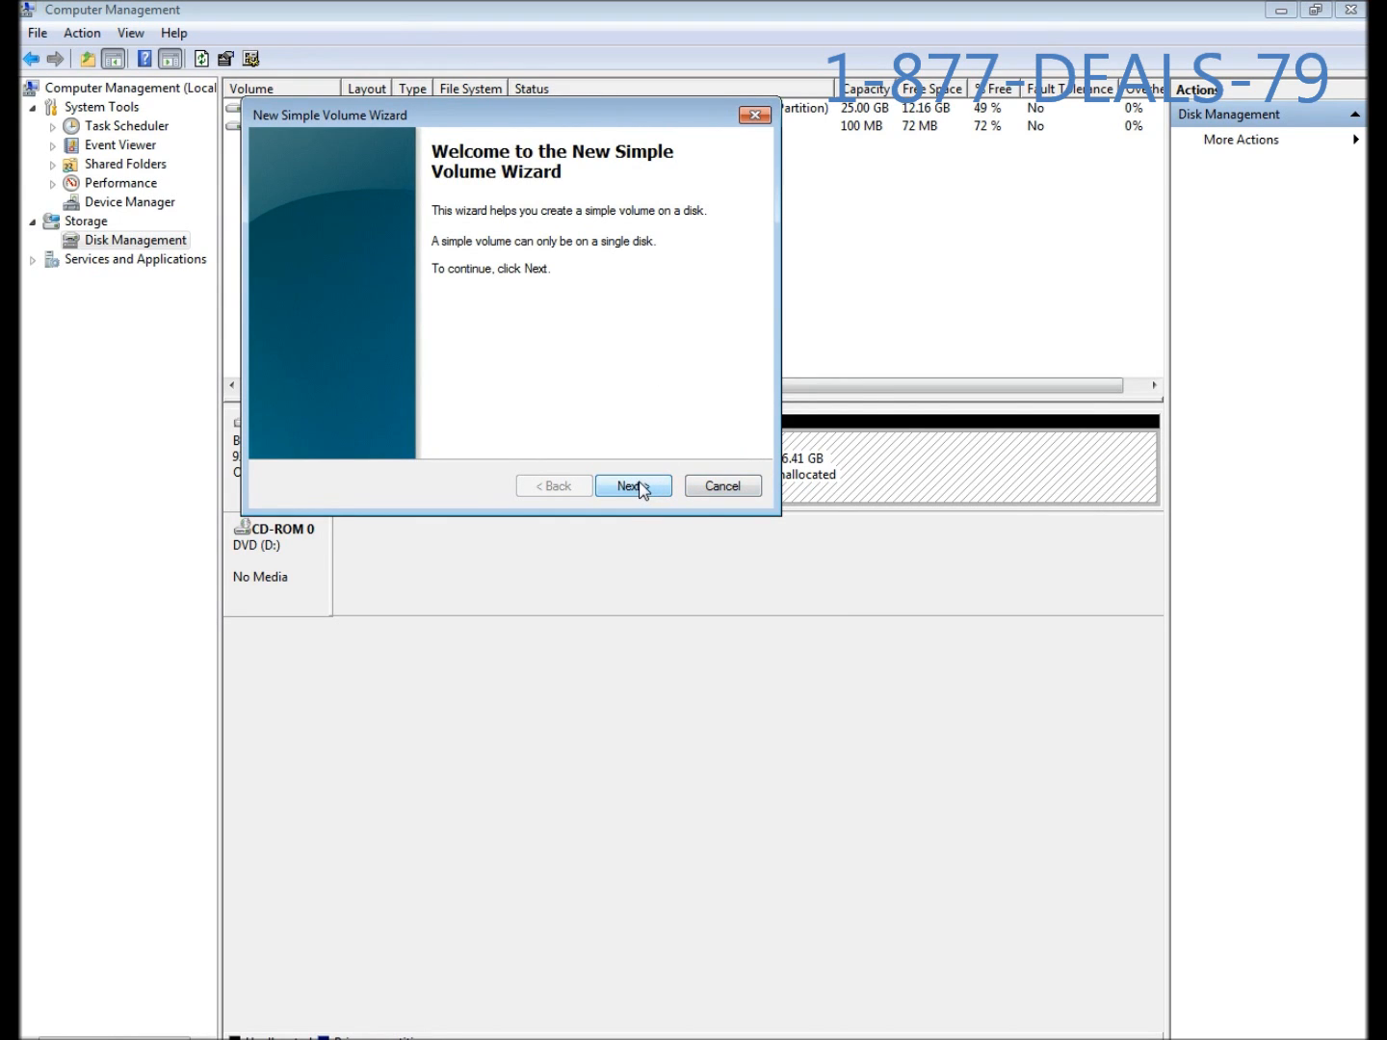
click(634, 486)
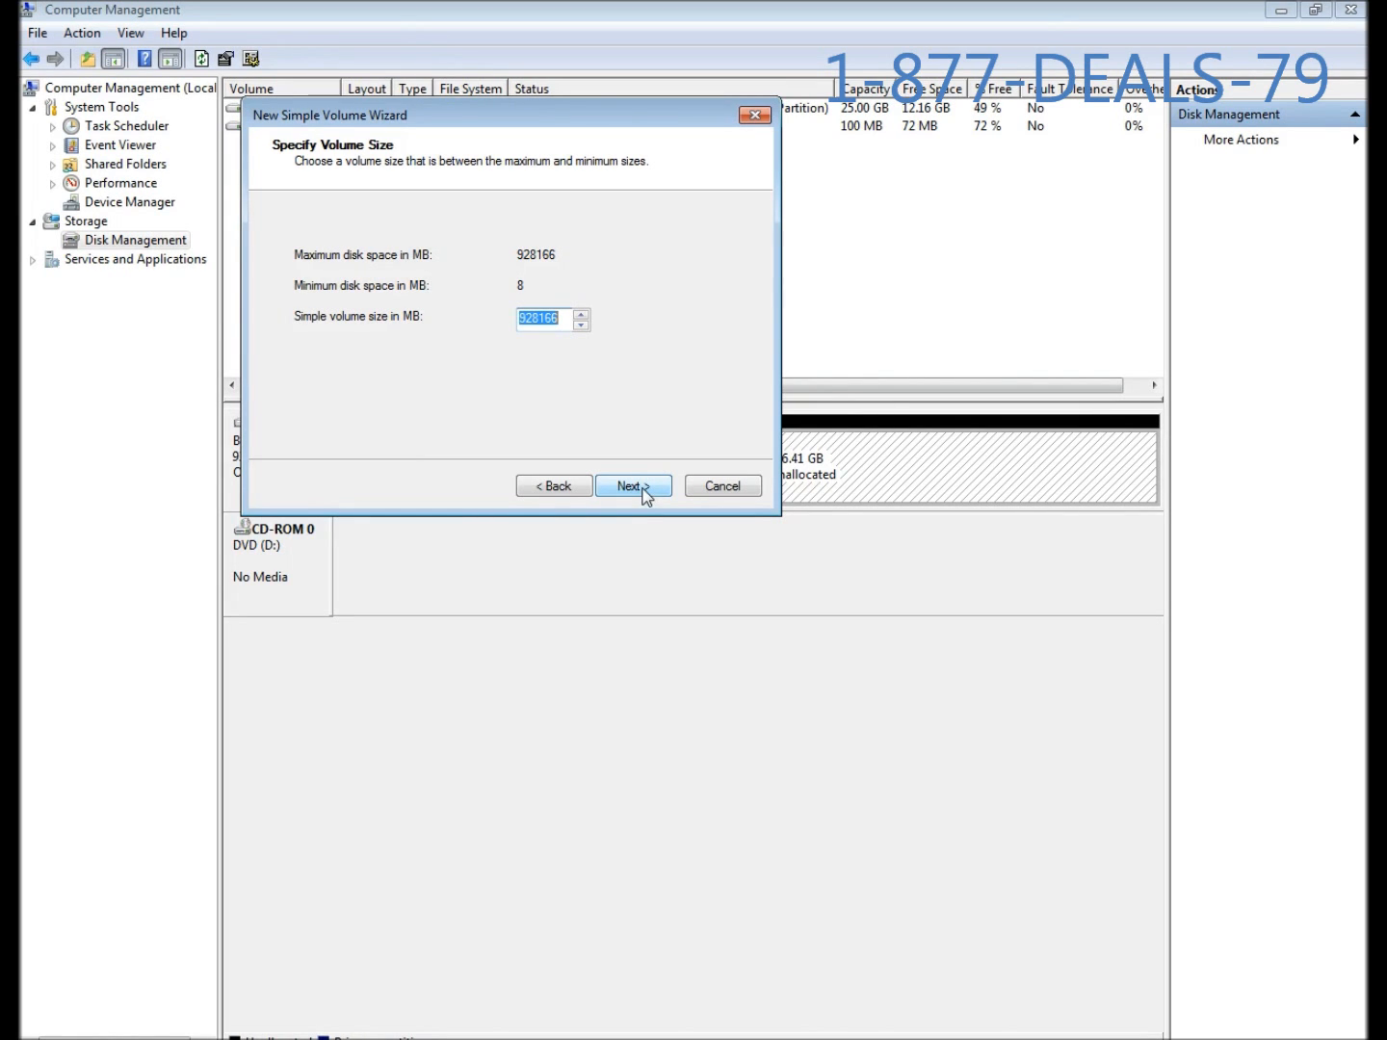
click(633, 486)
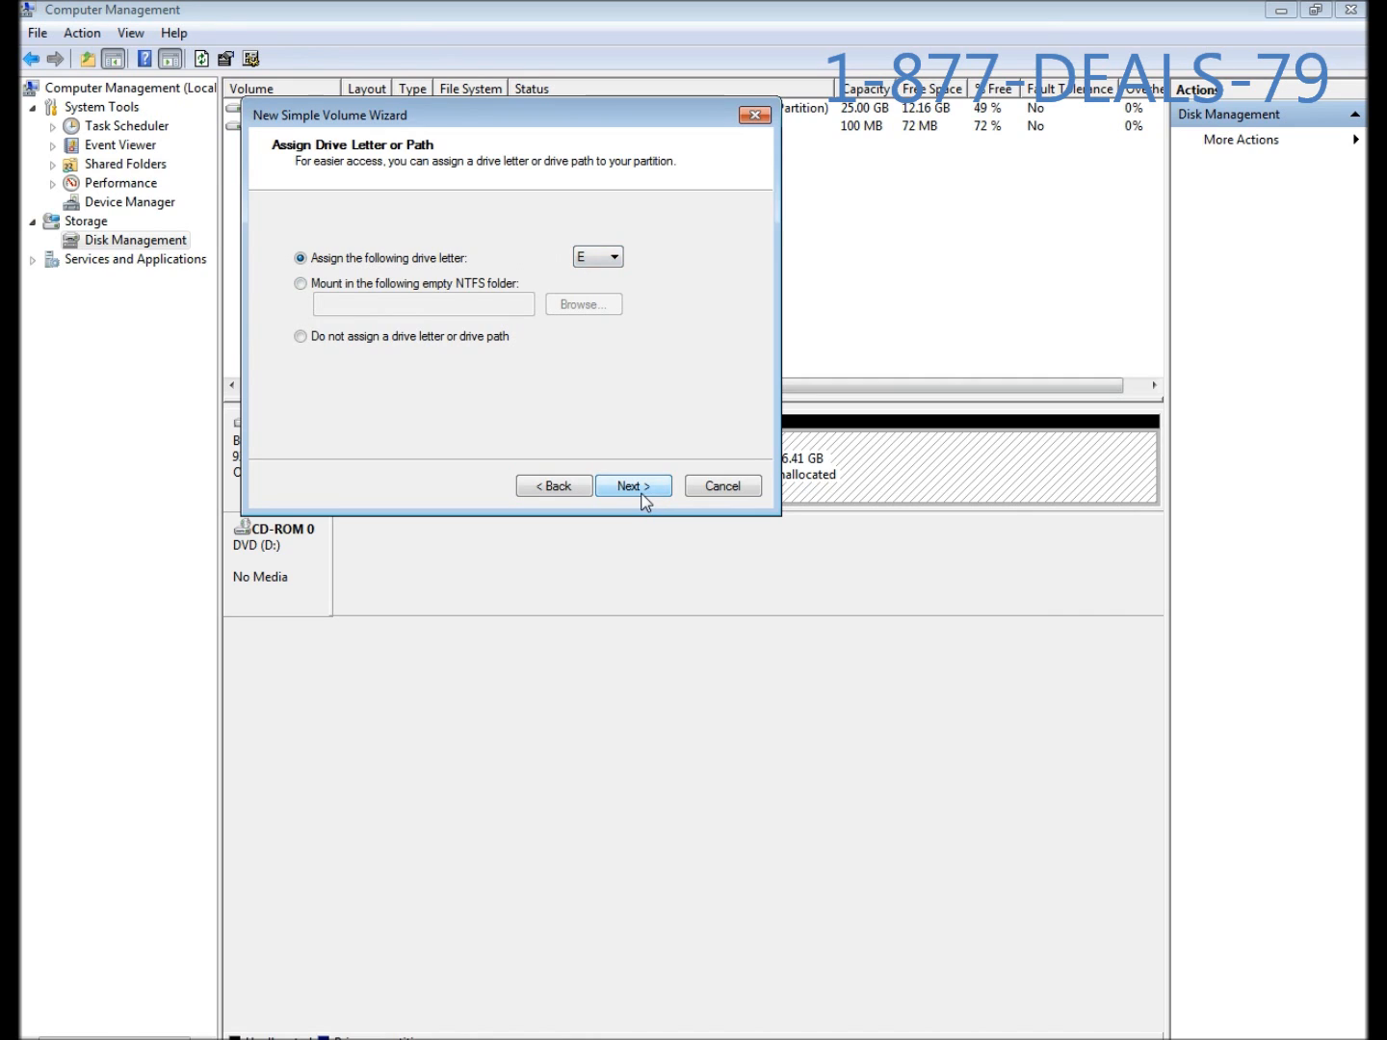
click(633, 486)
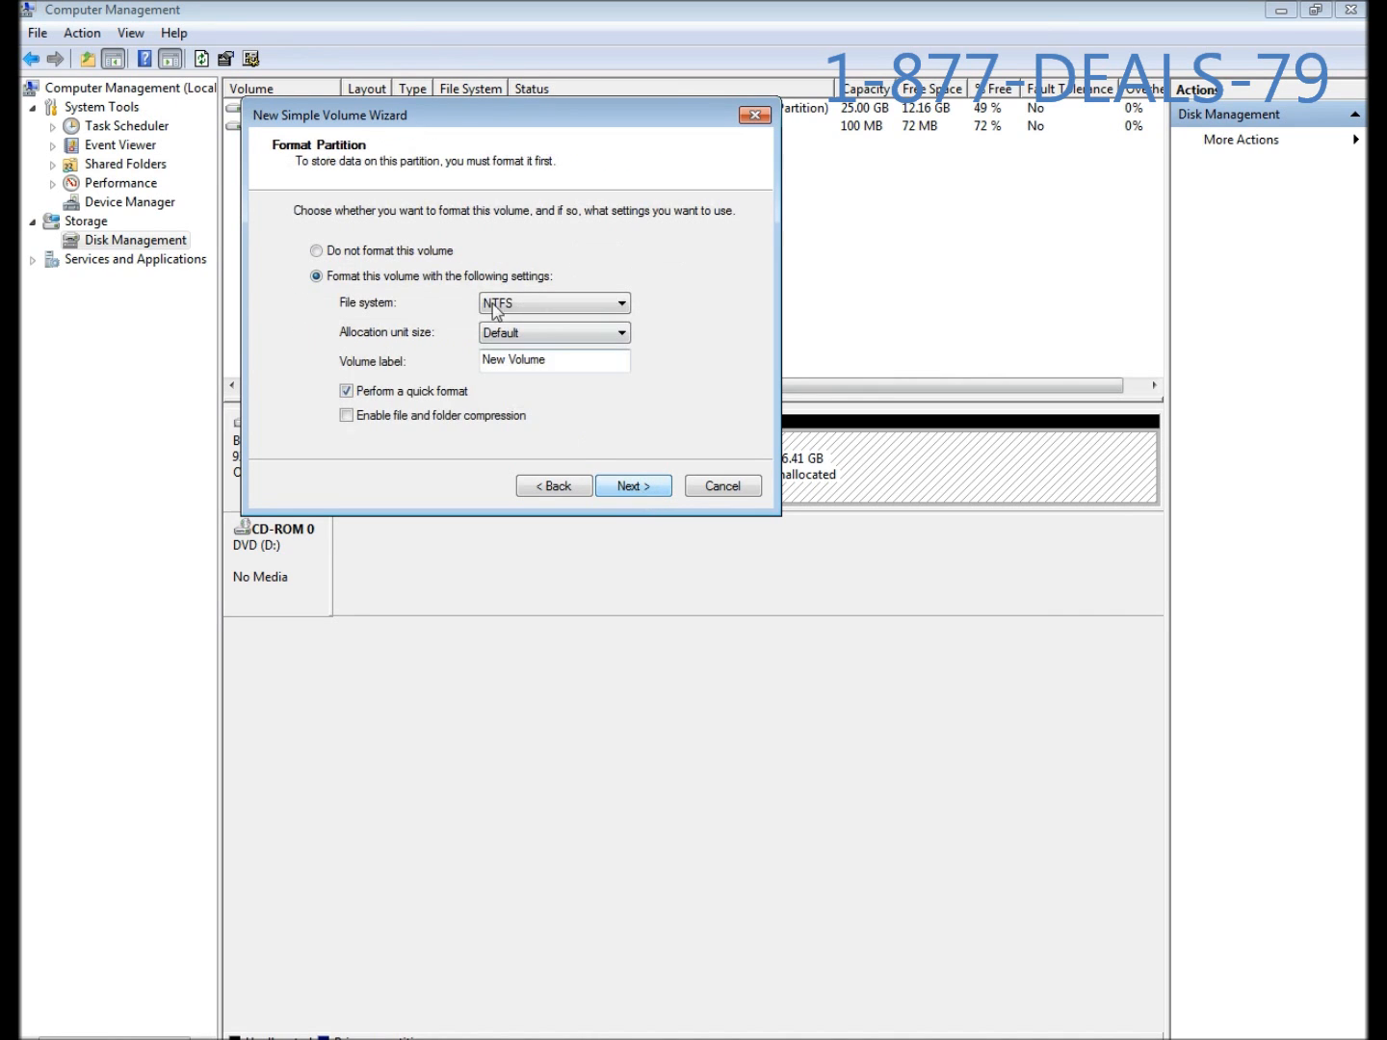
mouse_move(448, 344)
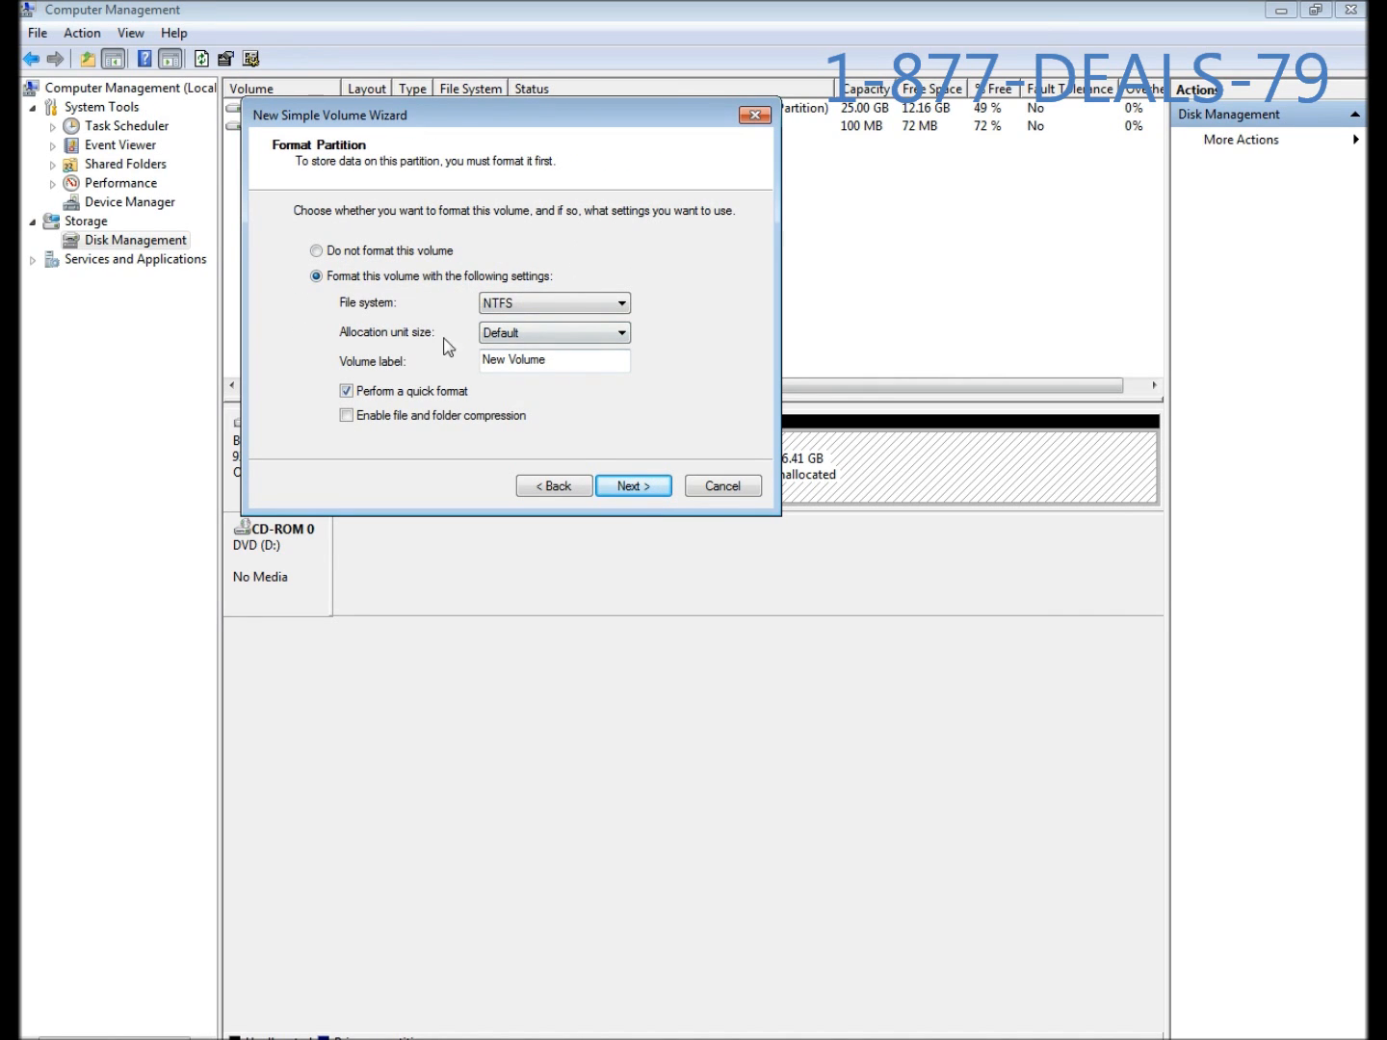
mouse_move(462, 307)
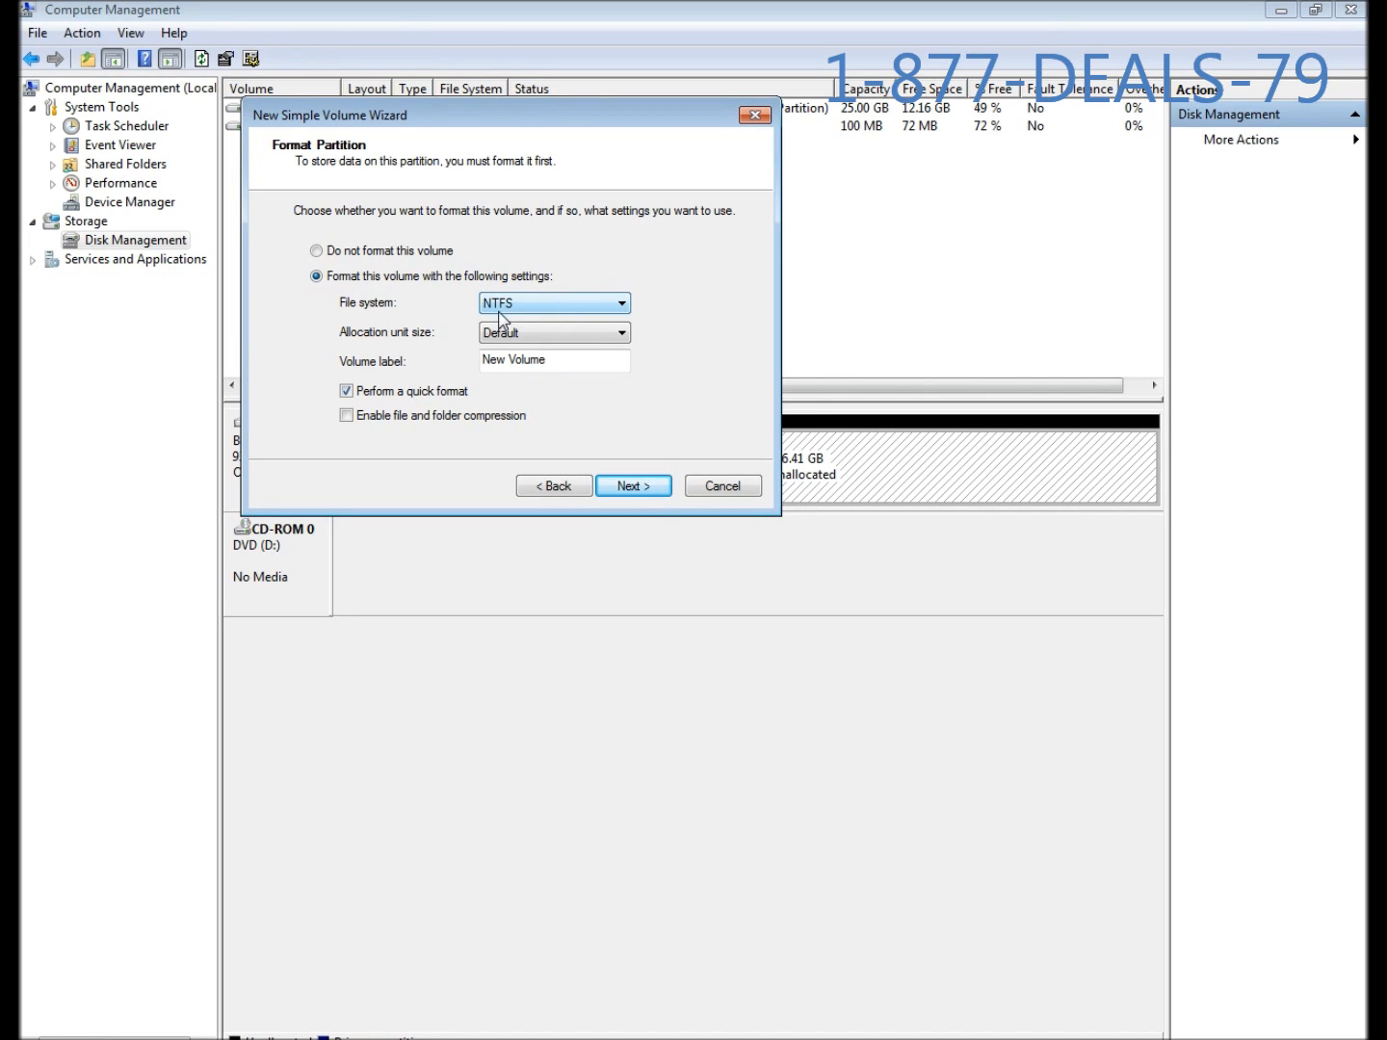
mouse_move(385, 356)
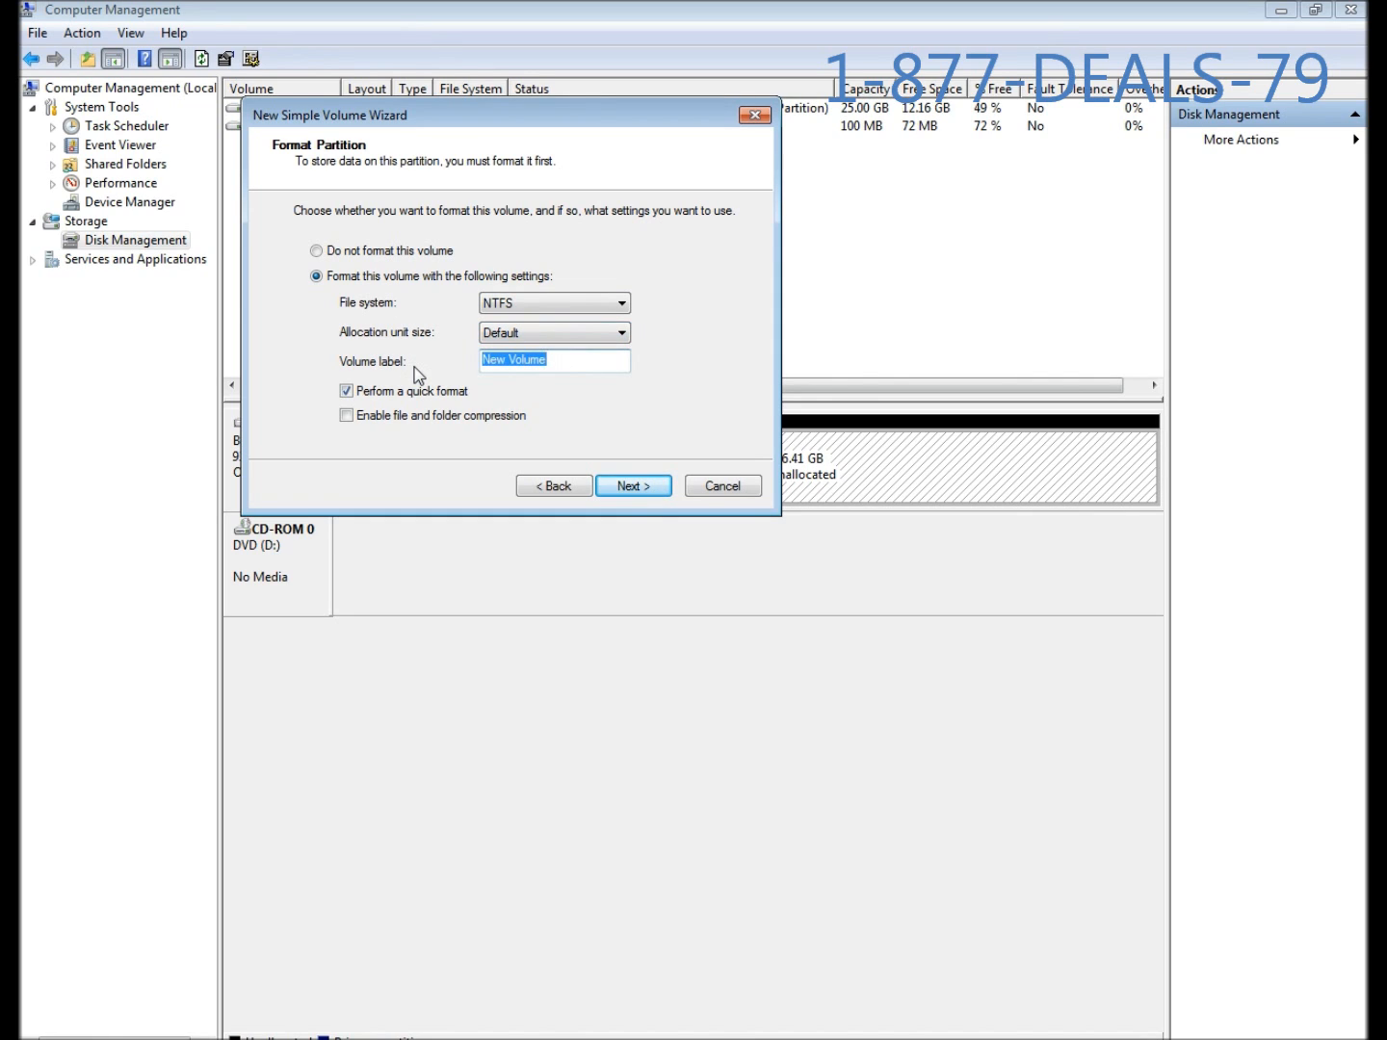
Step: Label the volume 'Storage' with NTFS quick format and reach the wizard summary
text(Storage)
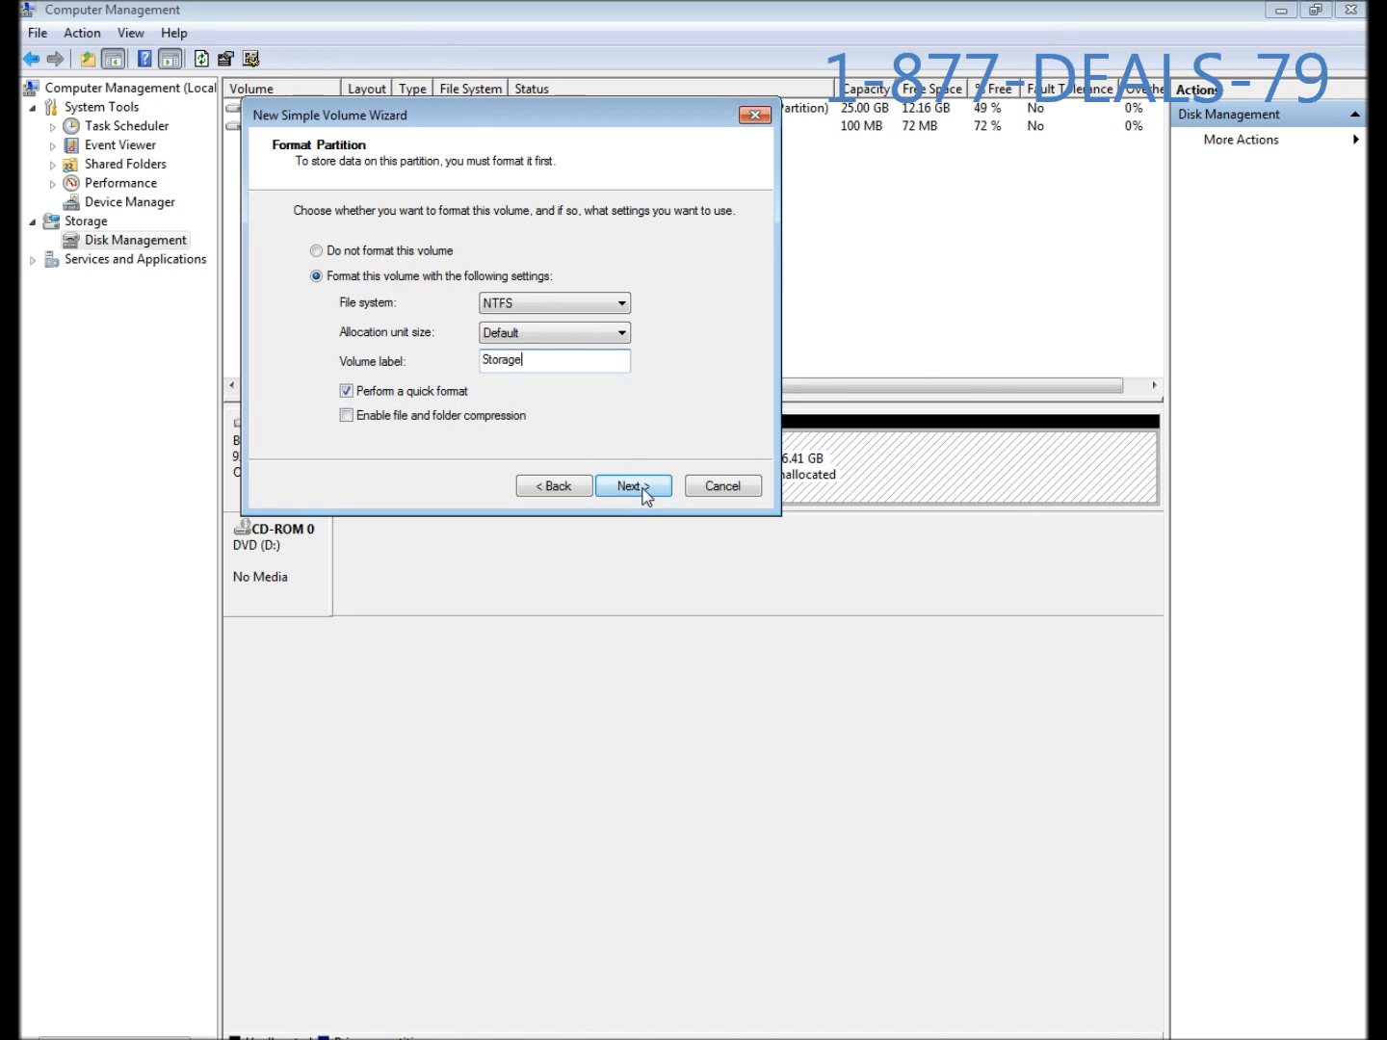
mouse_move(626, 499)
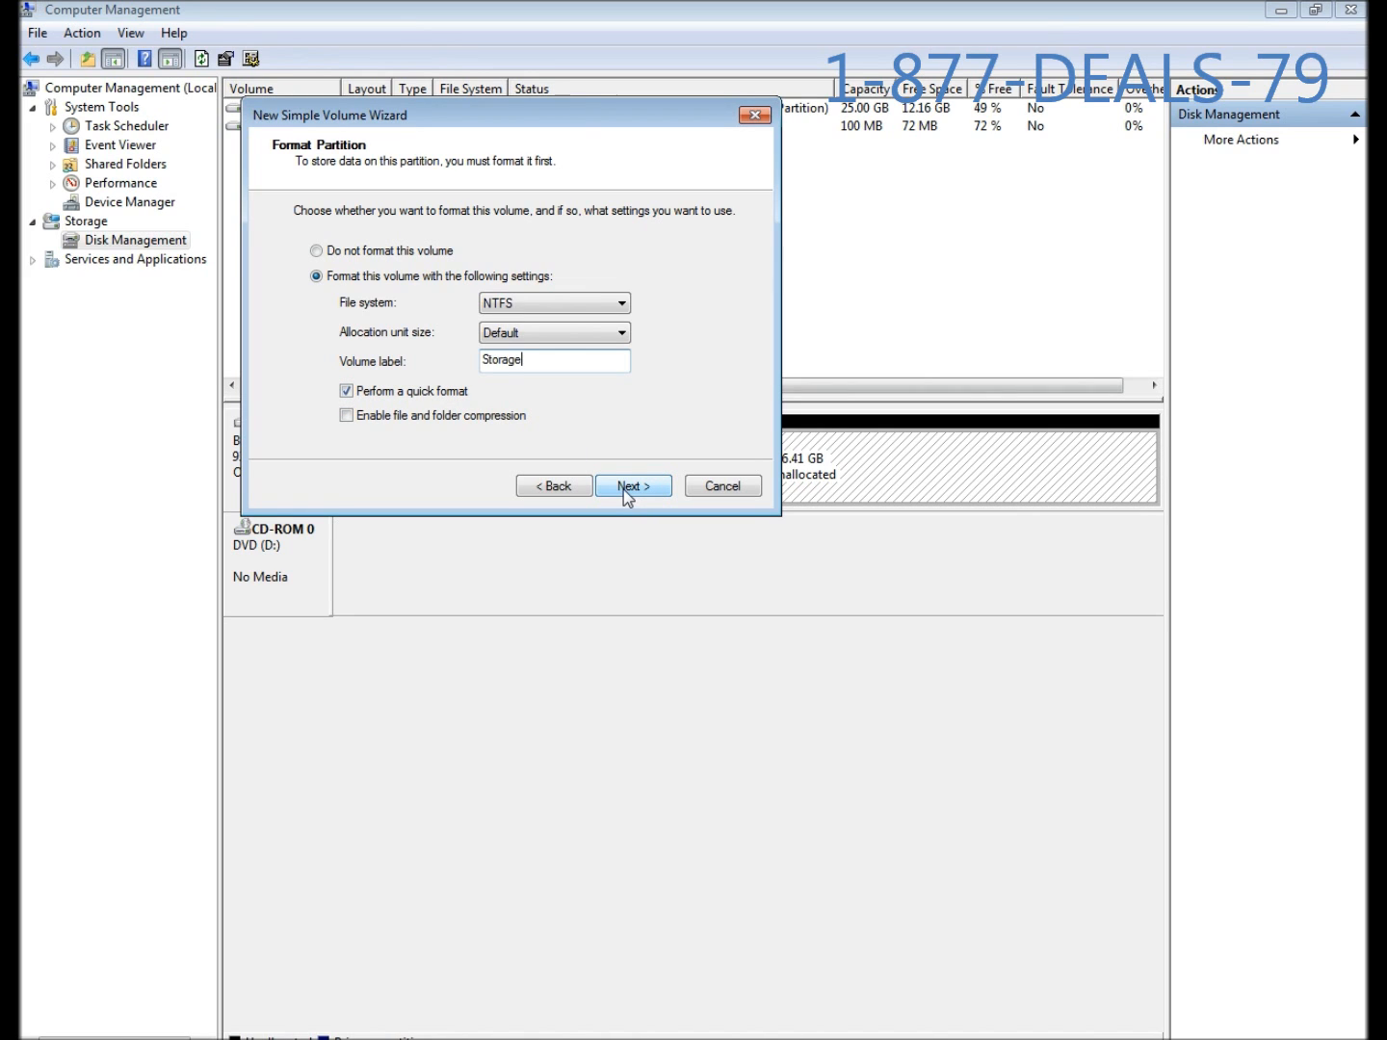
click(633, 485)
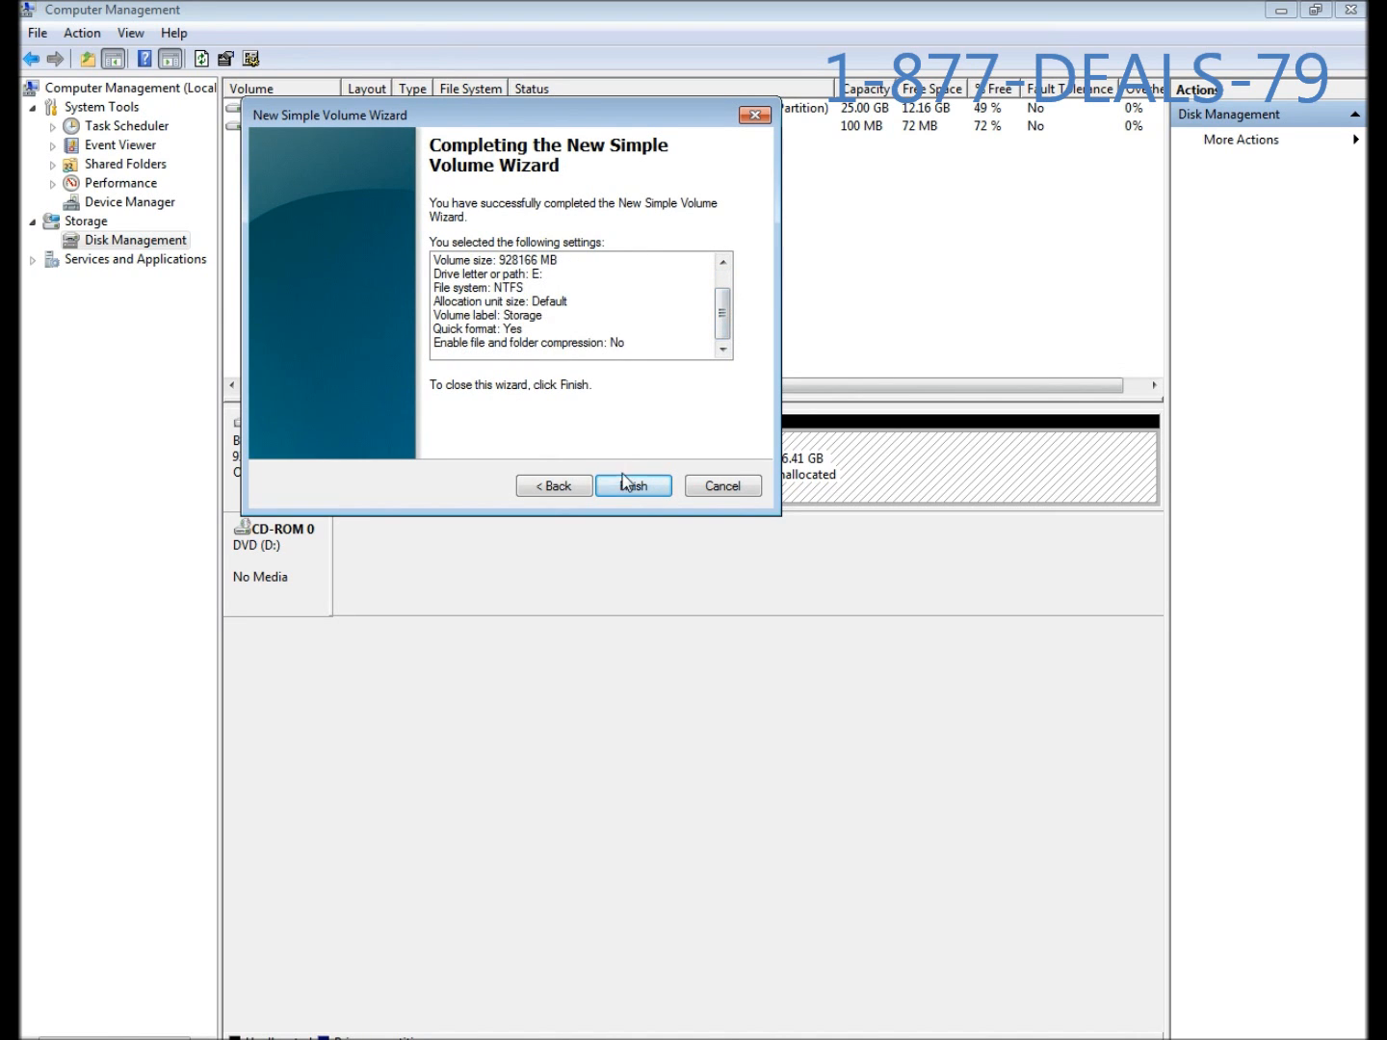
Step: Finish the wizard so Storage (E:) appears as a healthy 906.41 GB NTFS partition
click(633, 486)
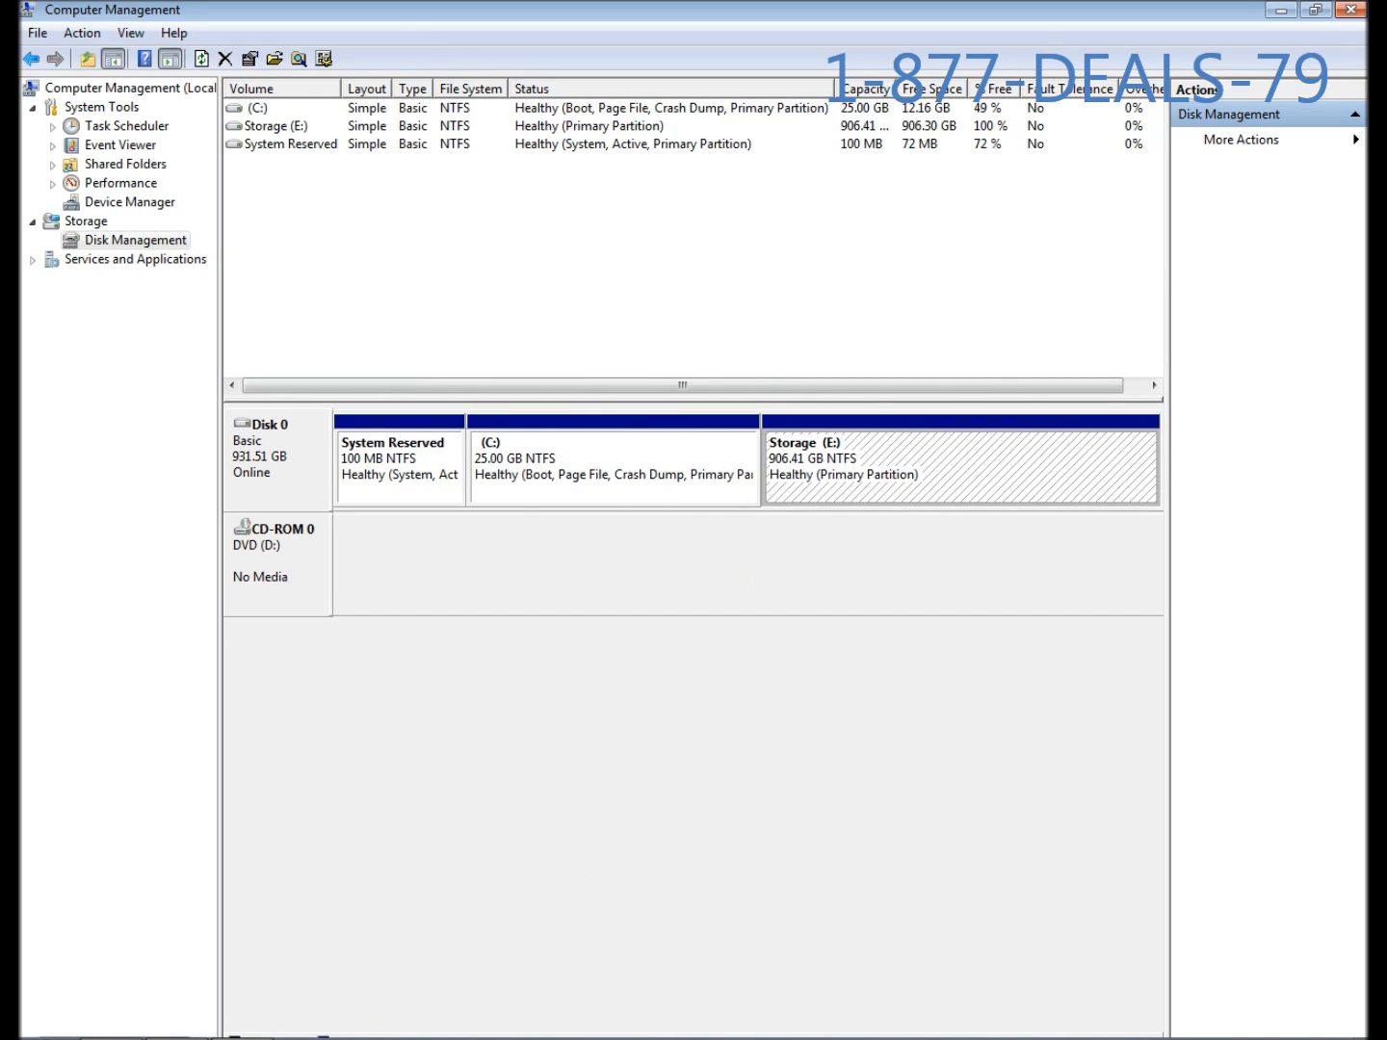
mouse_move(853, 316)
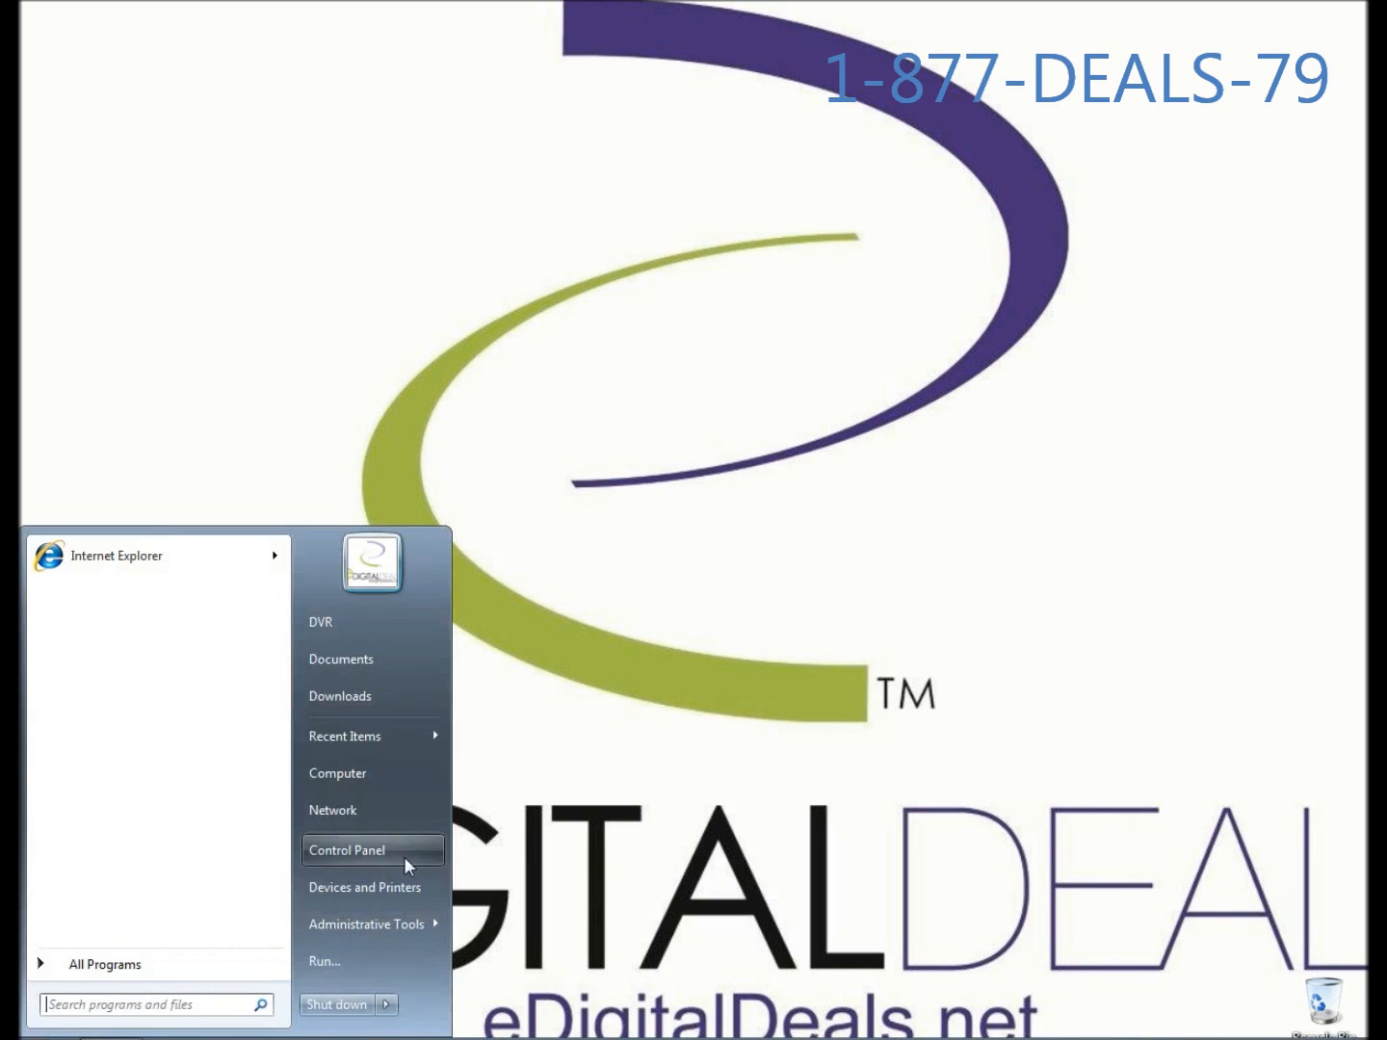
Step: Run SETUP from Documents\eDD2-2012-03-22\eDD2\DVR as administrator
click(340, 659)
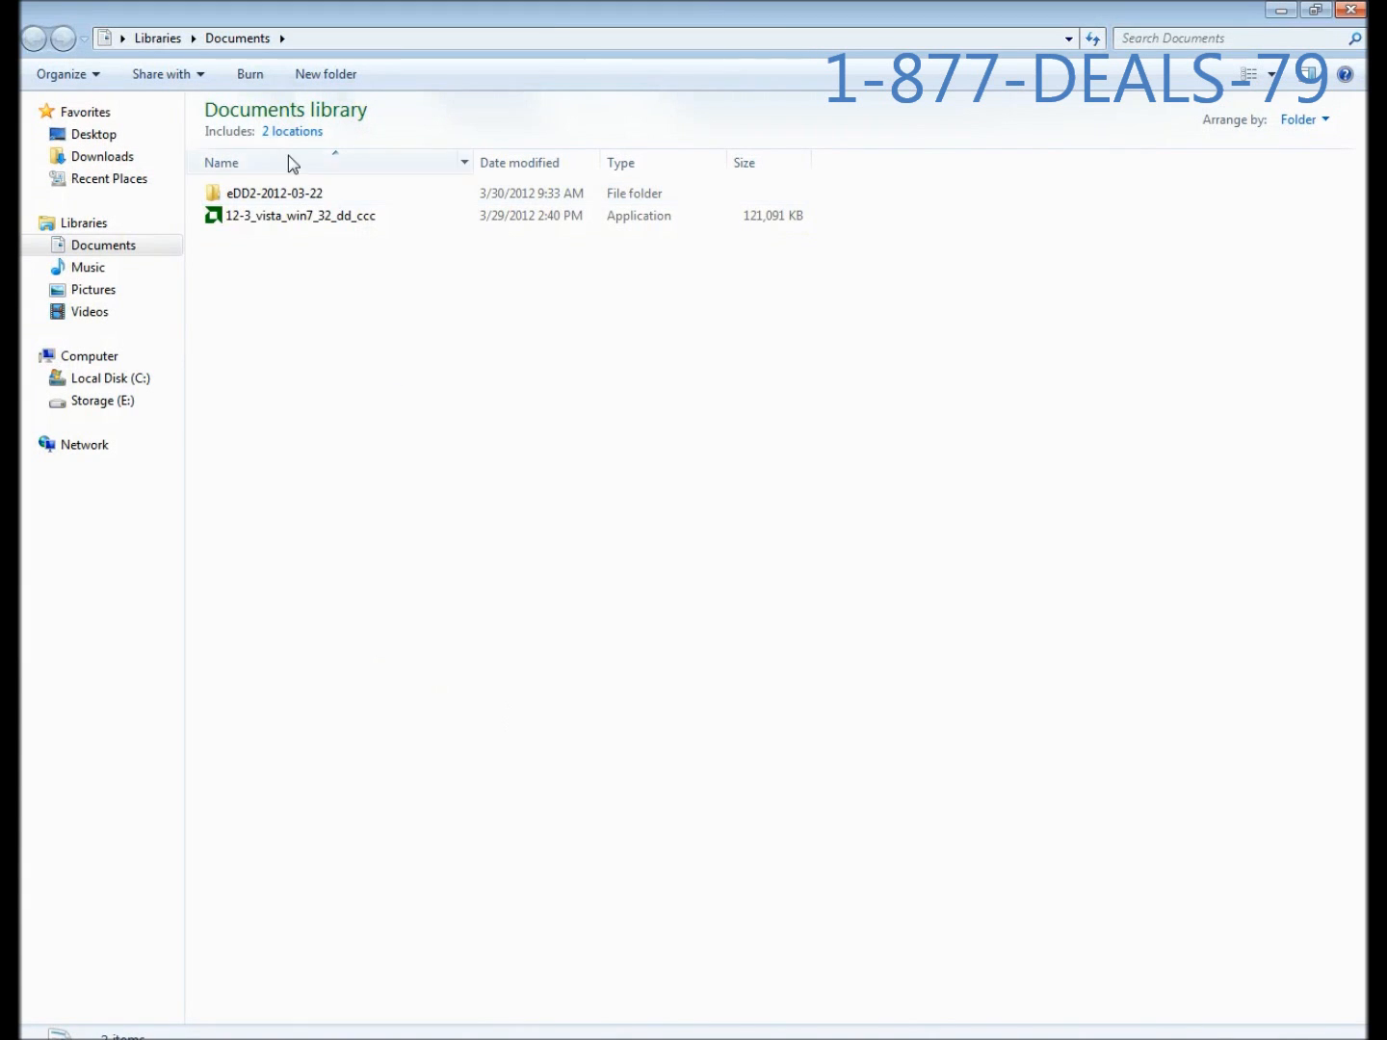
double_click(275, 193)
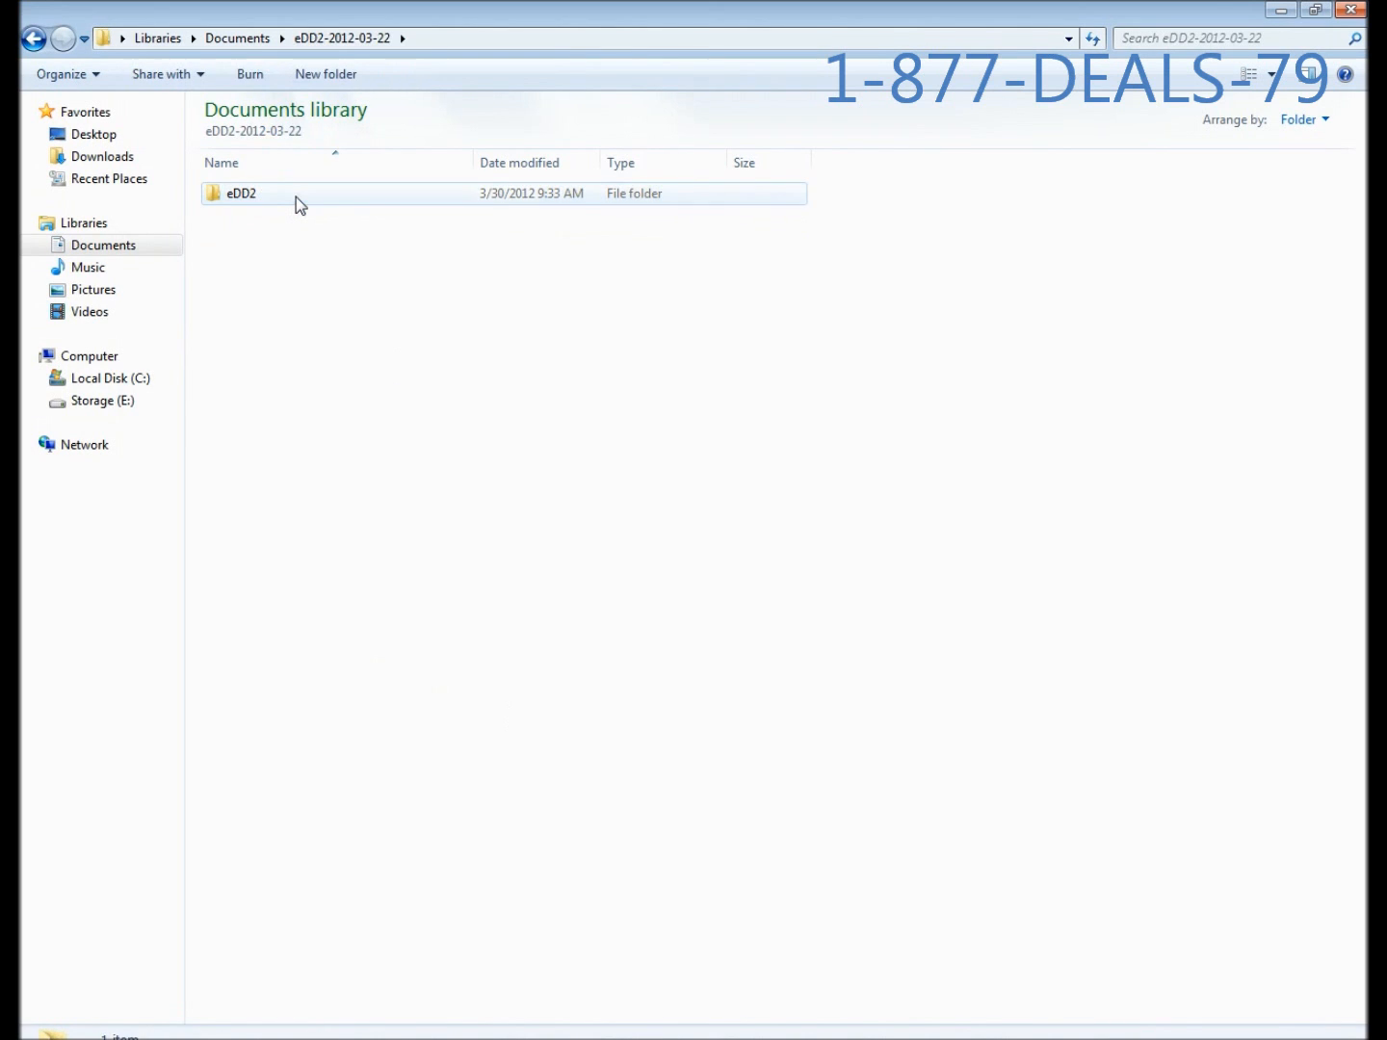
double_click(241, 193)
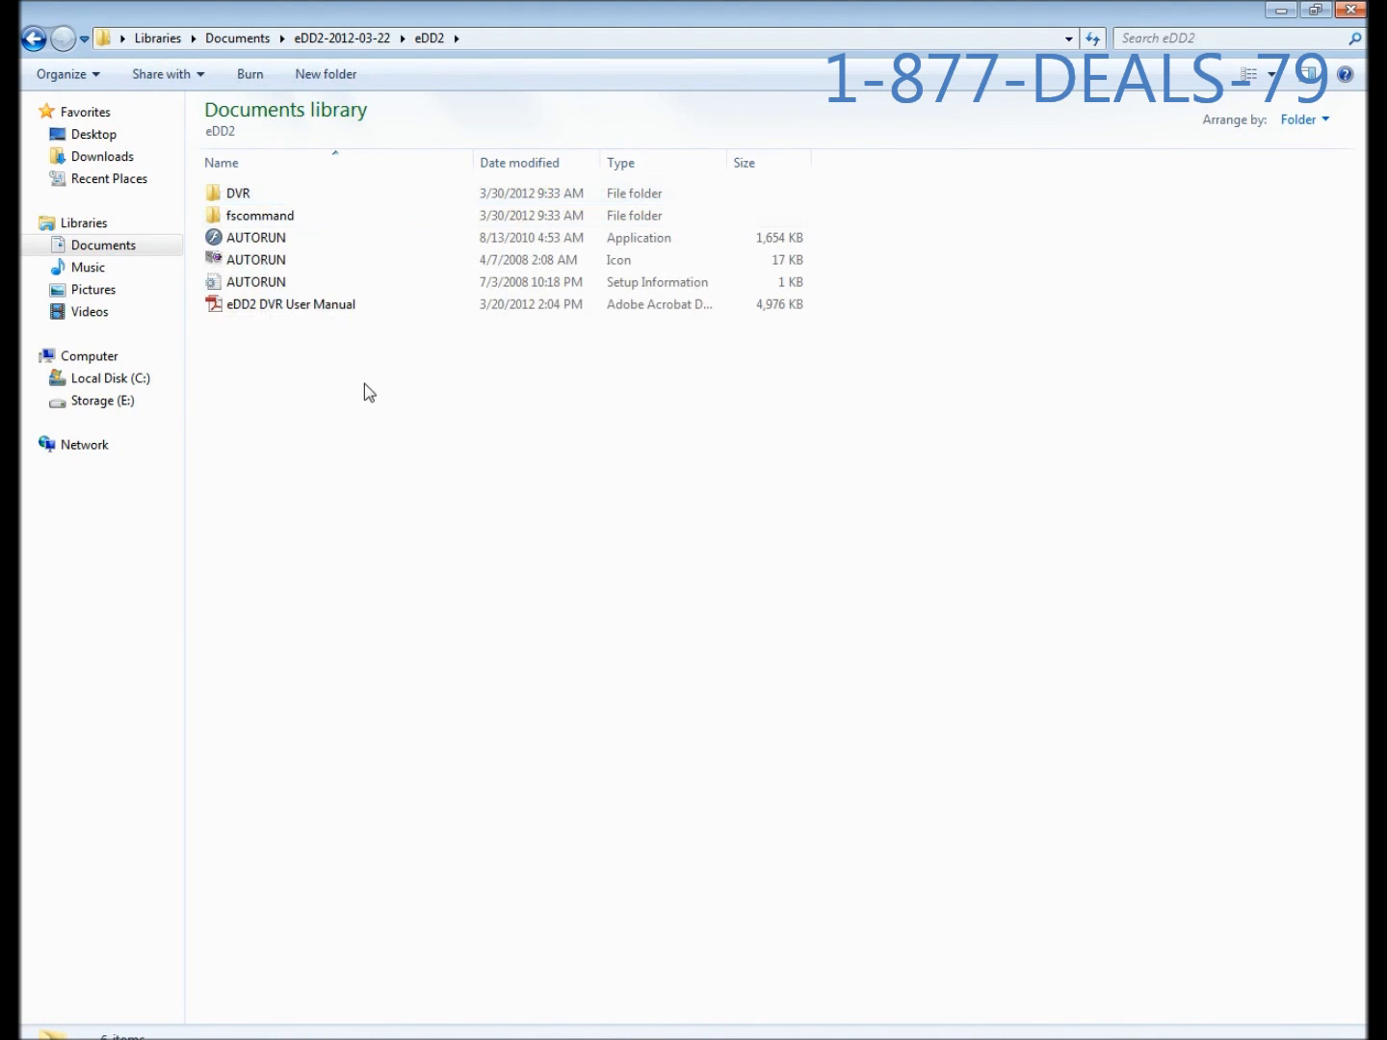
click(258, 215)
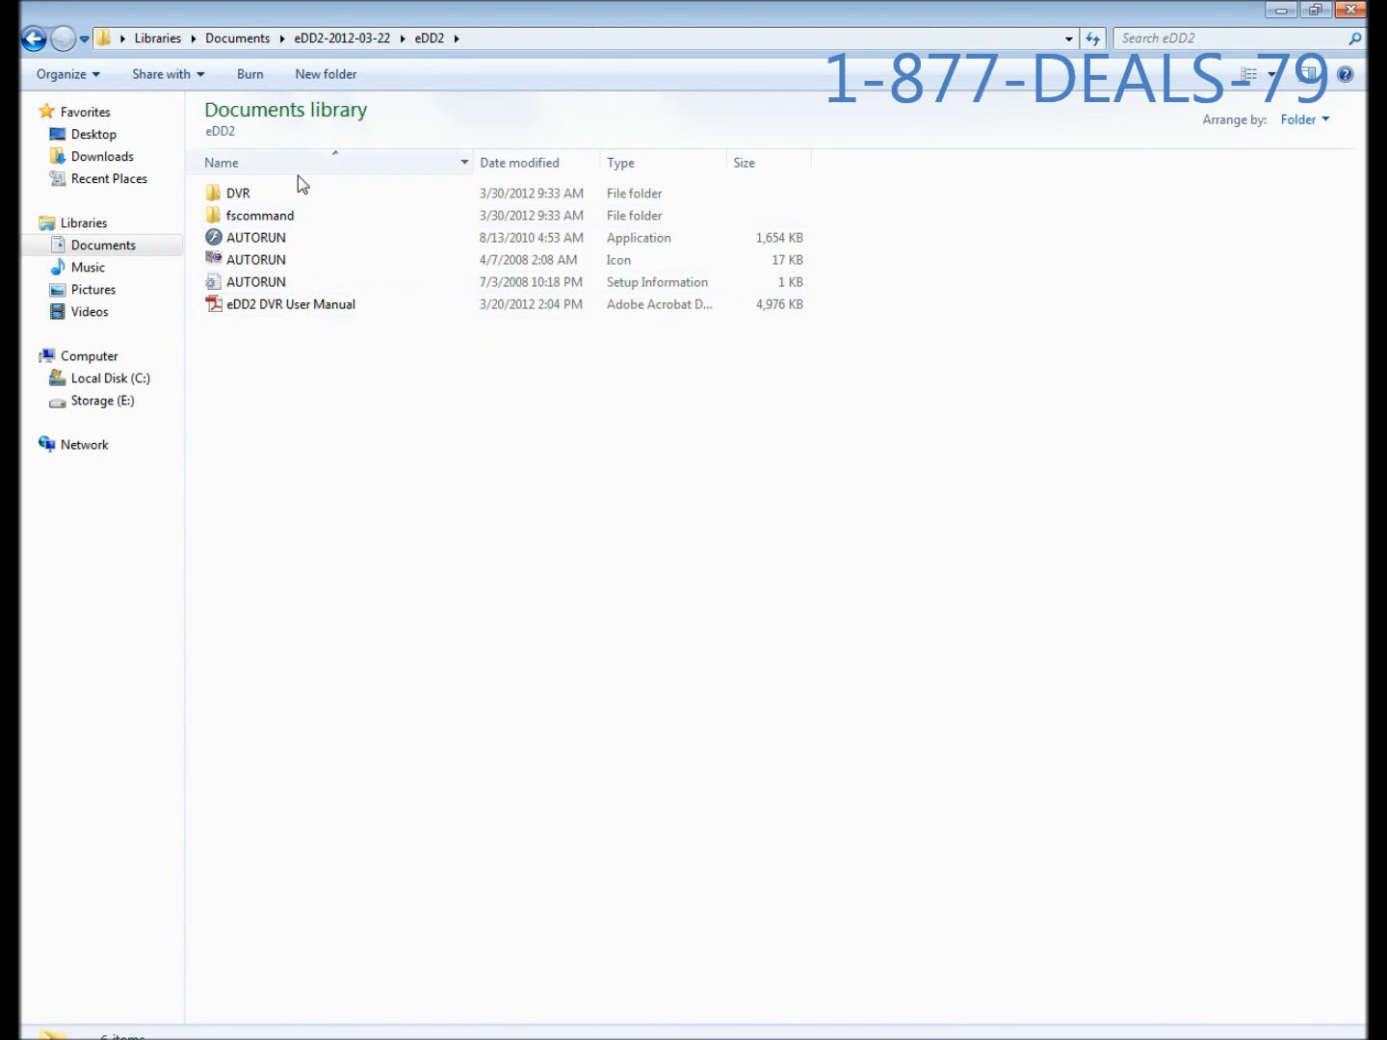
double_click(238, 193)
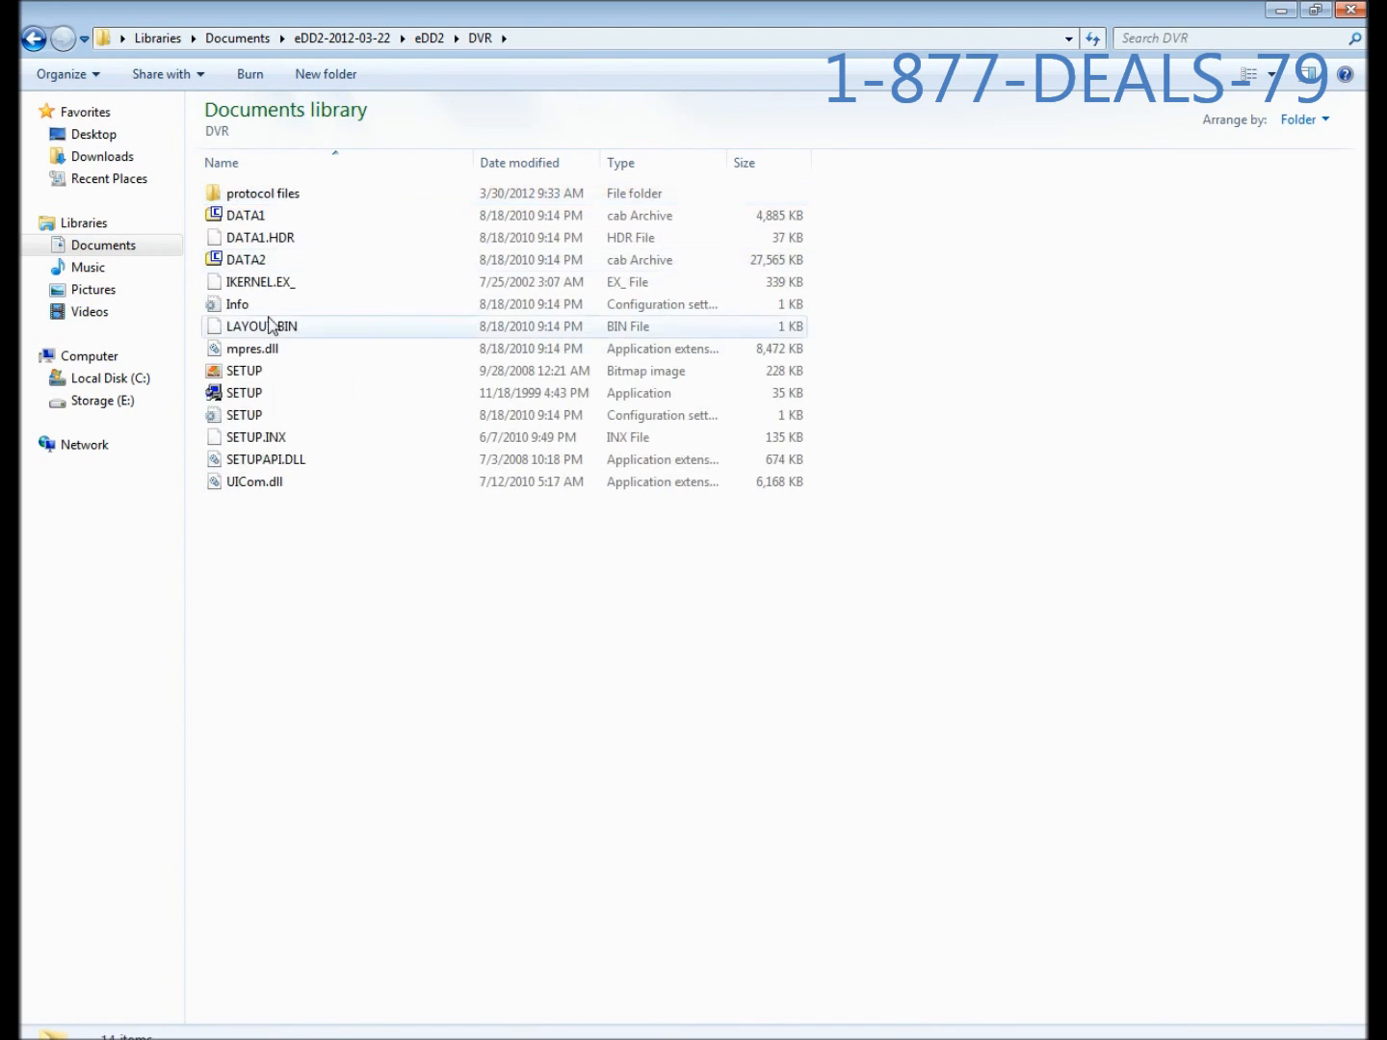
click(244, 393)
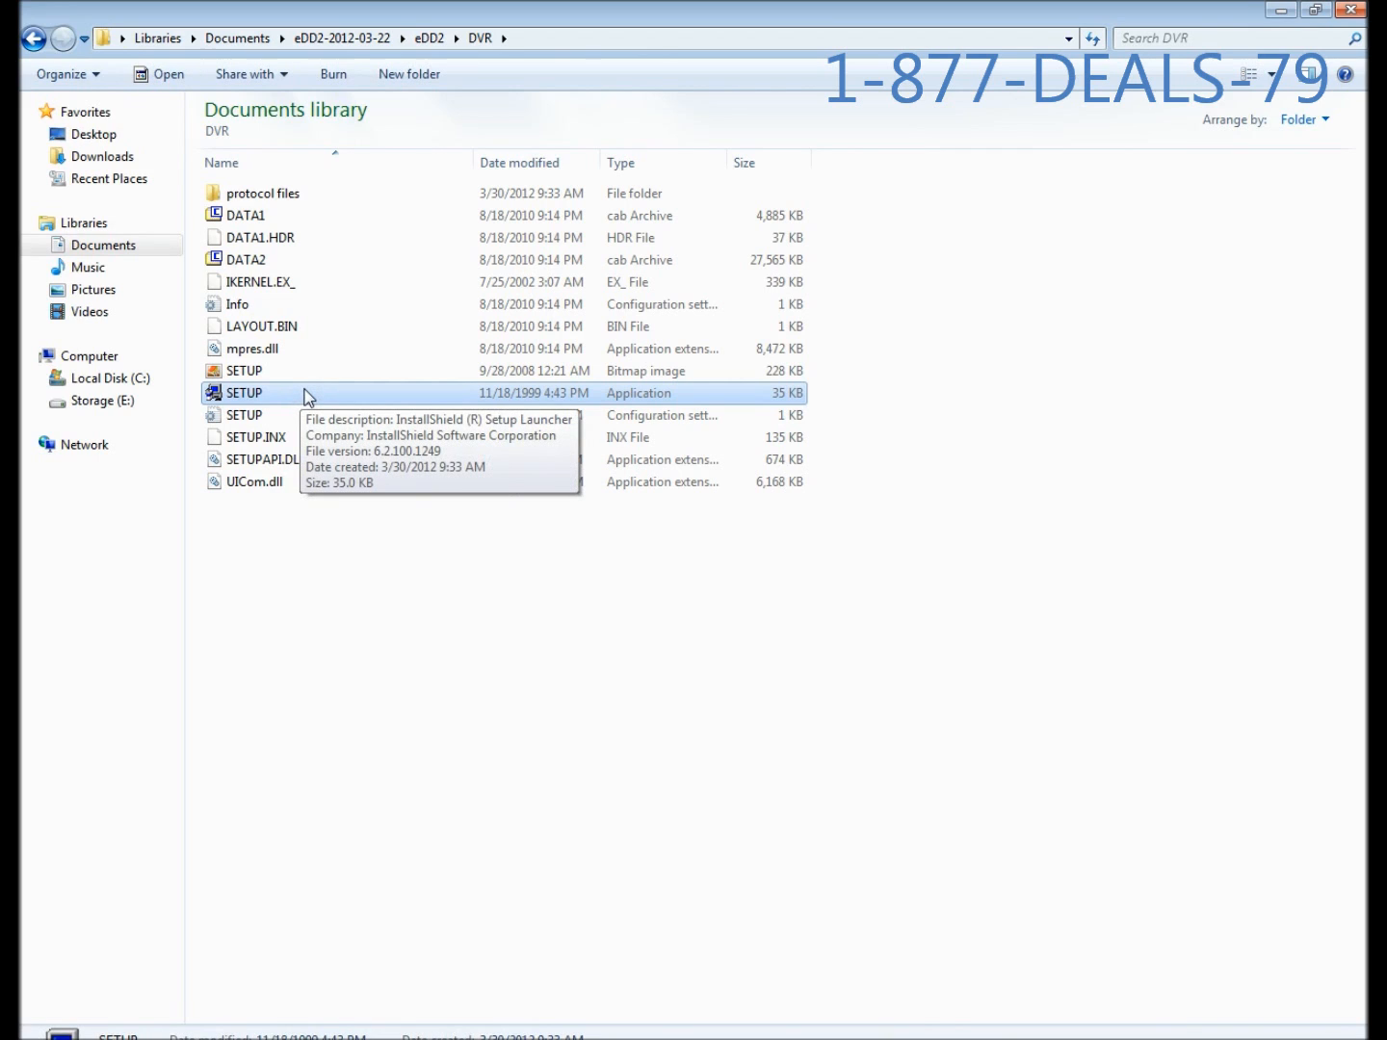
right_click(244, 393)
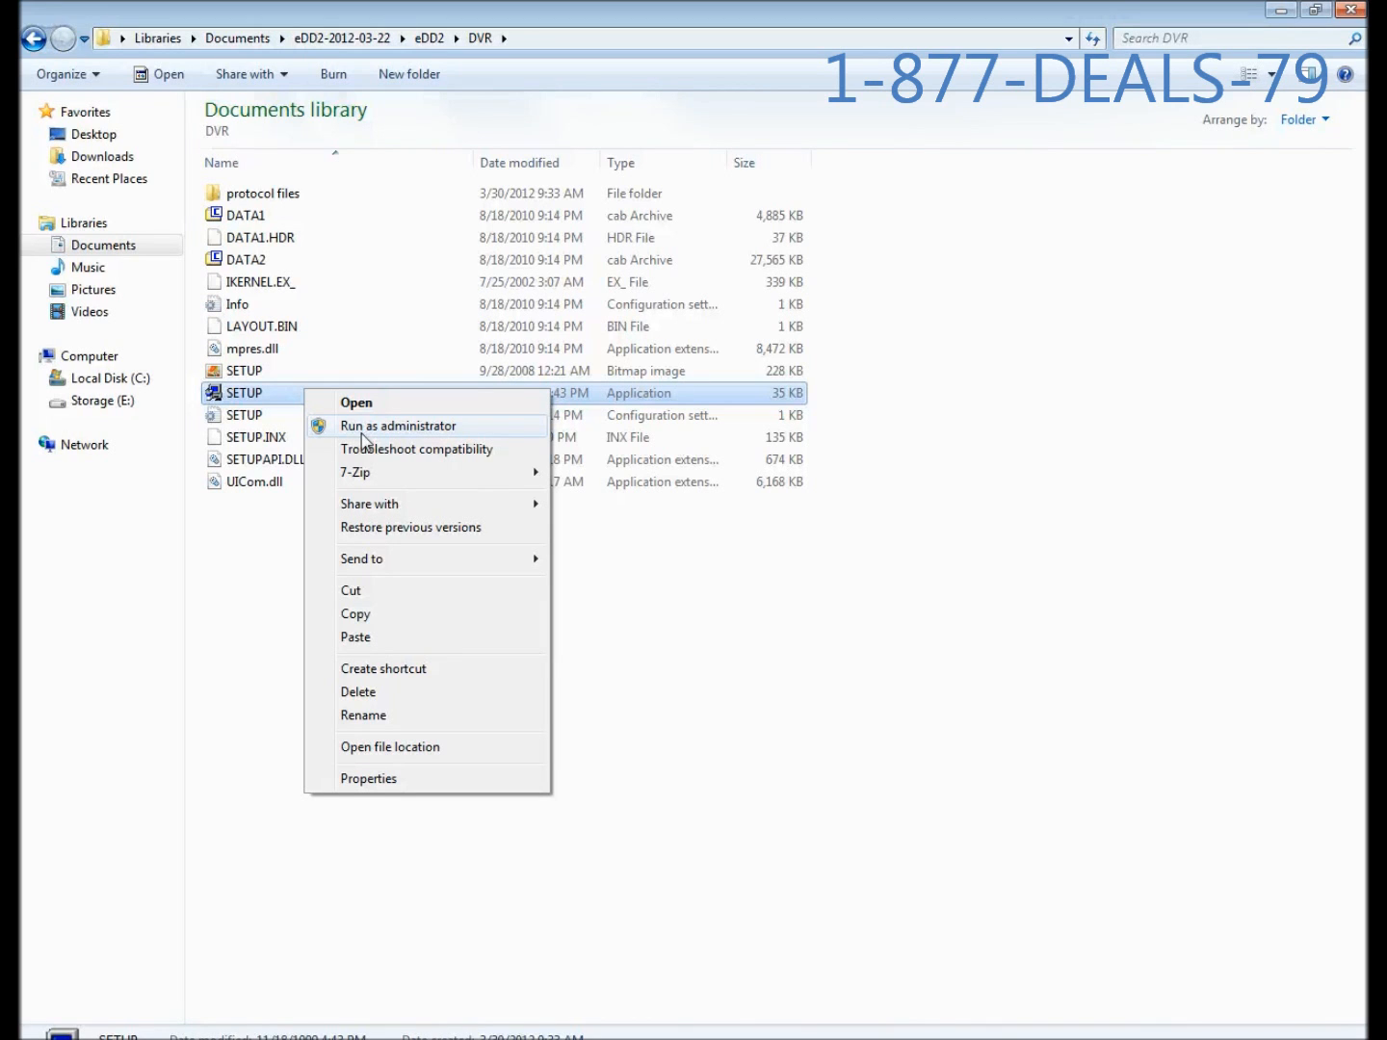
click(398, 426)
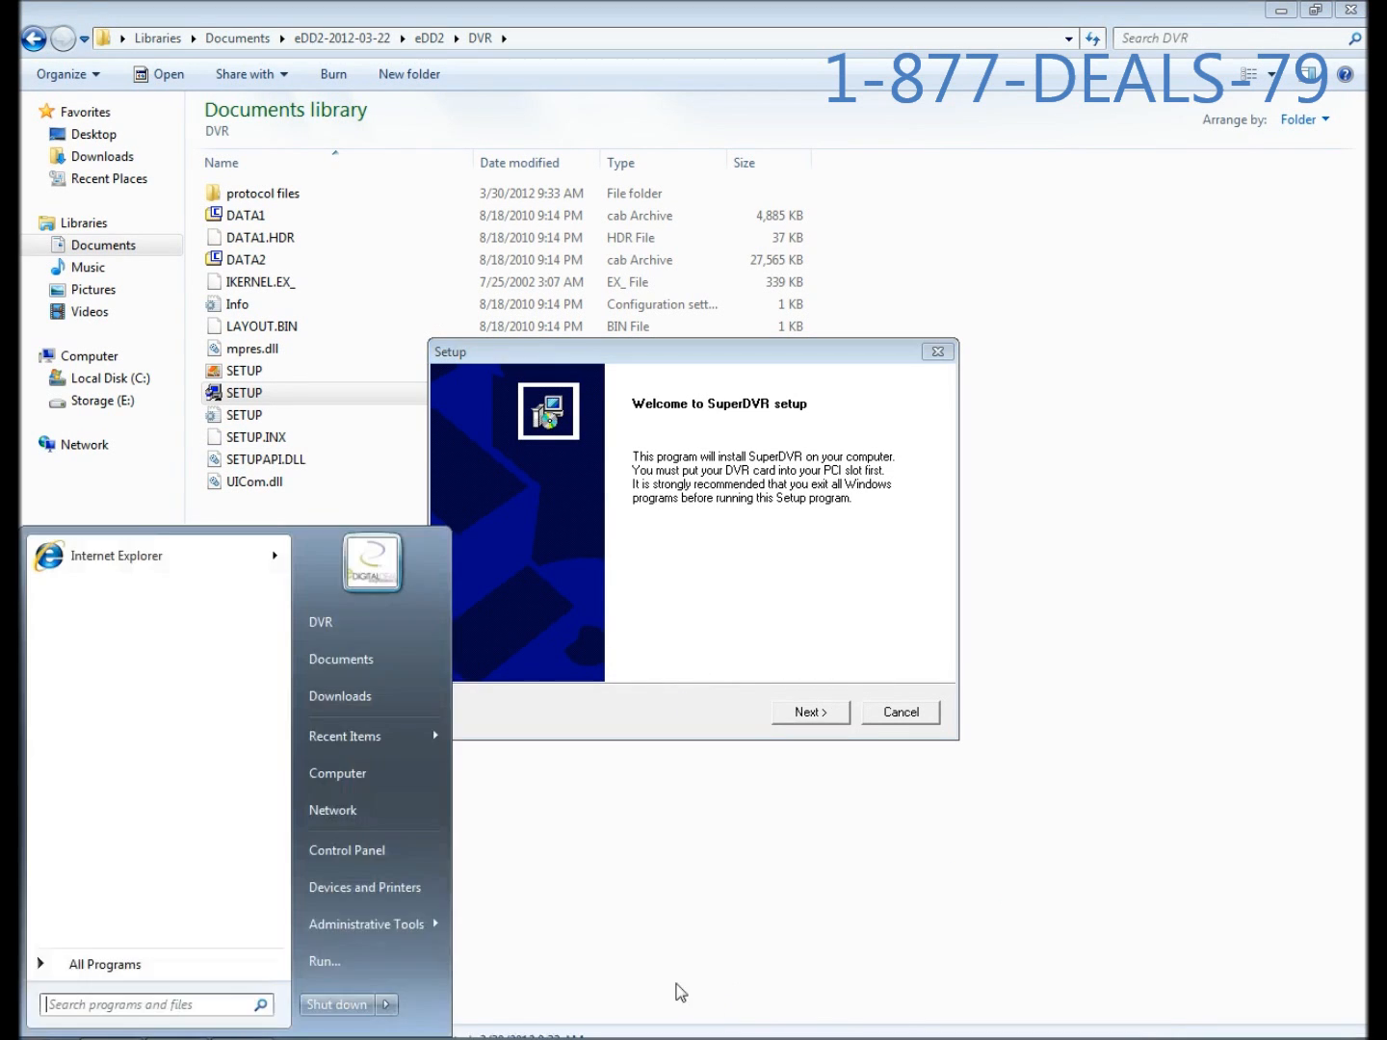
right_click(337, 772)
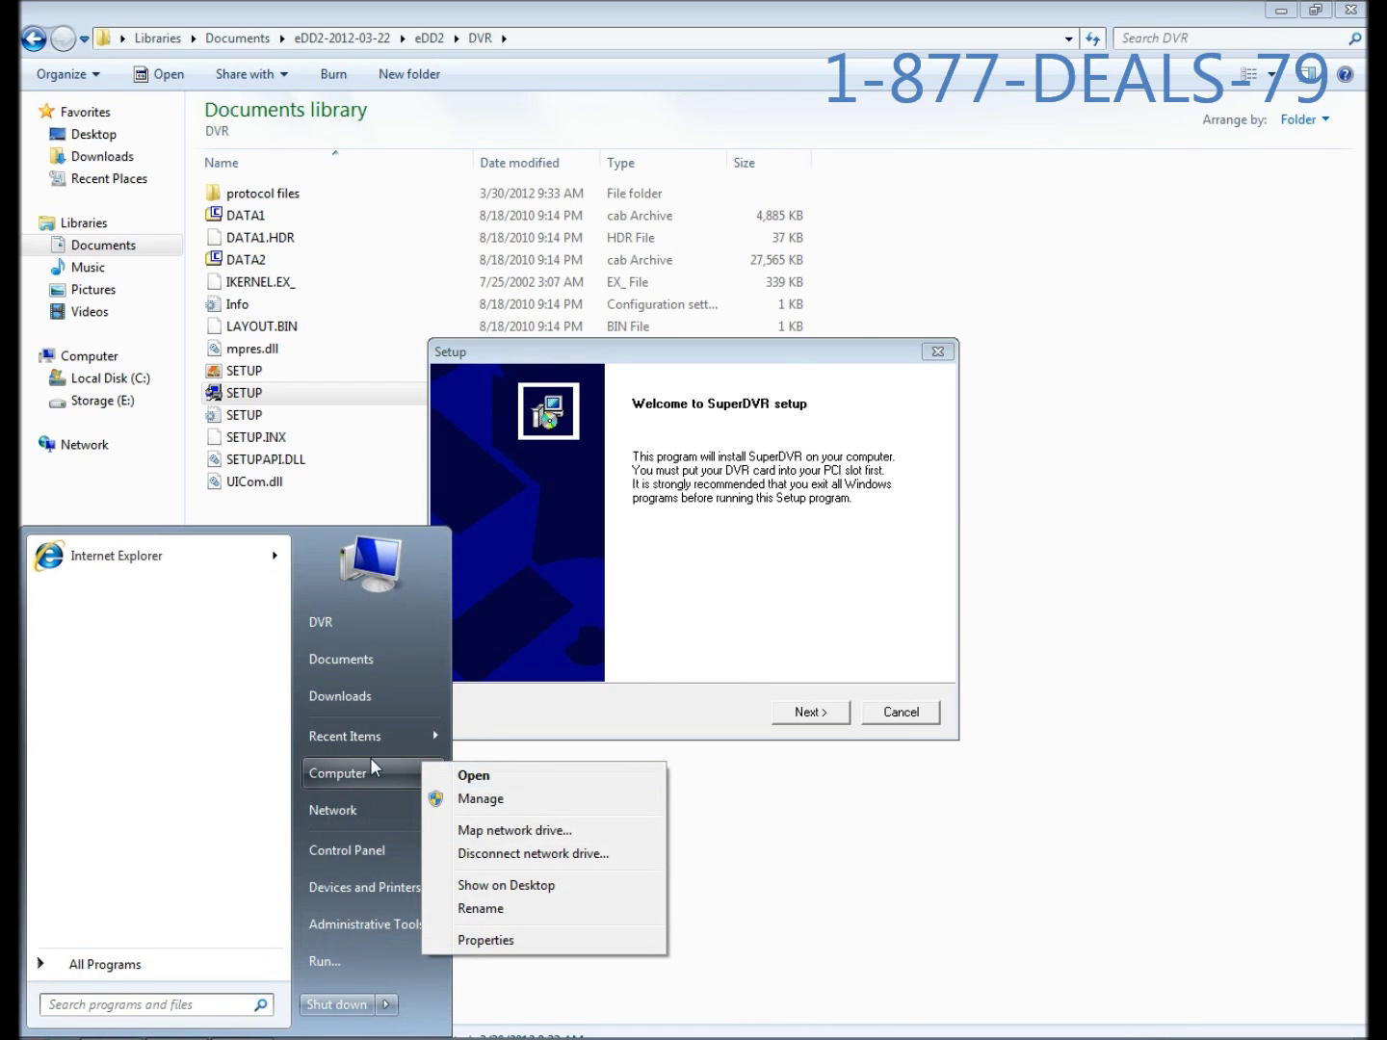
mouse_move(369, 790)
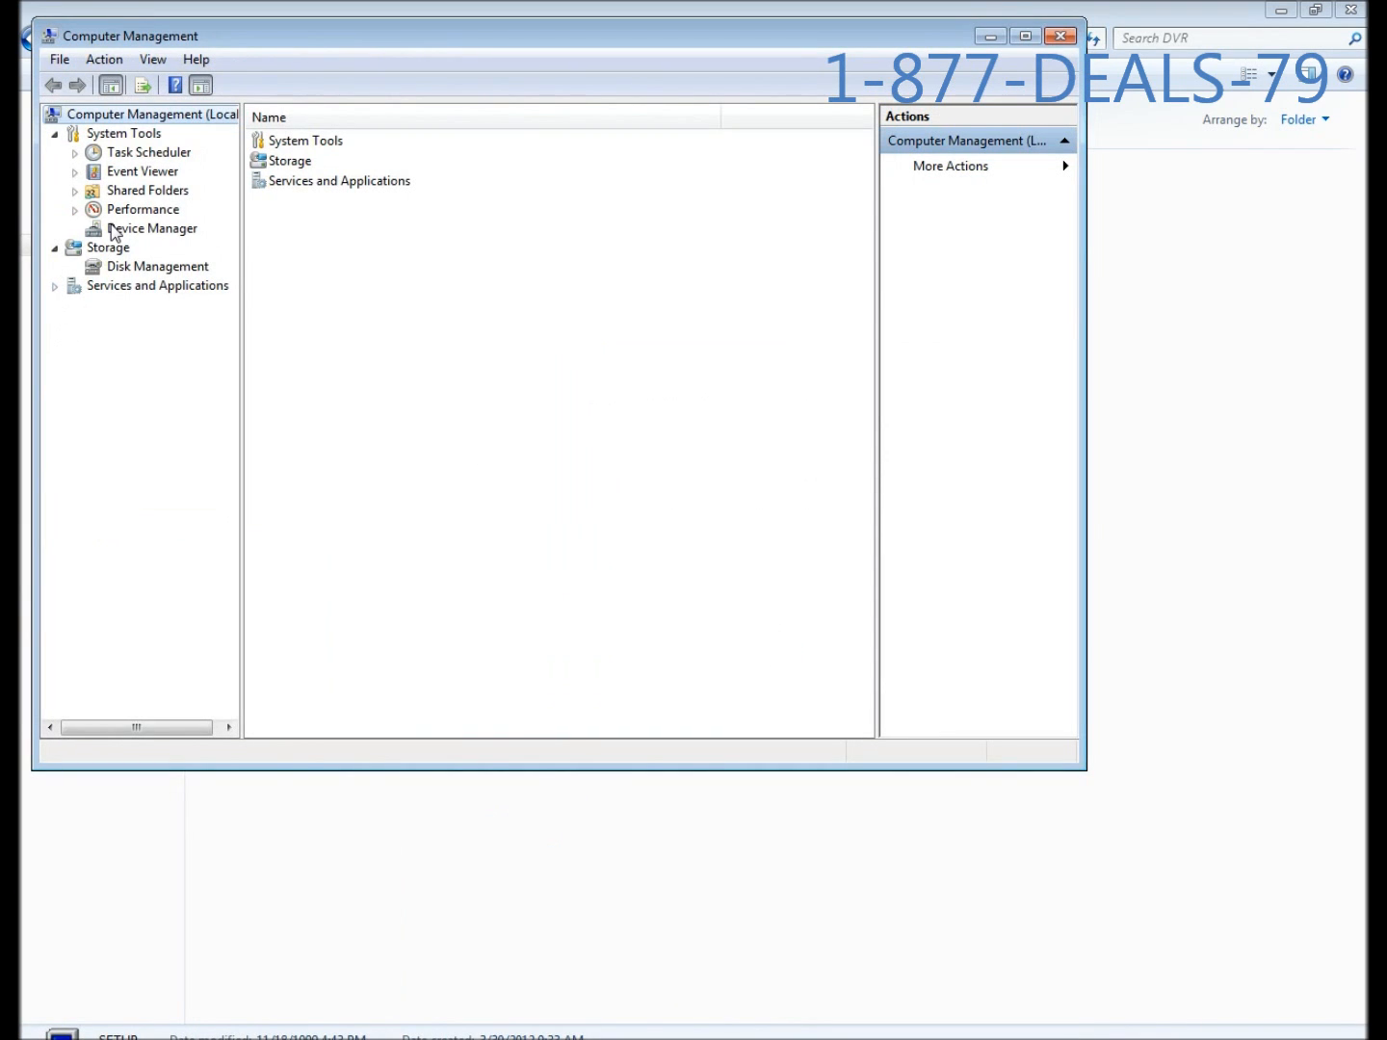
click(152, 228)
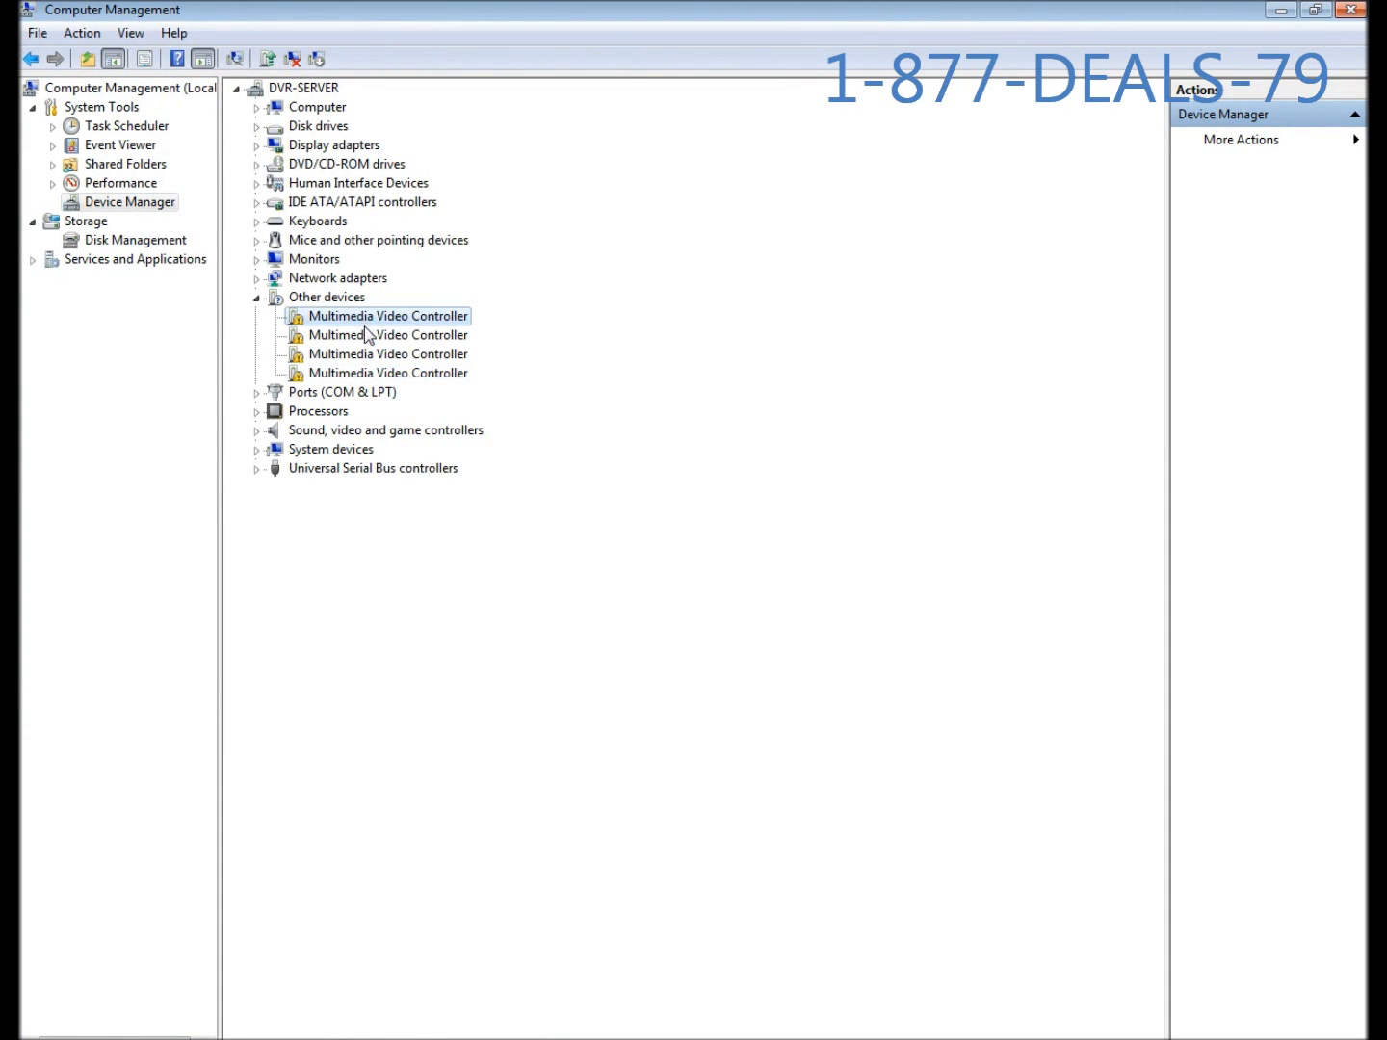
mouse_move(453, 311)
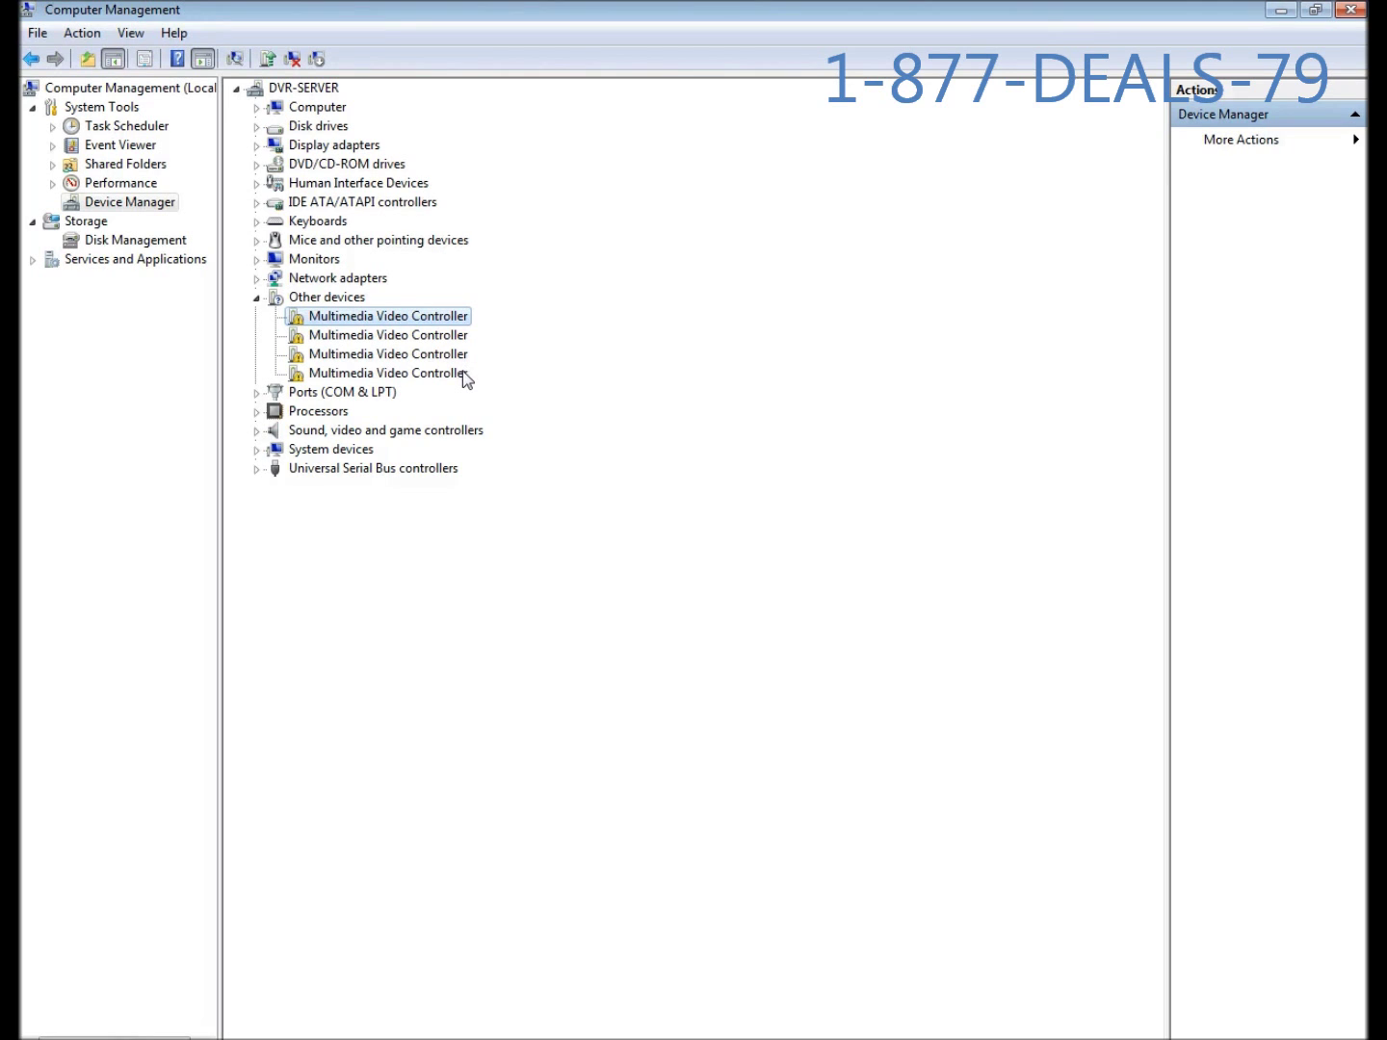
mouse_move(446, 385)
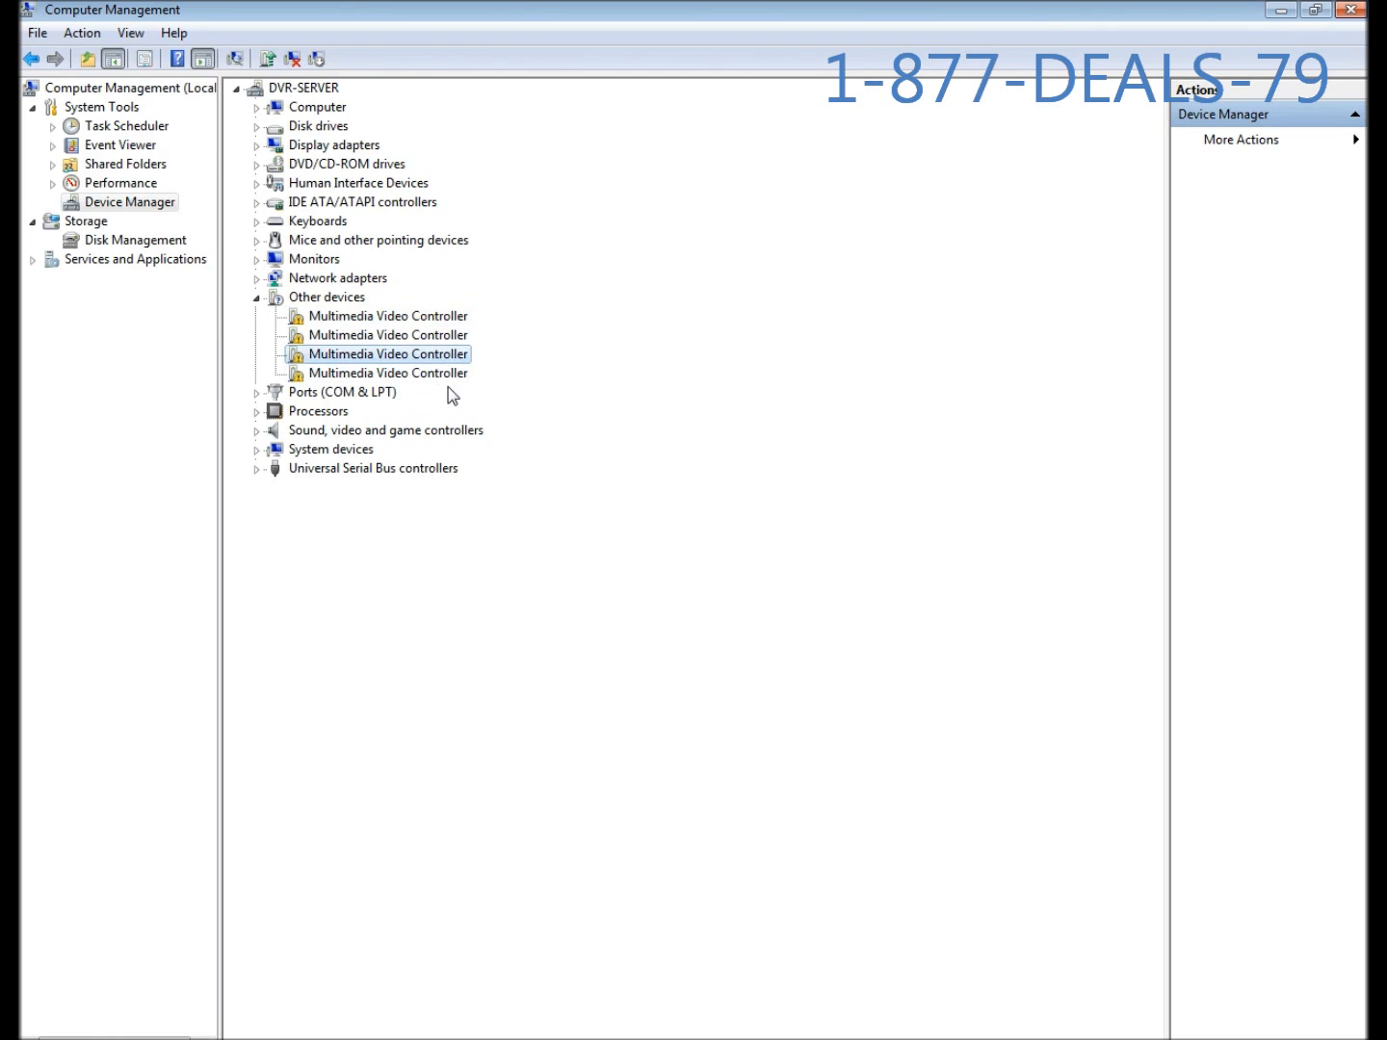
mouse_move(416, 403)
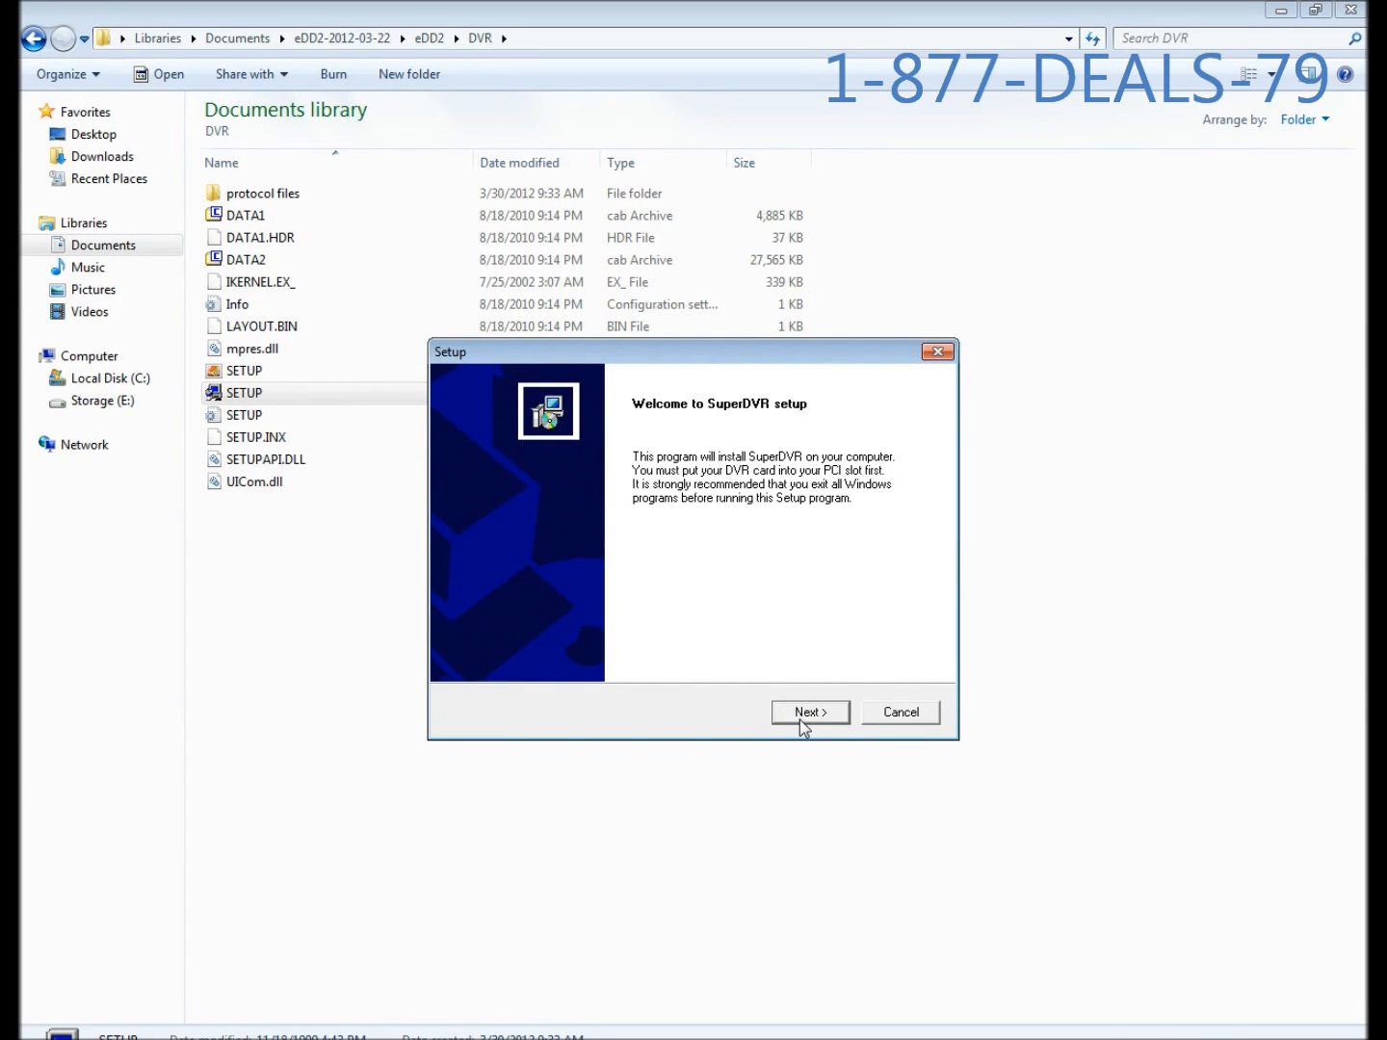
Step: Choose NTSC on the Setup Type page and begin the driver installation
click(809, 712)
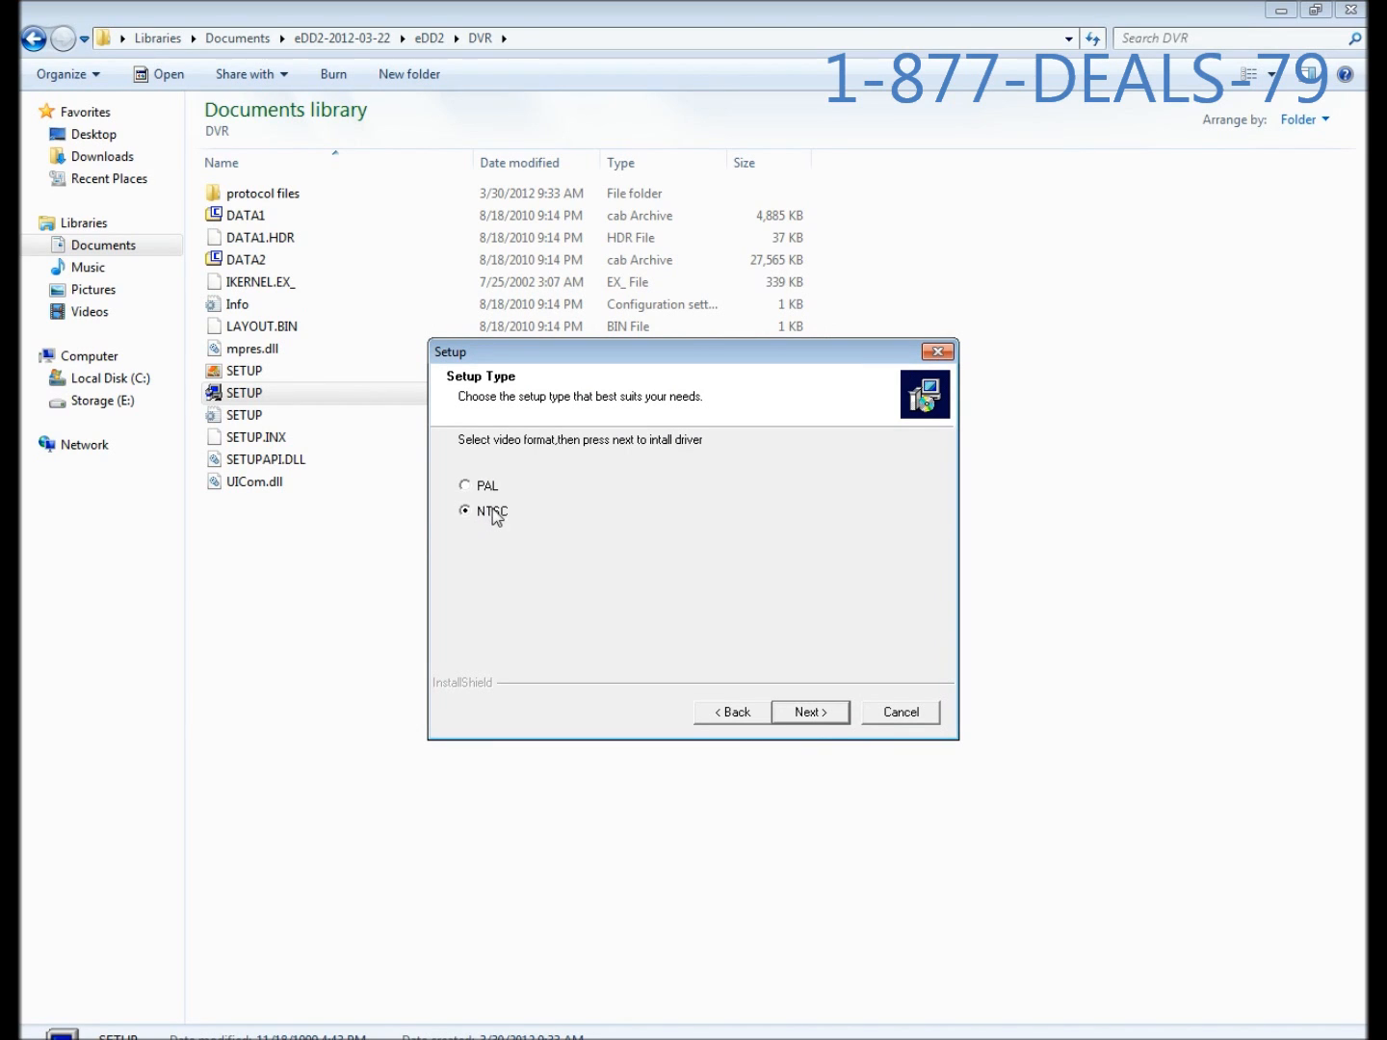
mouse_move(493, 513)
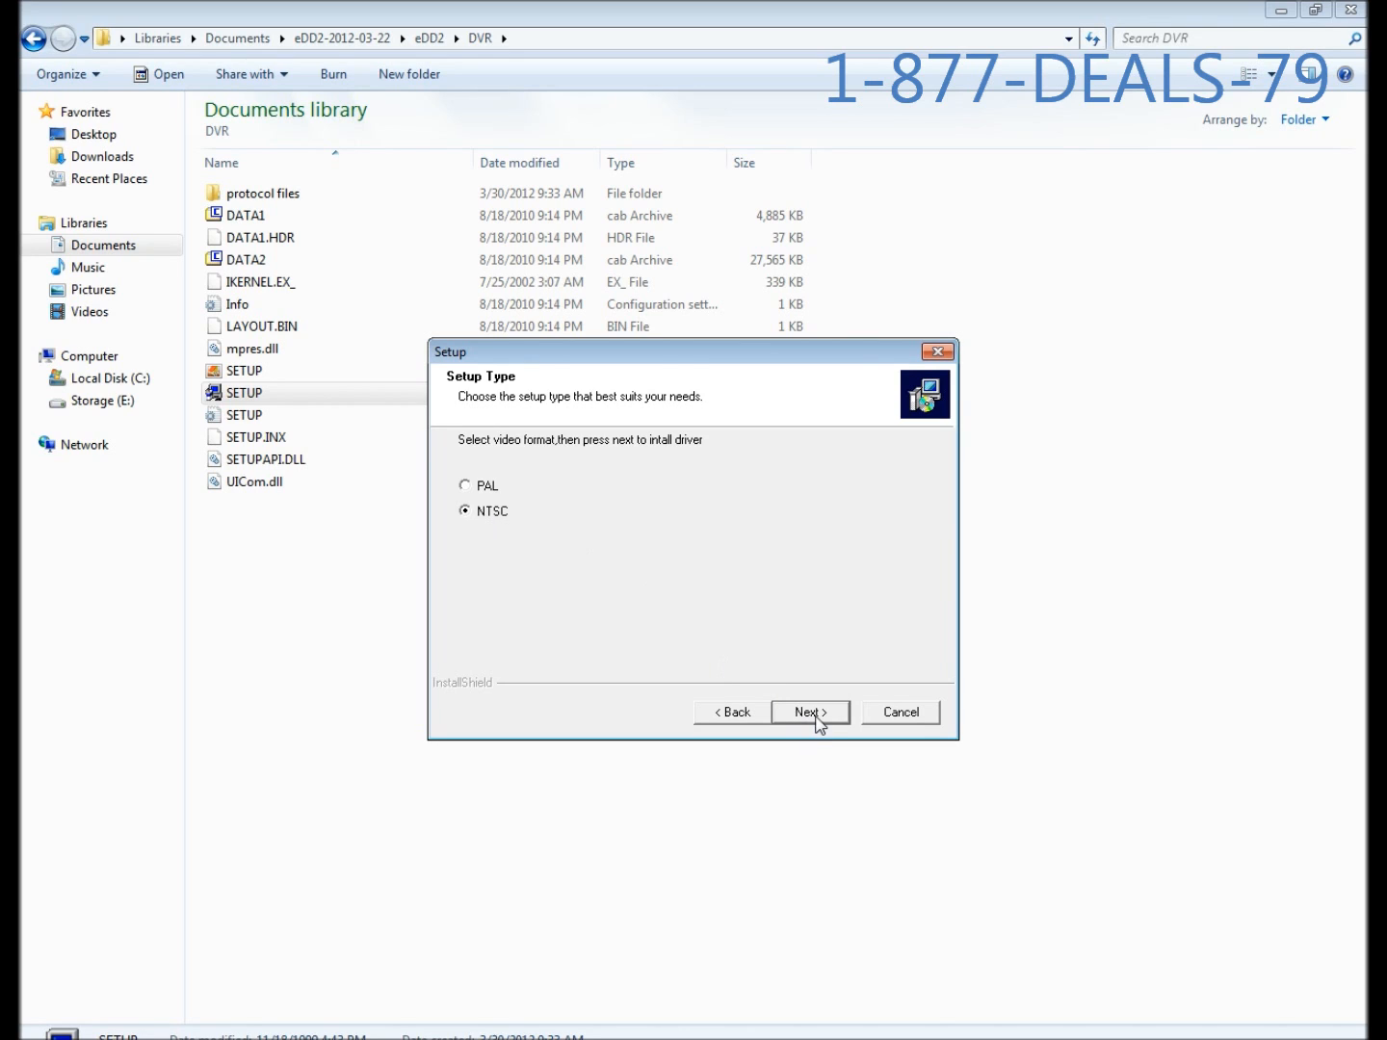
click(808, 711)
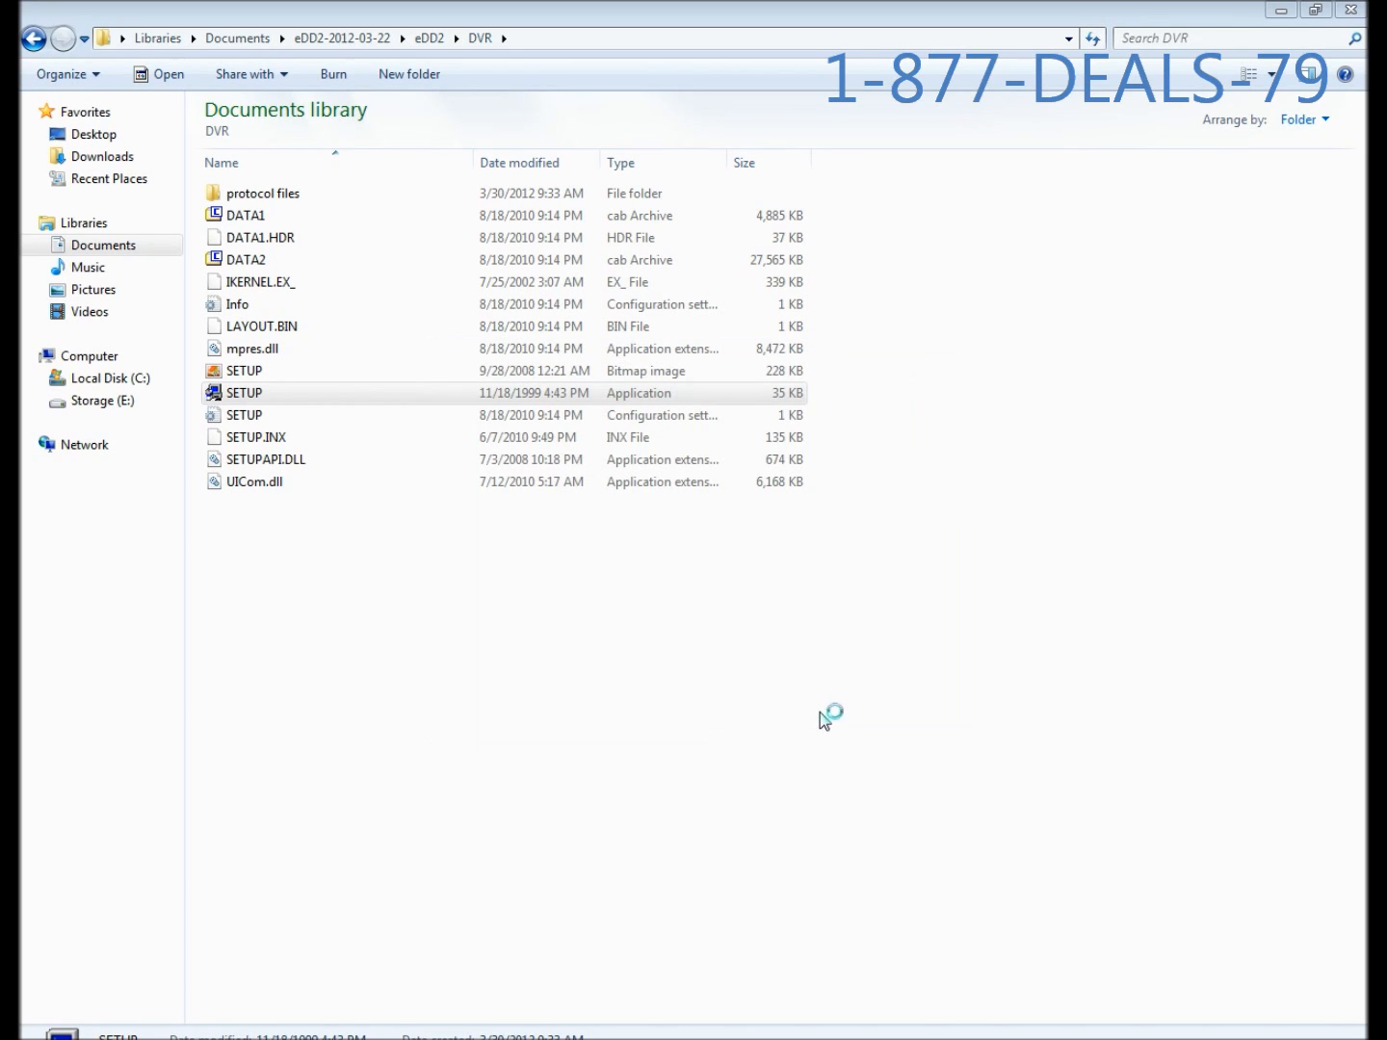
mouse_move(811, 705)
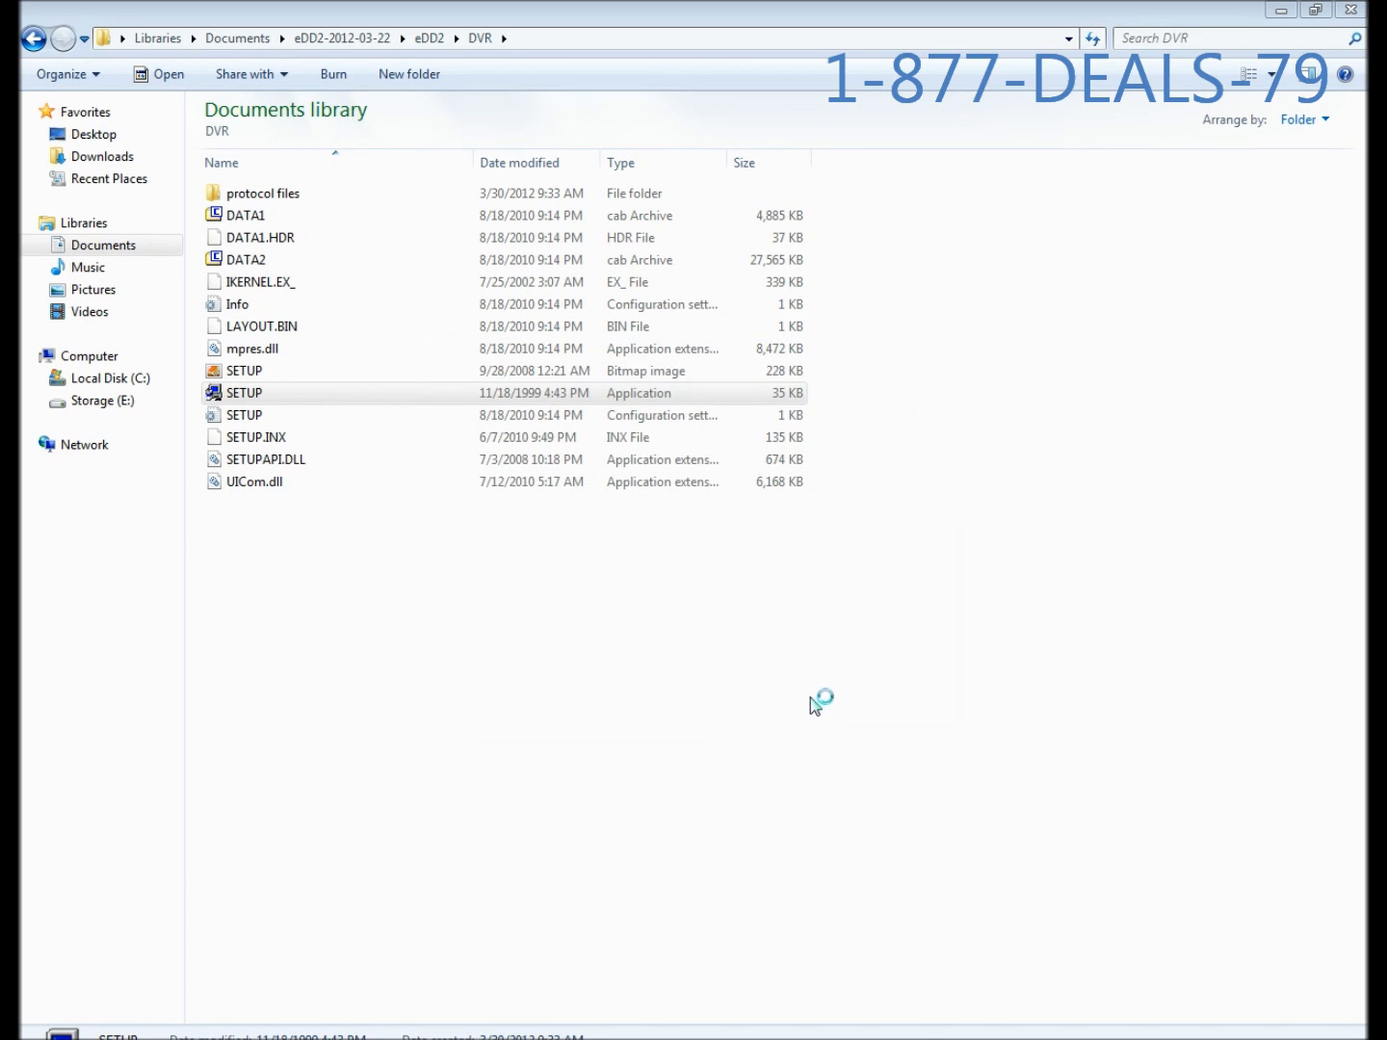
double_click(245, 392)
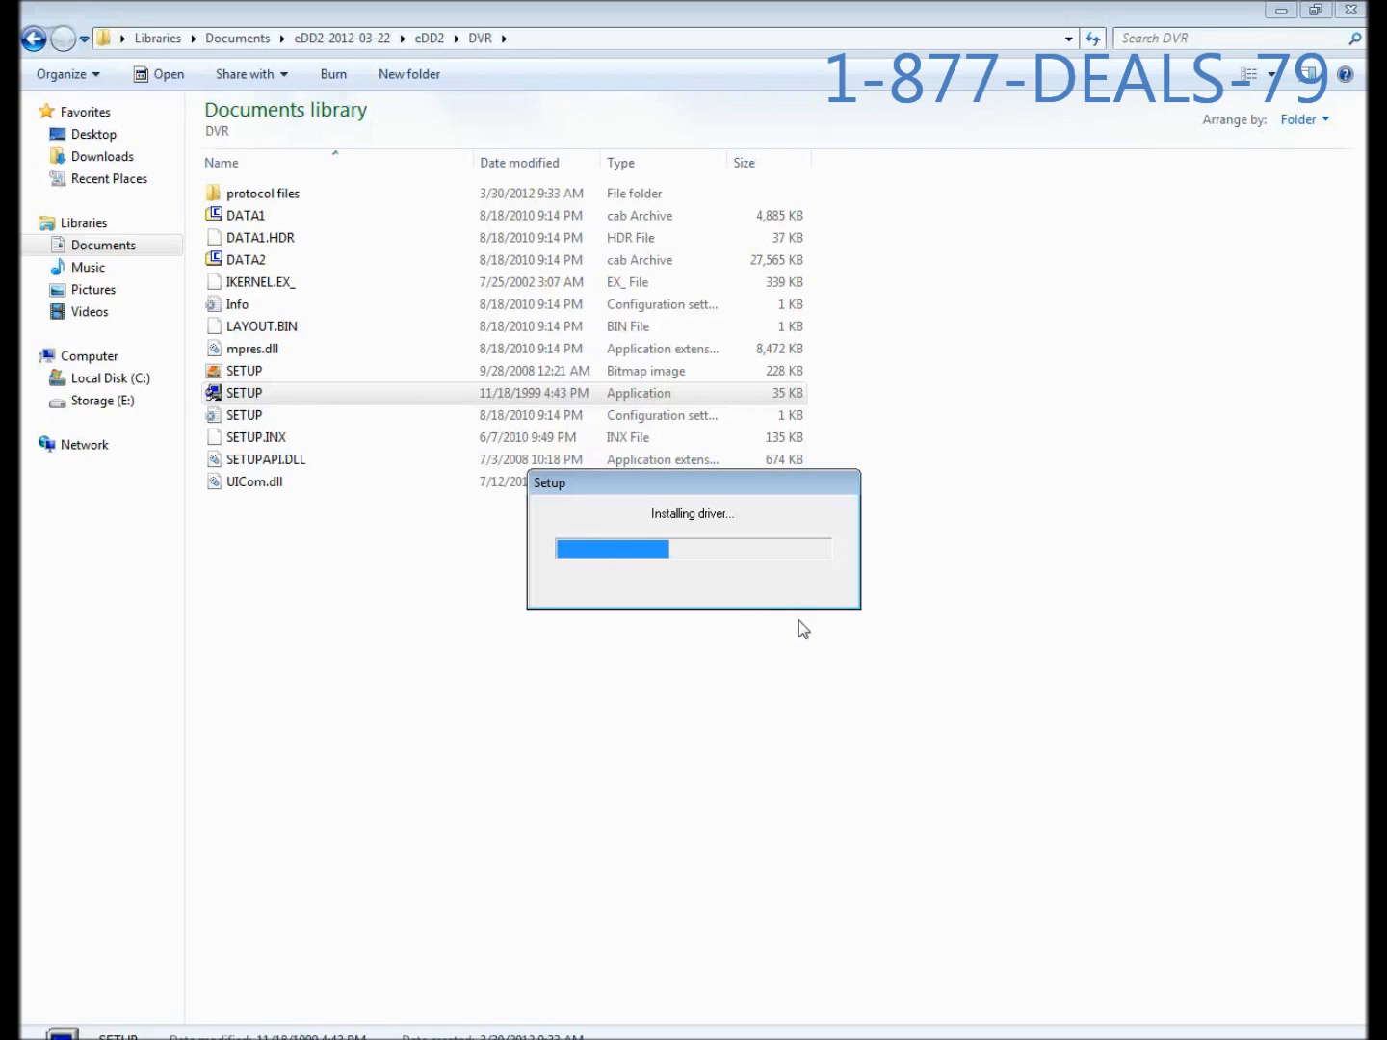
mouse_move(808, 632)
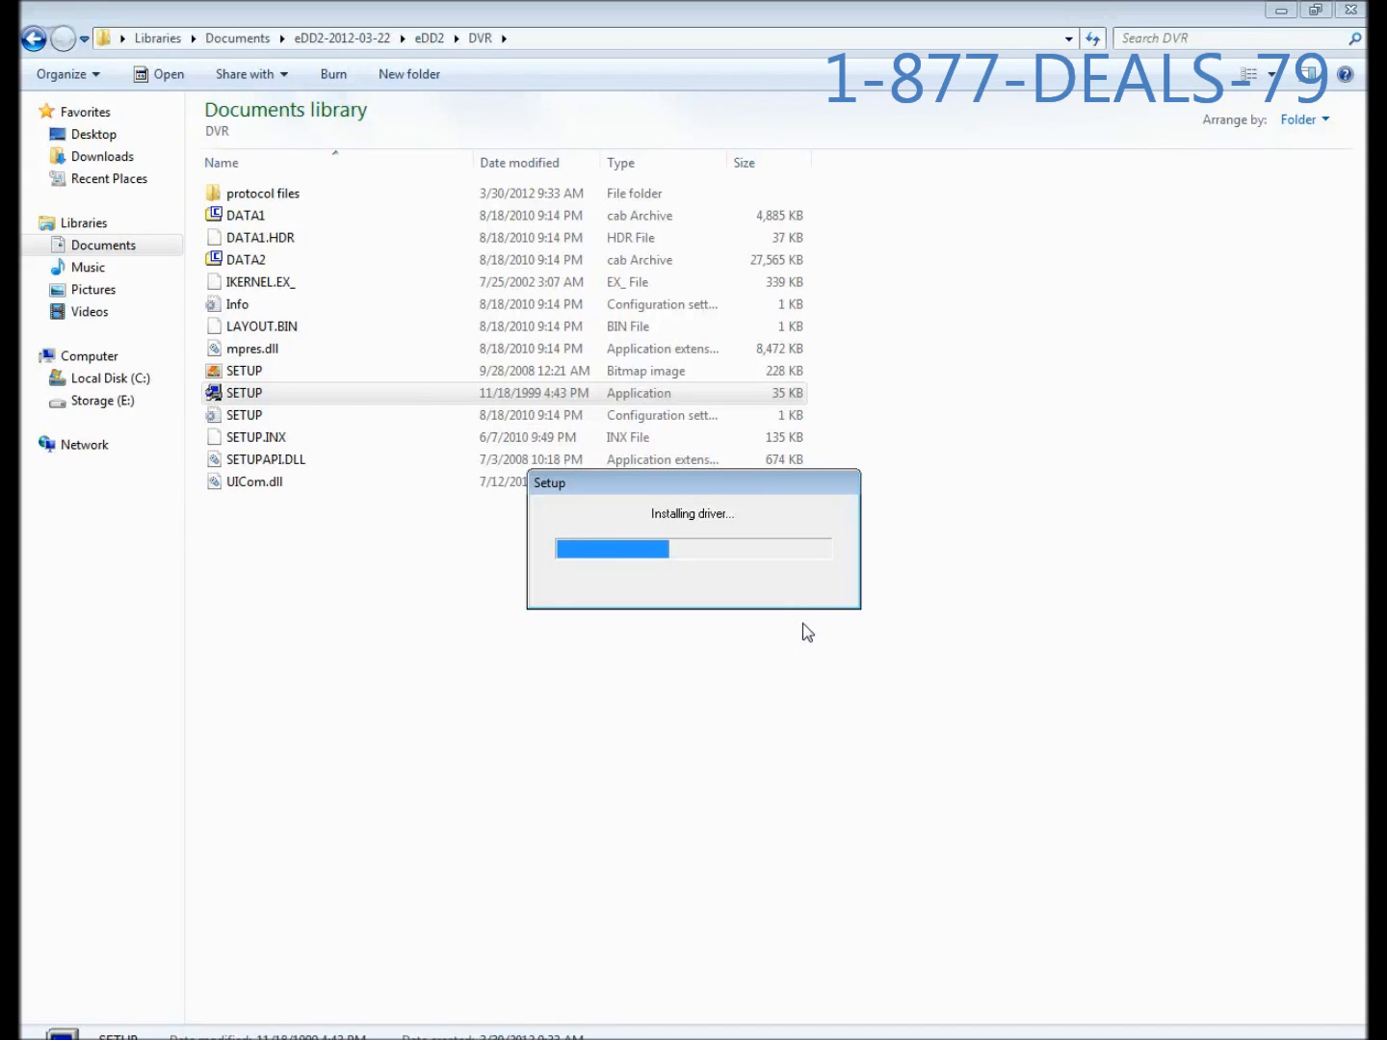
mouse_move(804, 624)
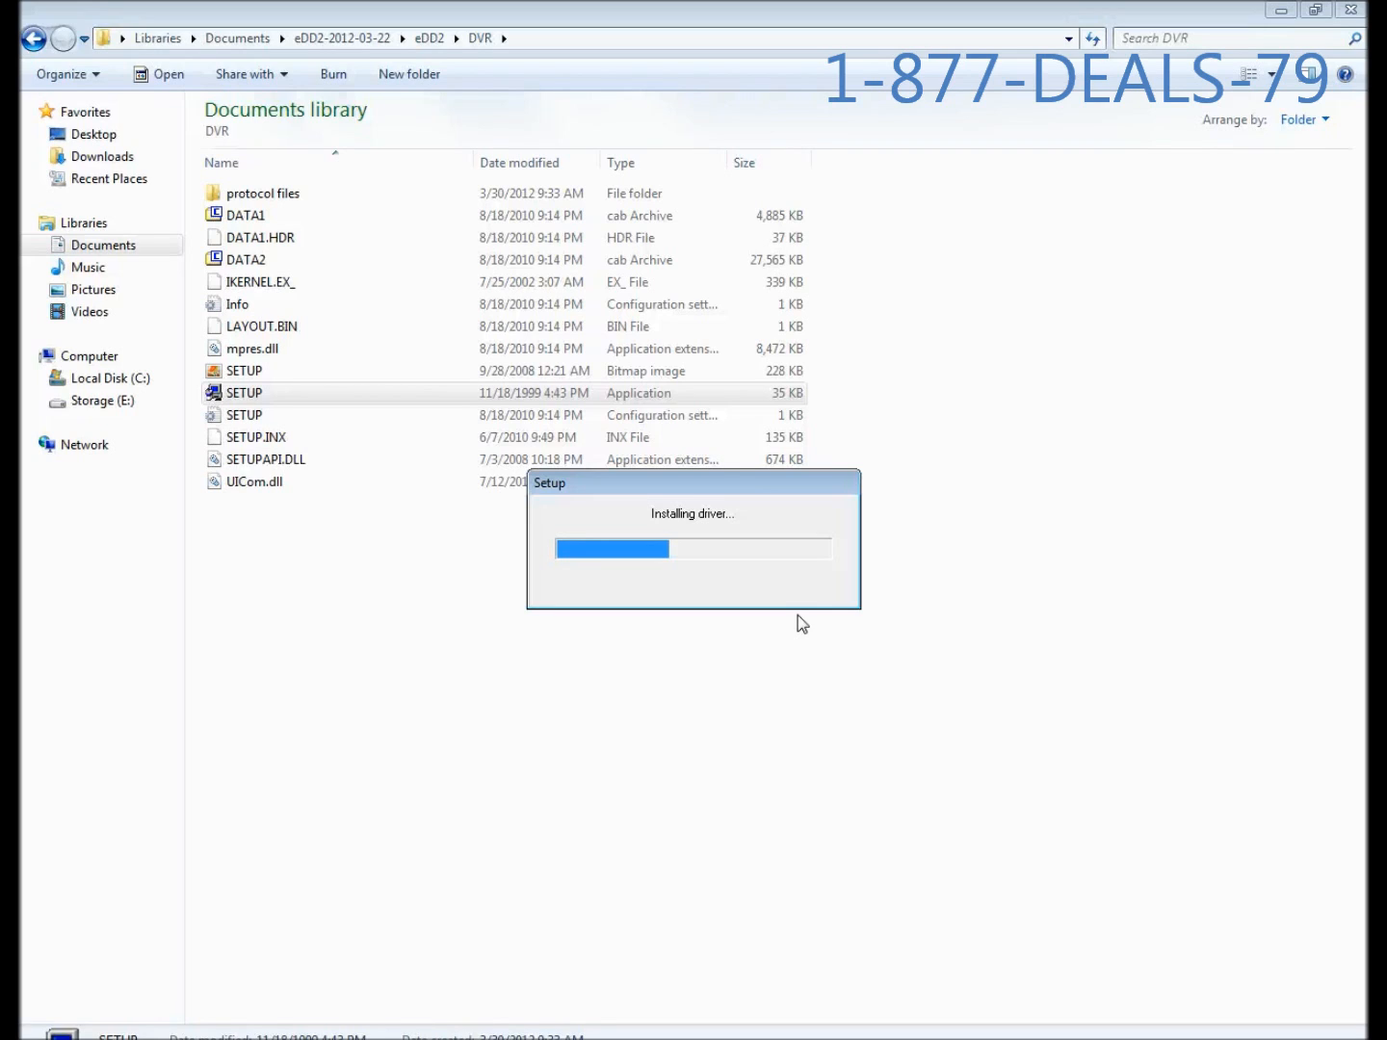
mouse_move(809, 602)
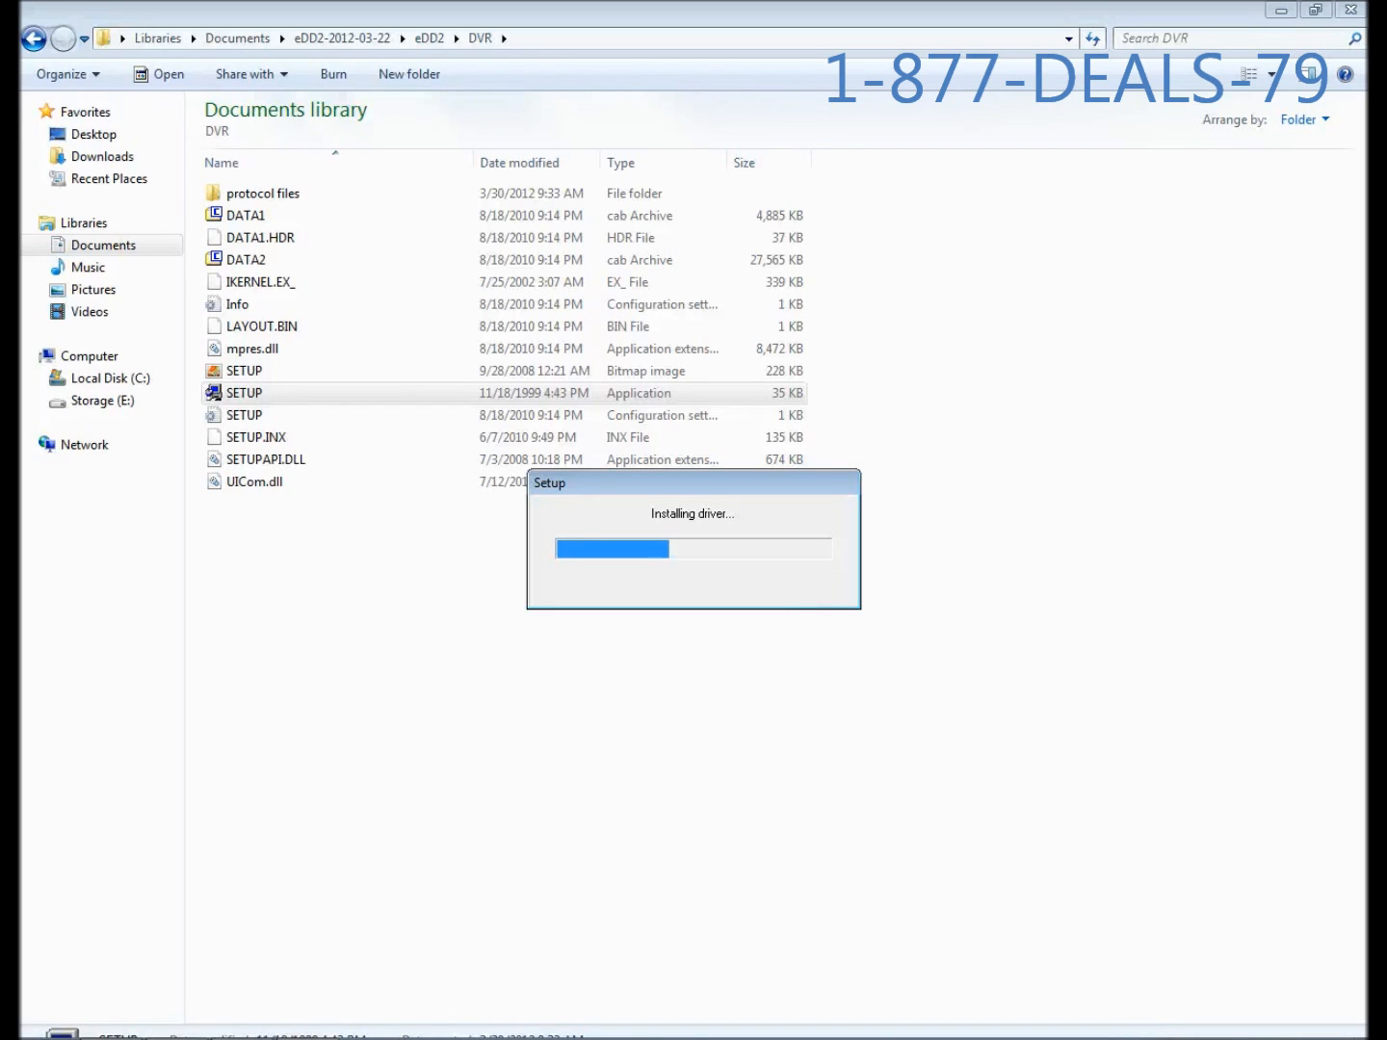
mouse_move(796, 670)
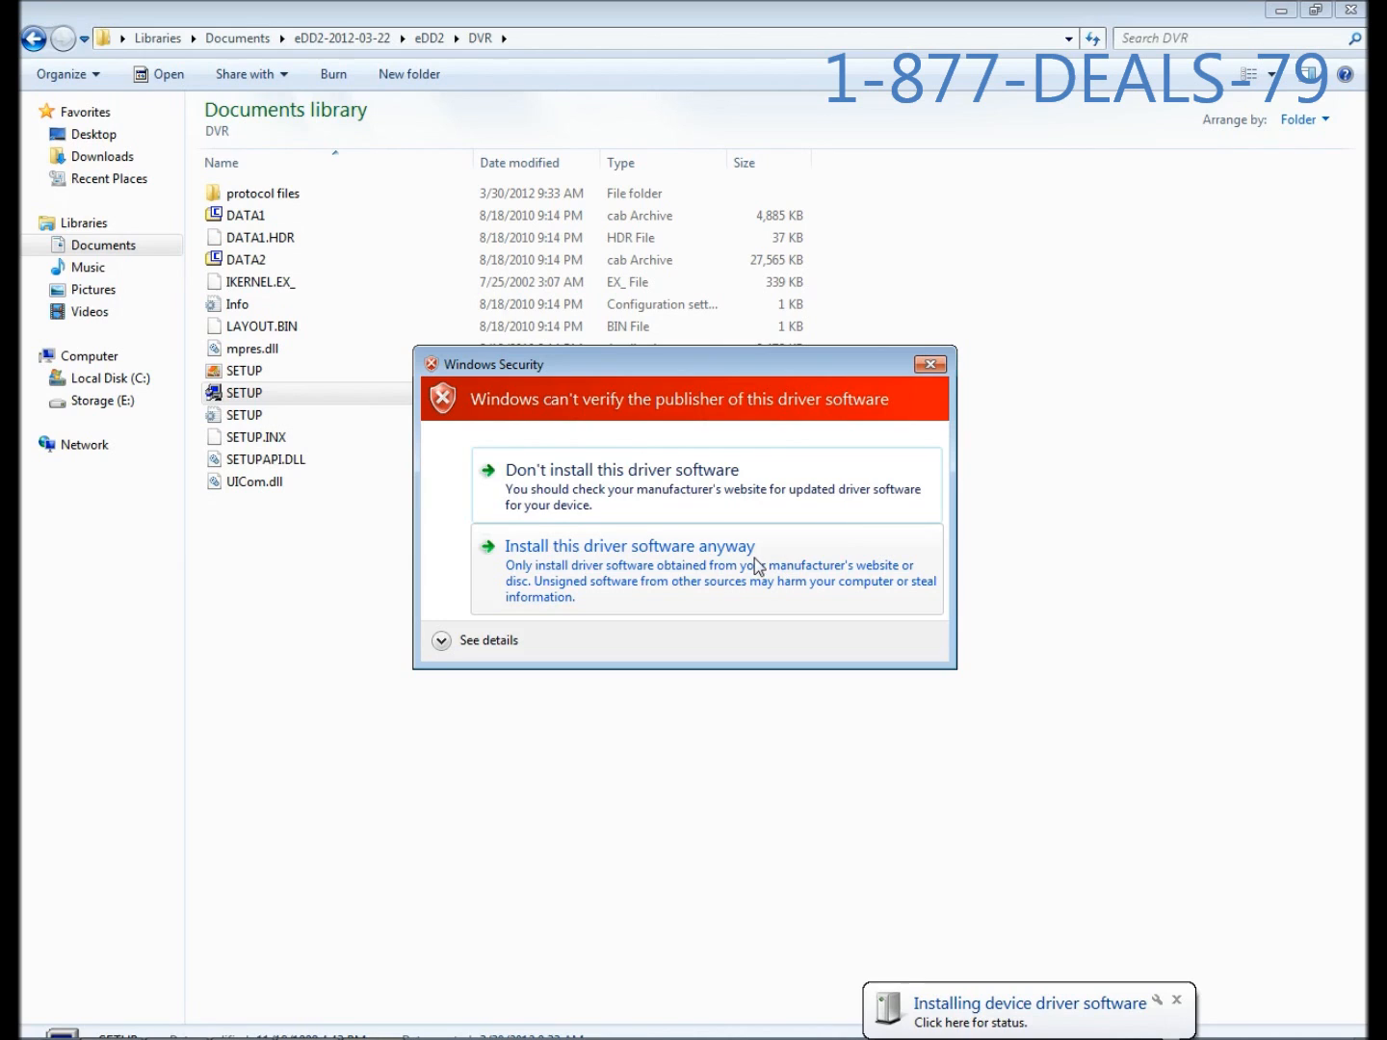
mouse_move(488, 472)
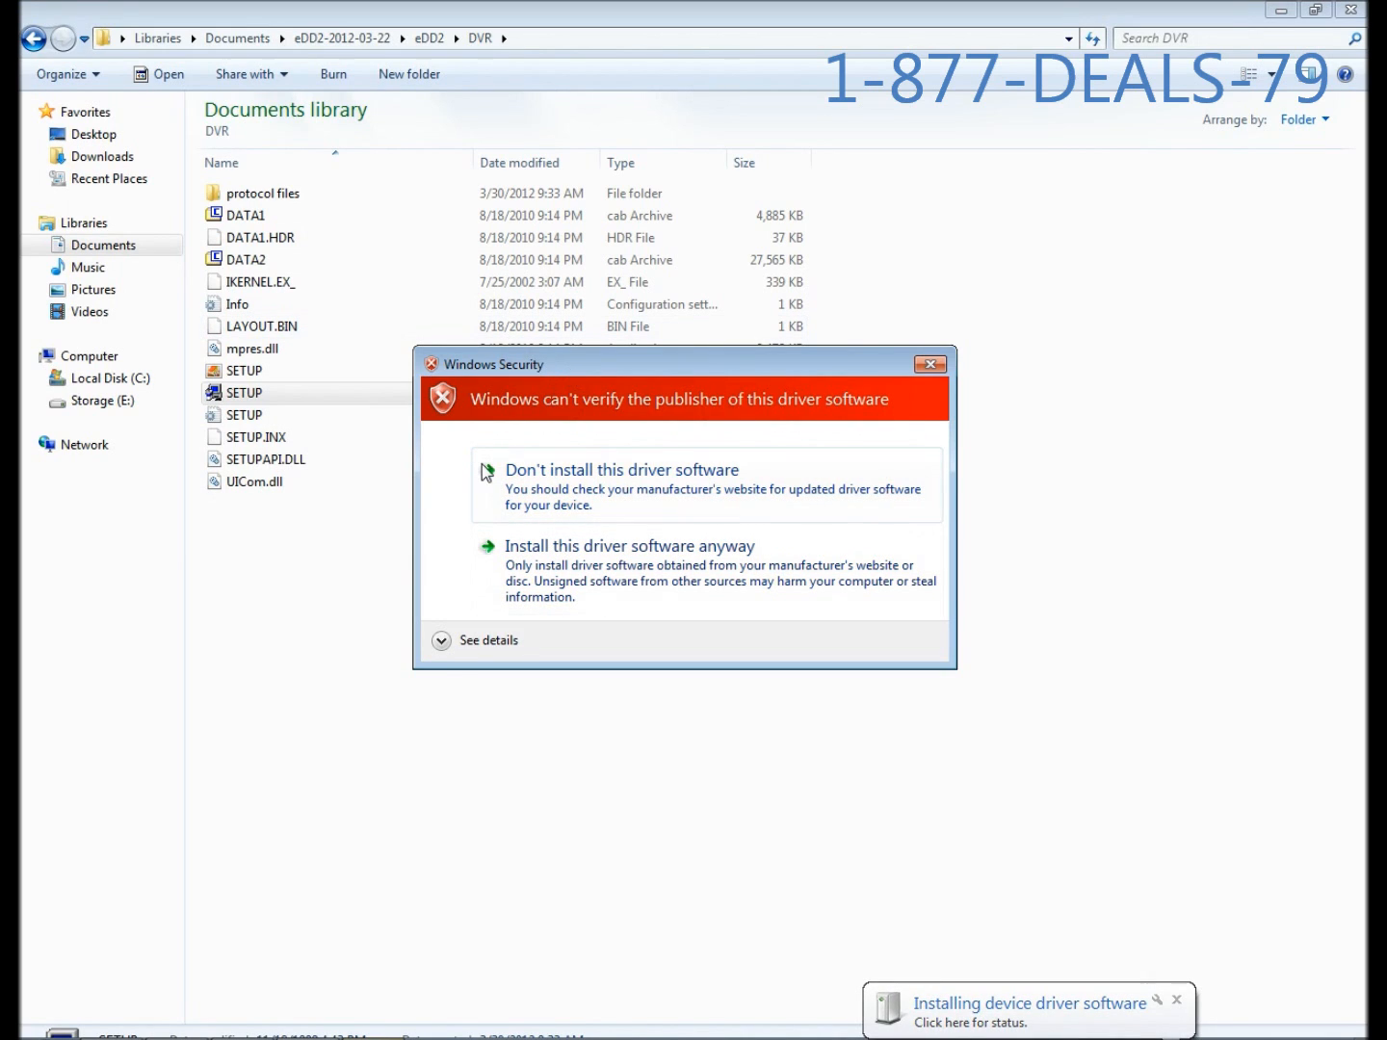
mouse_move(460, 677)
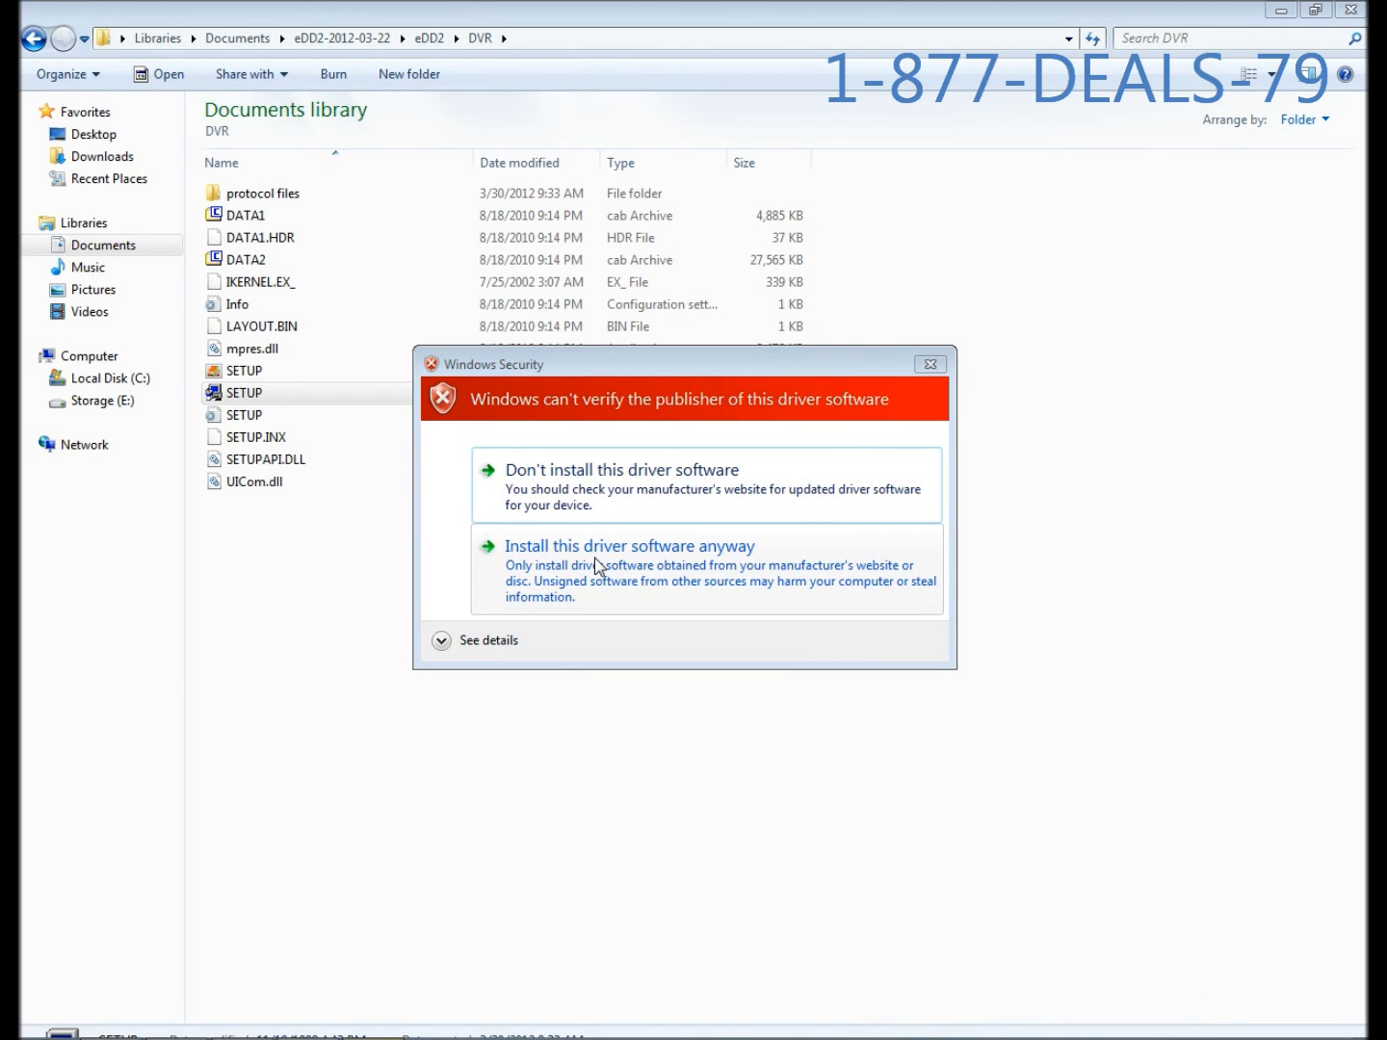
Step: Install both unverified DVR card drivers anyway at the Windows Security warnings
click(628, 546)
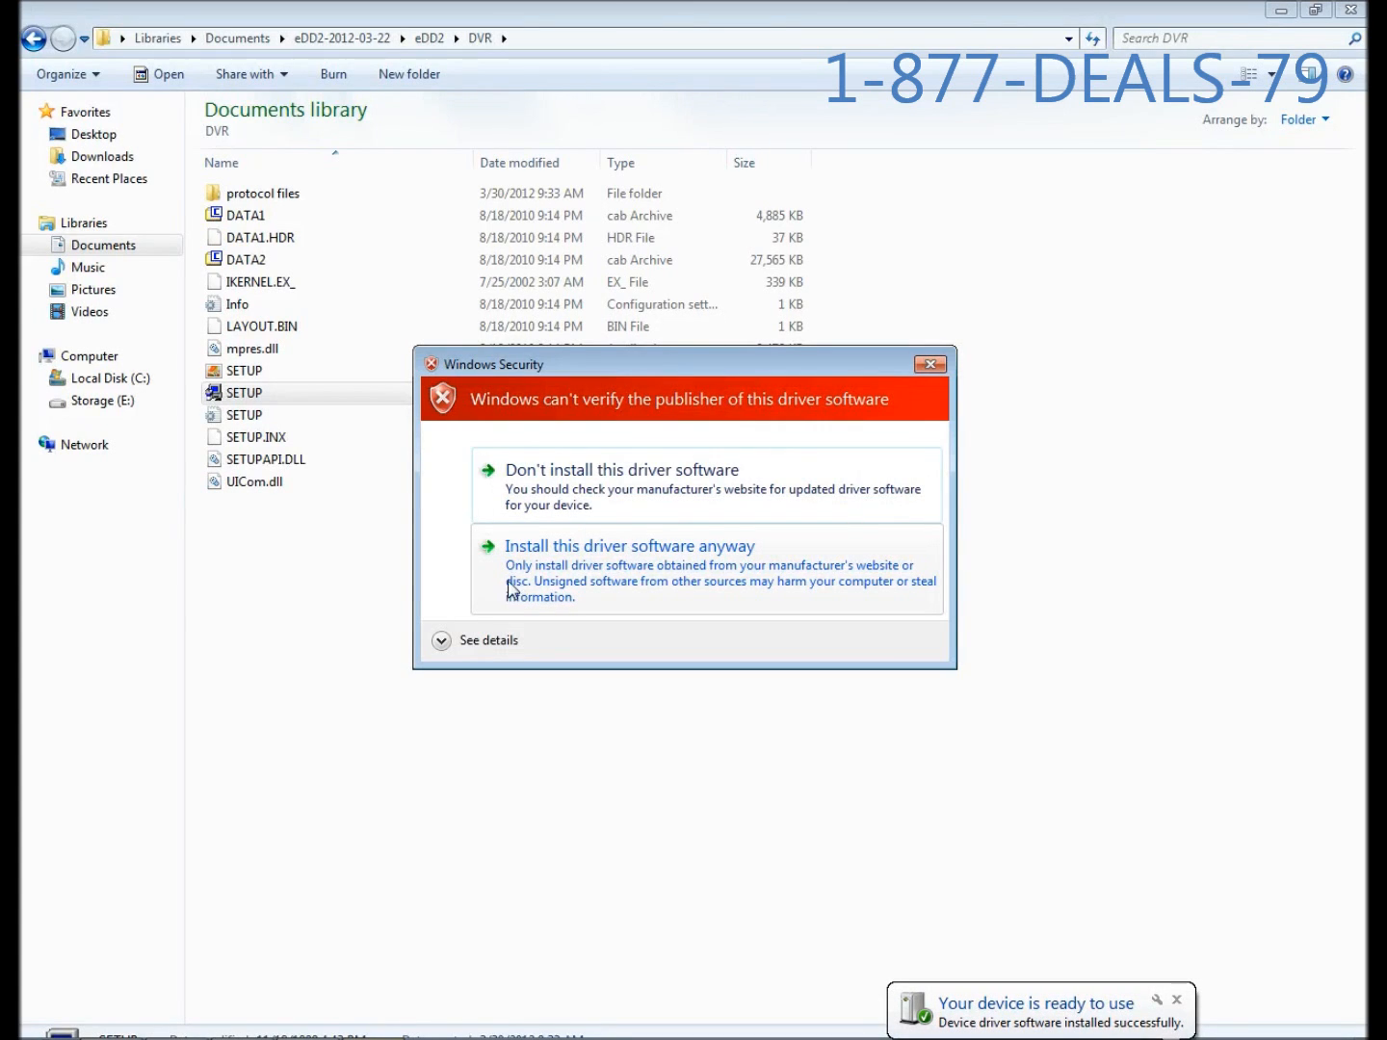
click(629, 546)
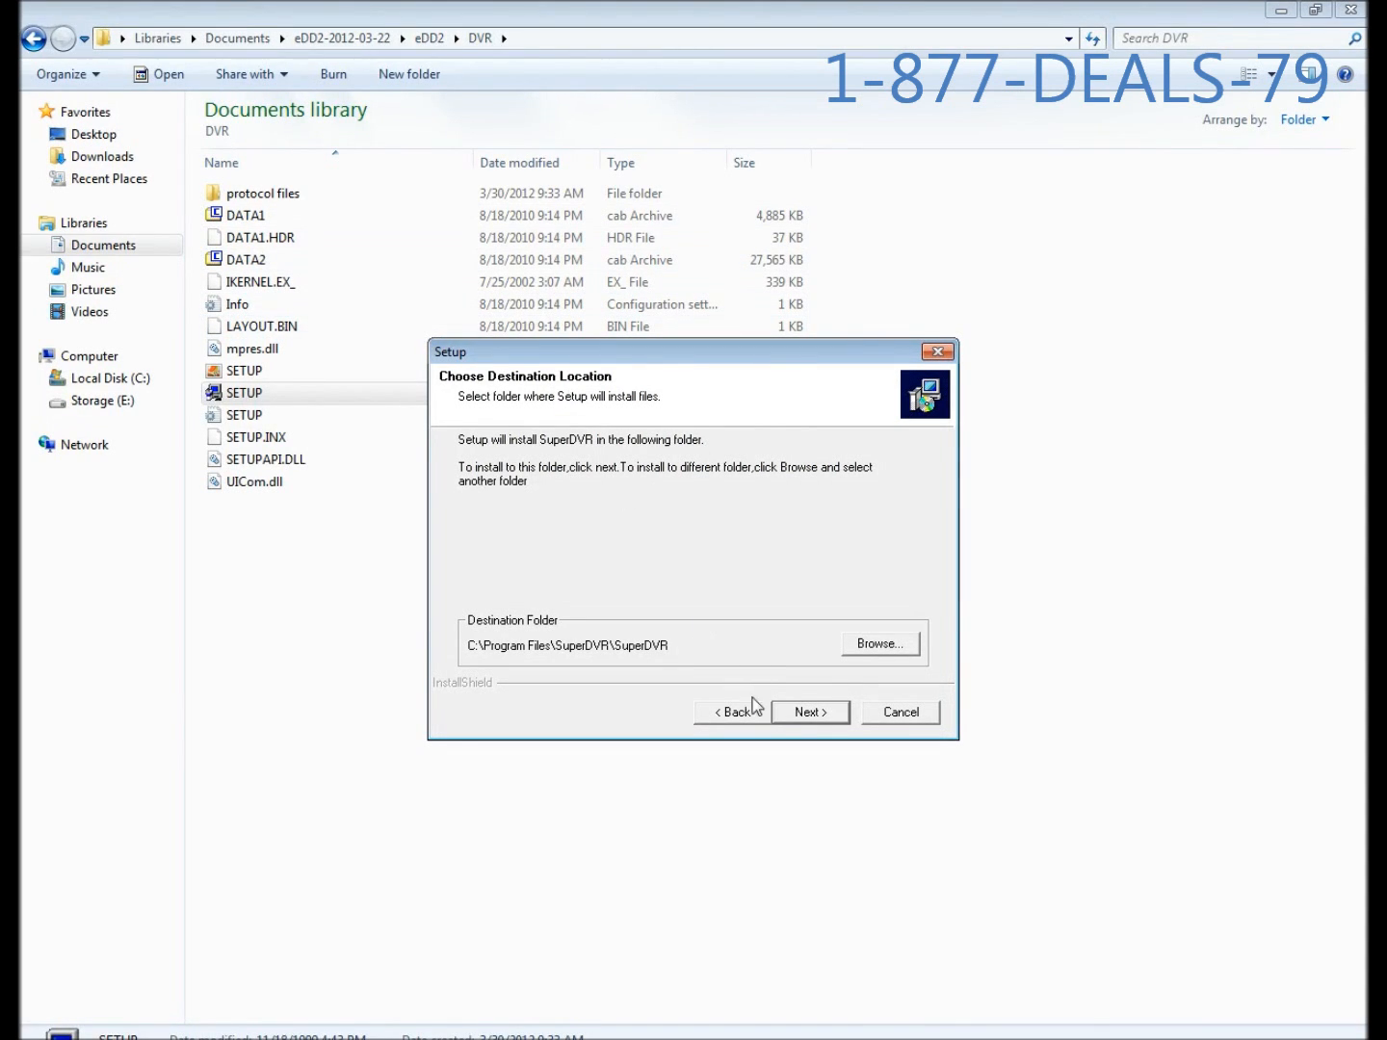
mouse_move(497, 679)
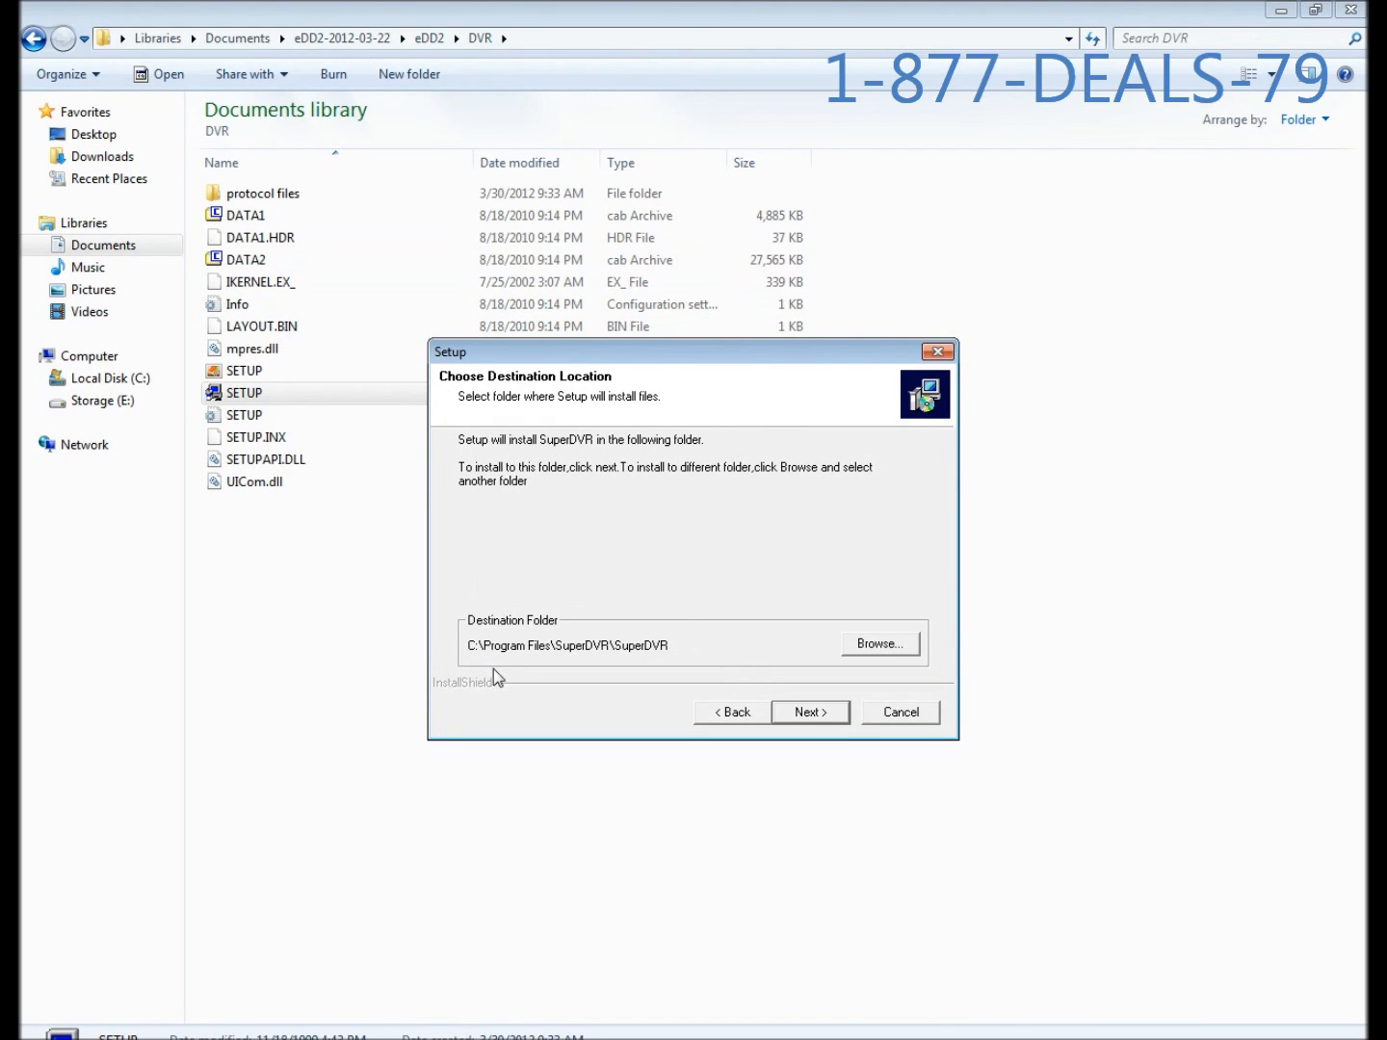
mouse_move(660, 672)
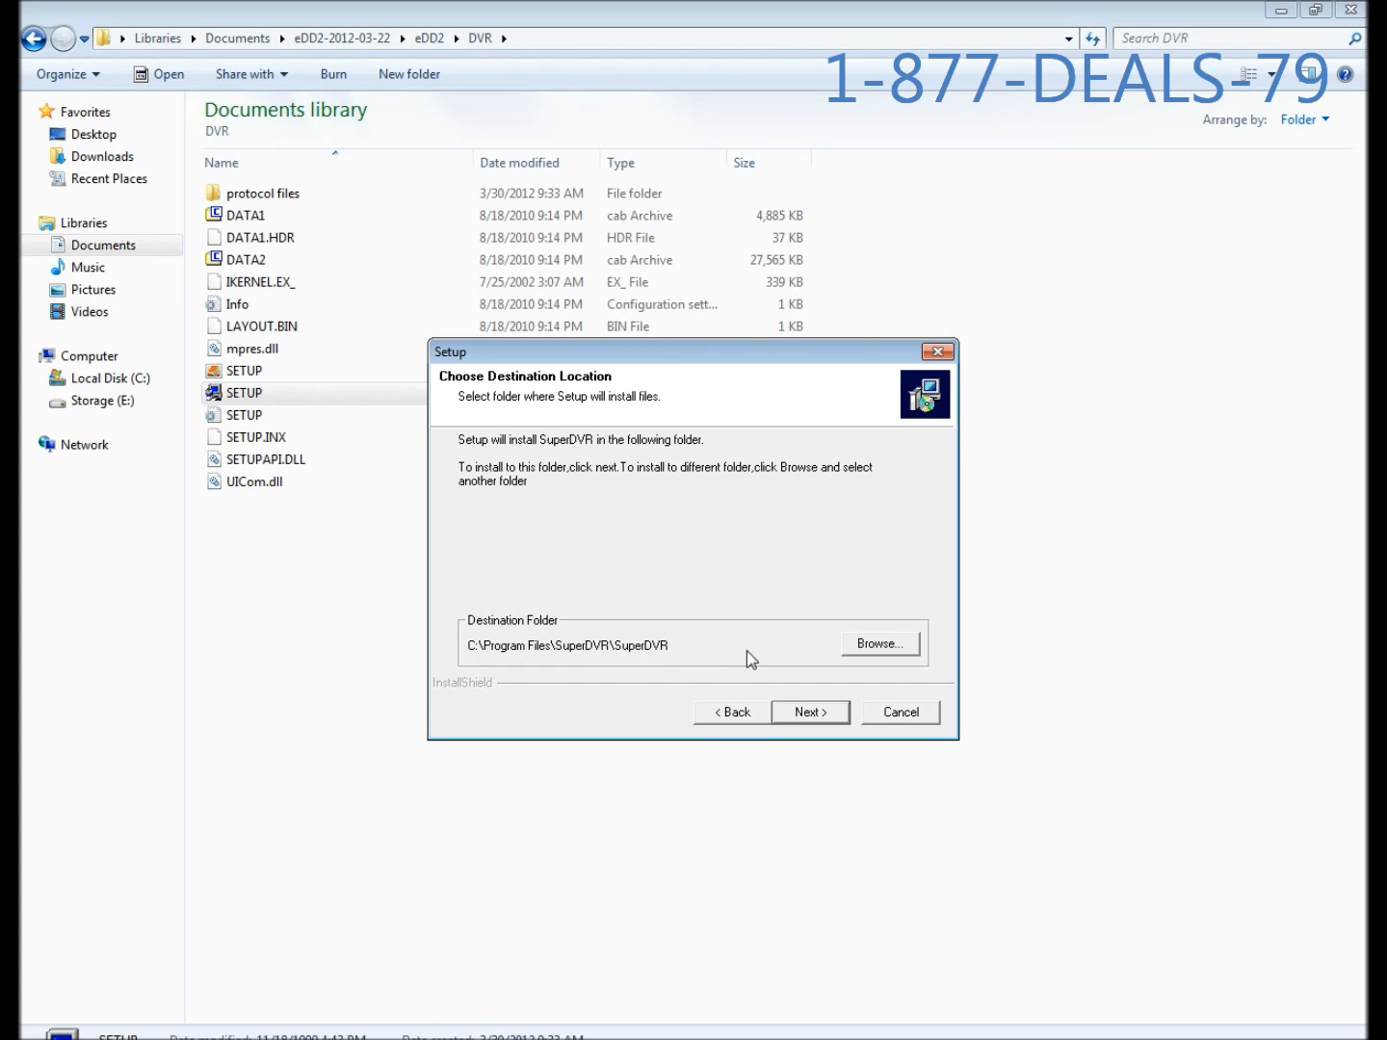
Step: Accept C:\Program Files\SuperDVR\SuperDVR and the SuperDVR program folder to finish installing
click(809, 711)
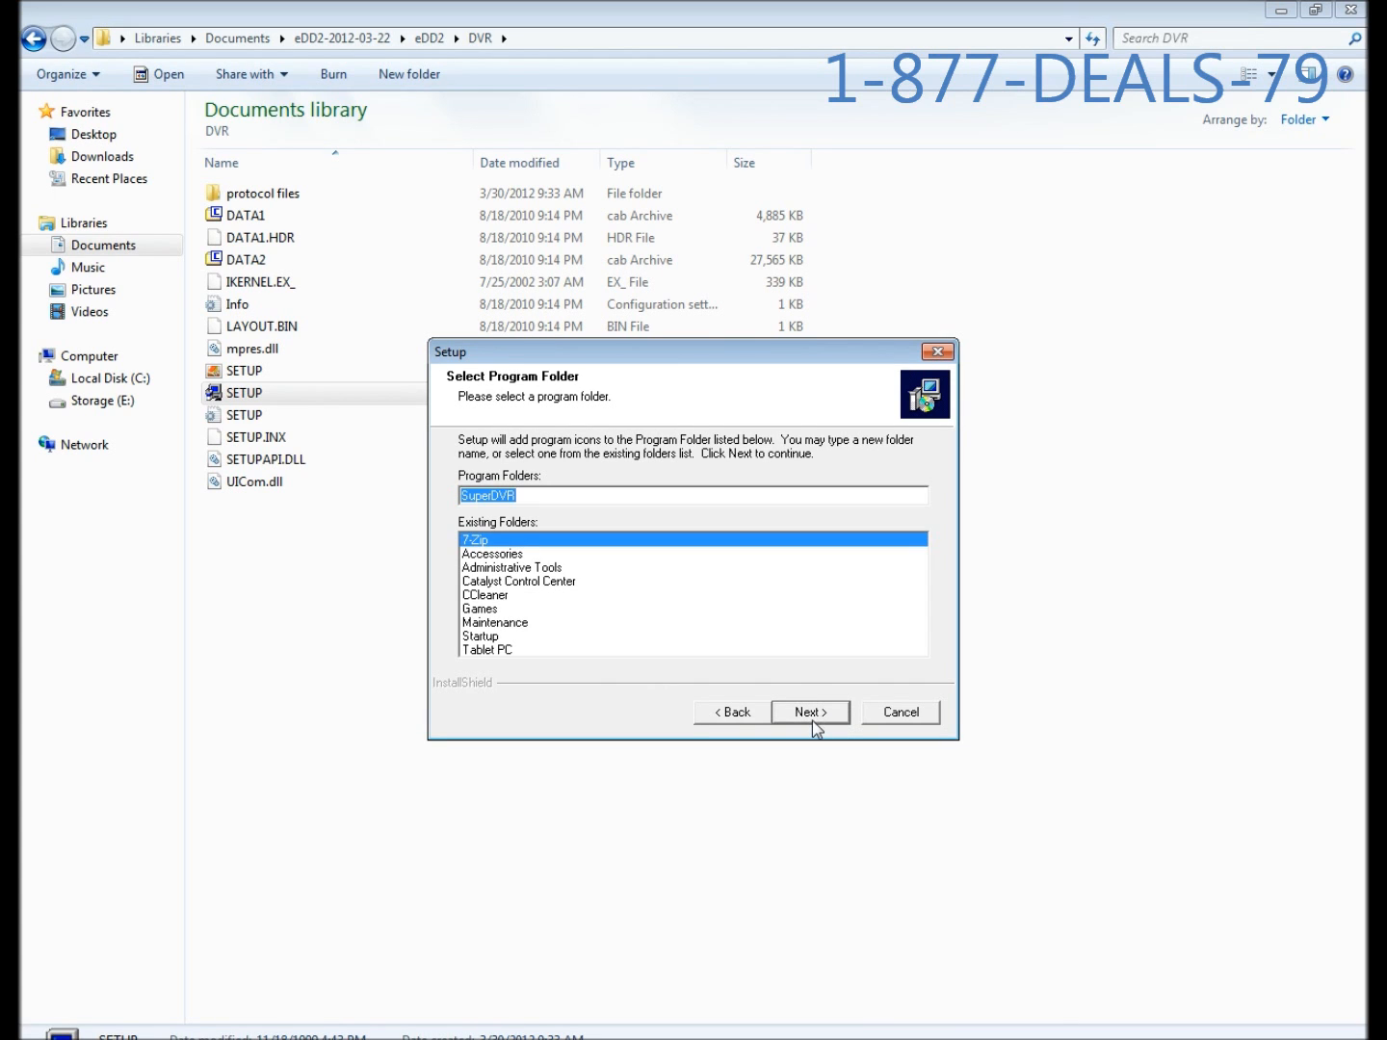
click(810, 712)
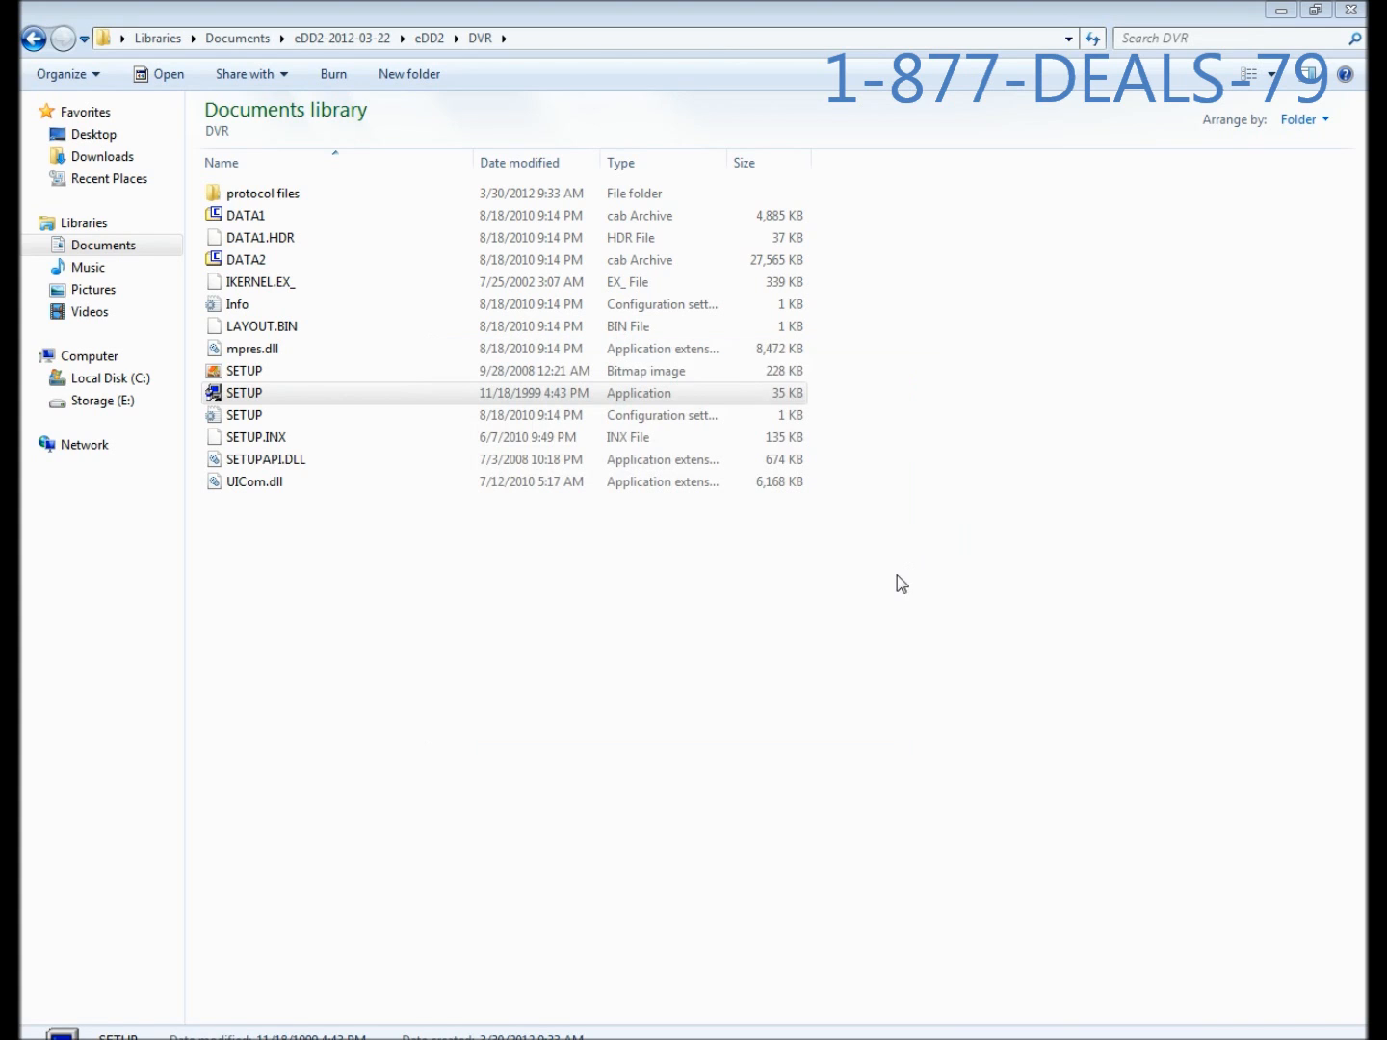
mouse_move(806, 605)
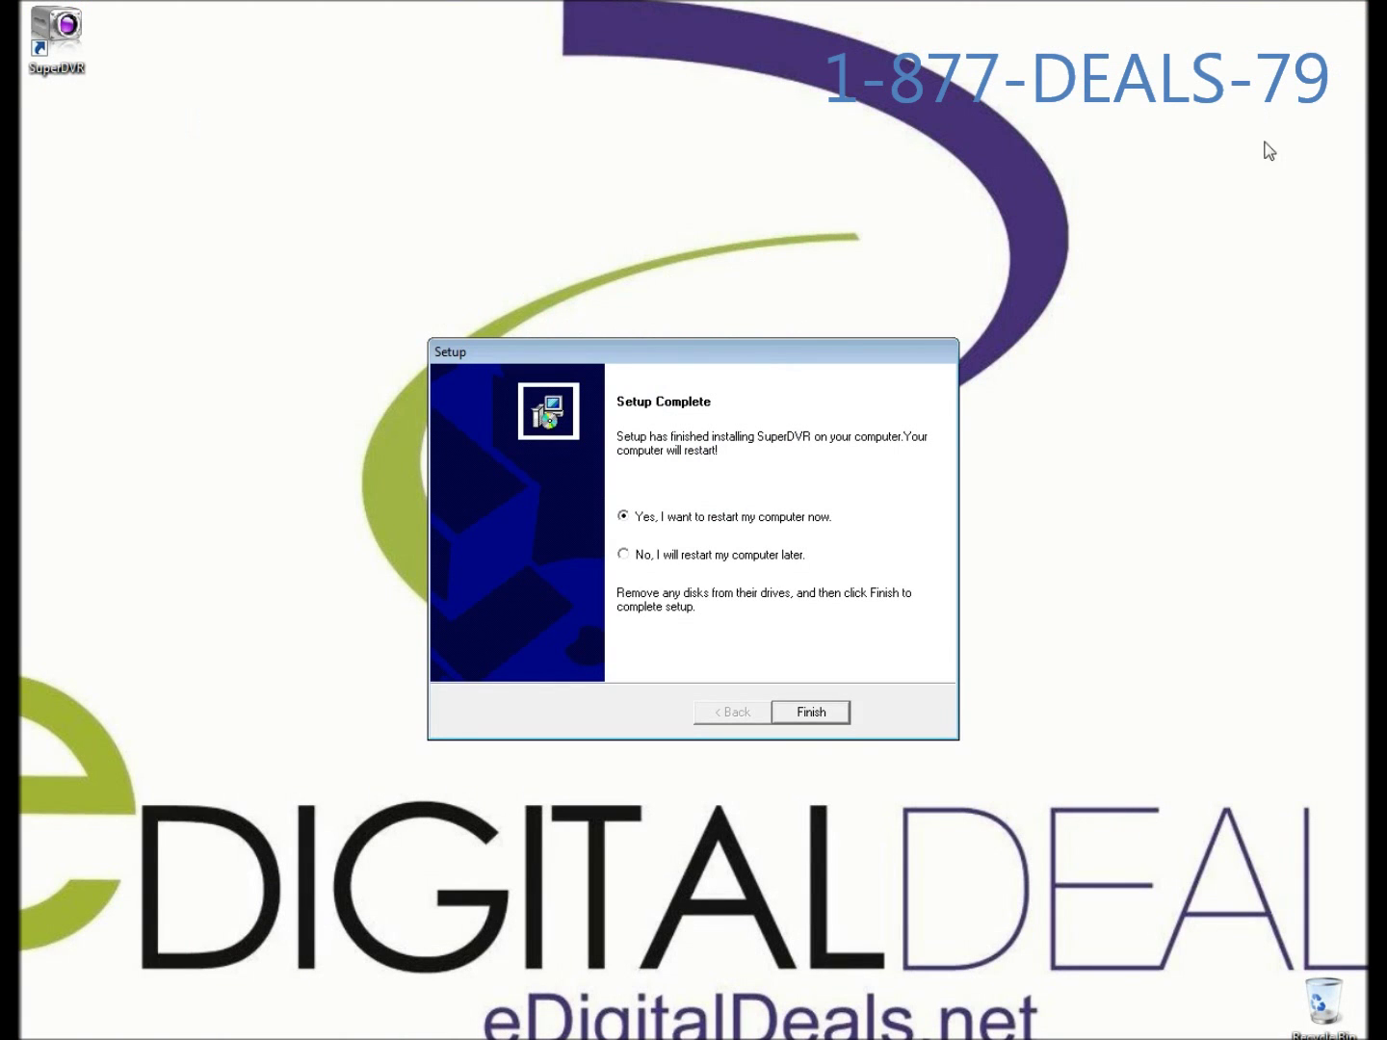
mouse_move(701, 519)
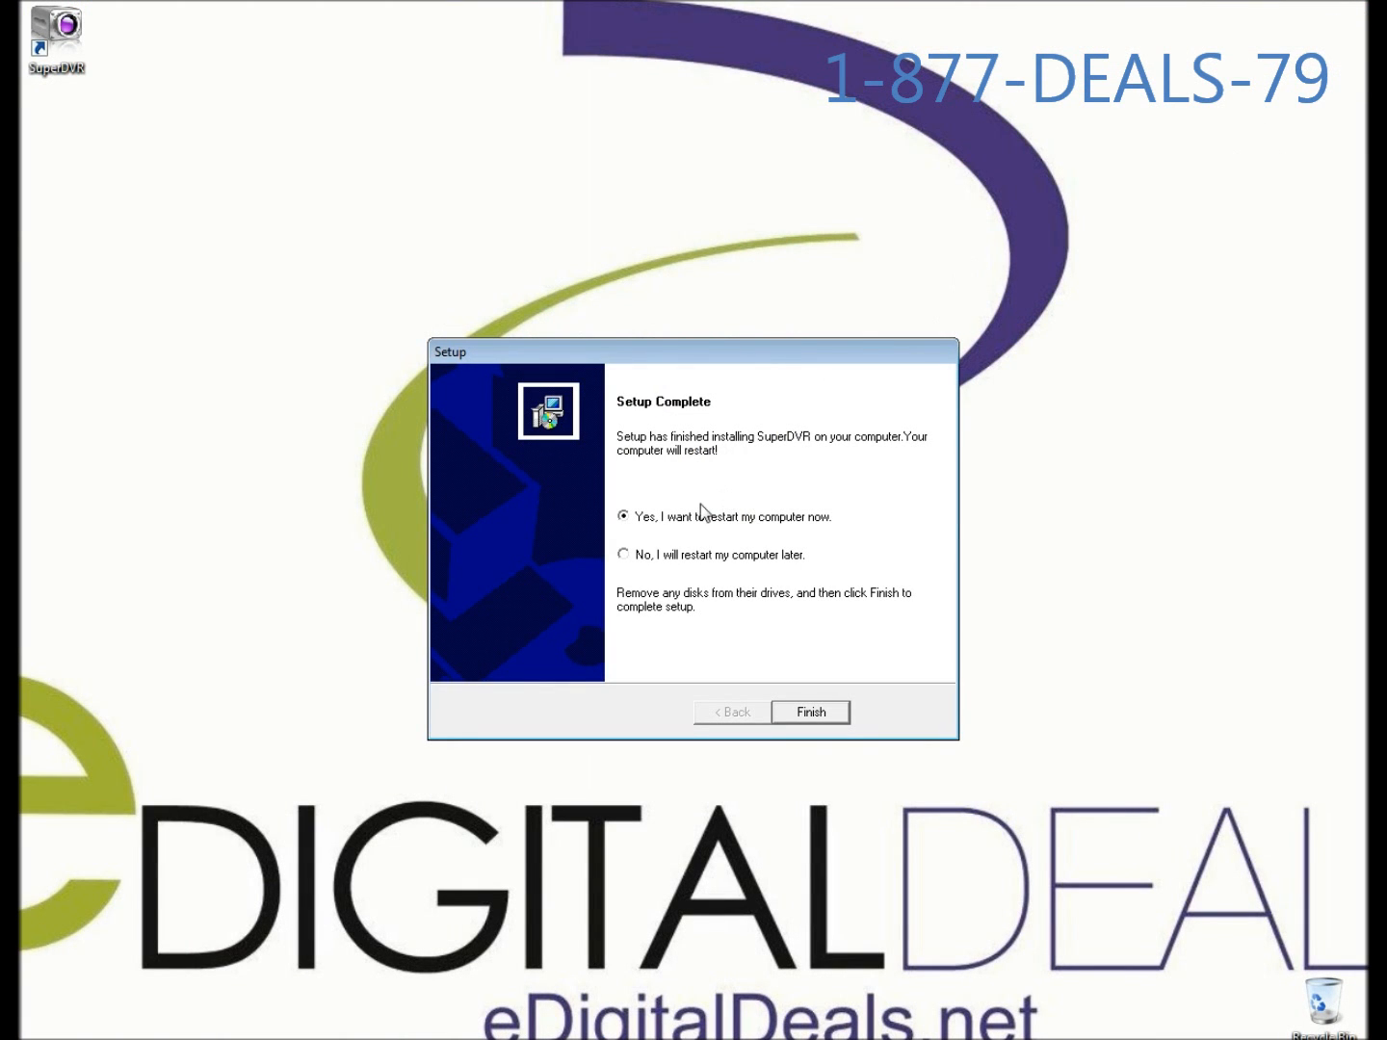